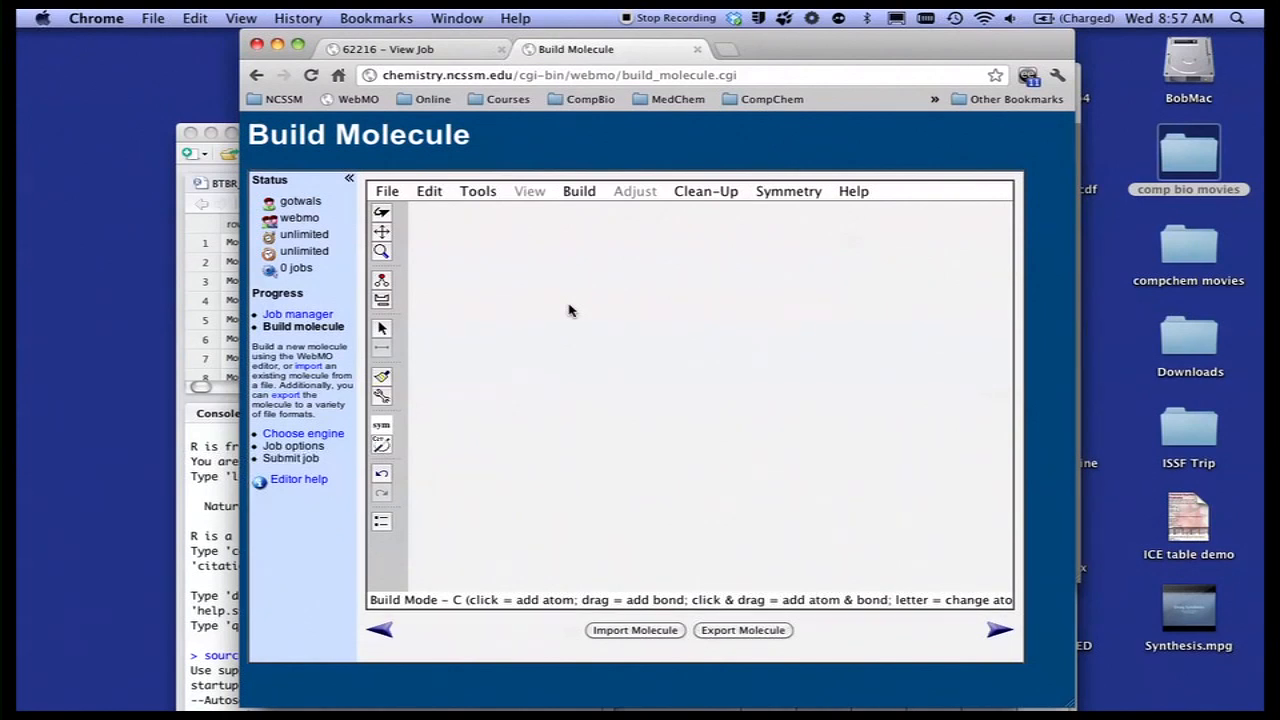
mouse_move(570, 228)
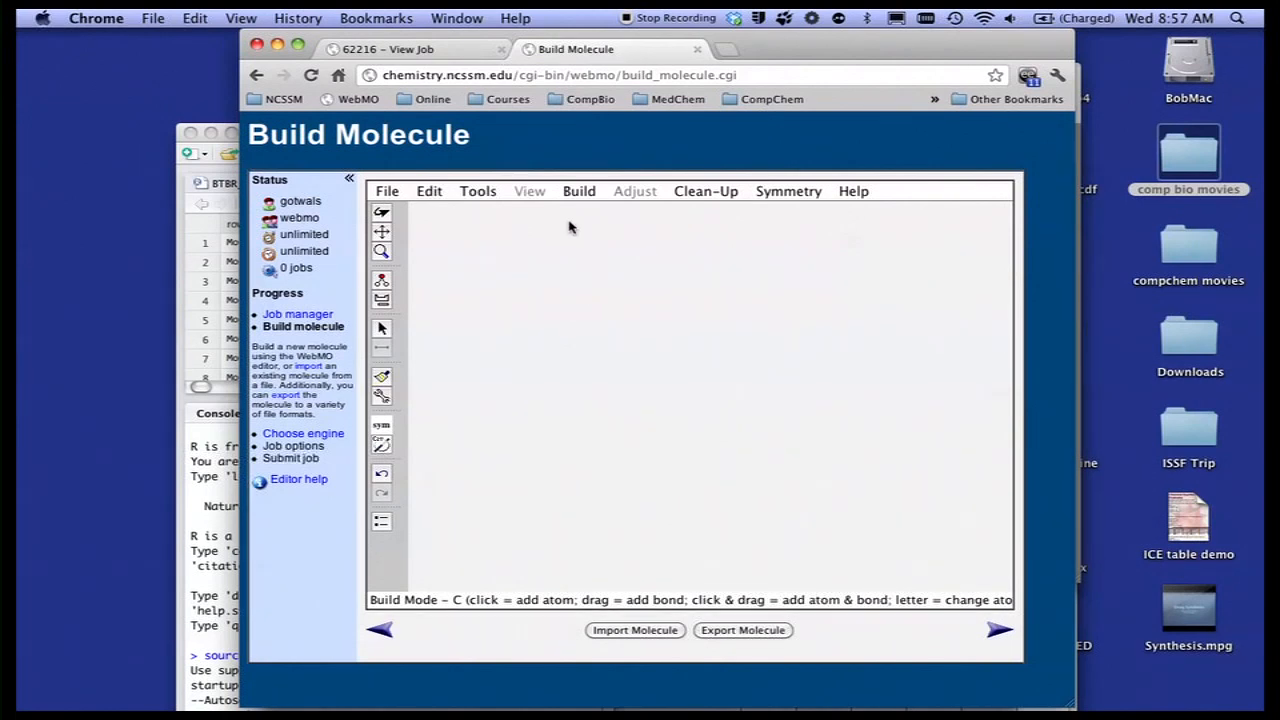
- Build formaldehyde from a carbon bonded to an oxygen, then clean up to add hydrogens
click(650, 344)
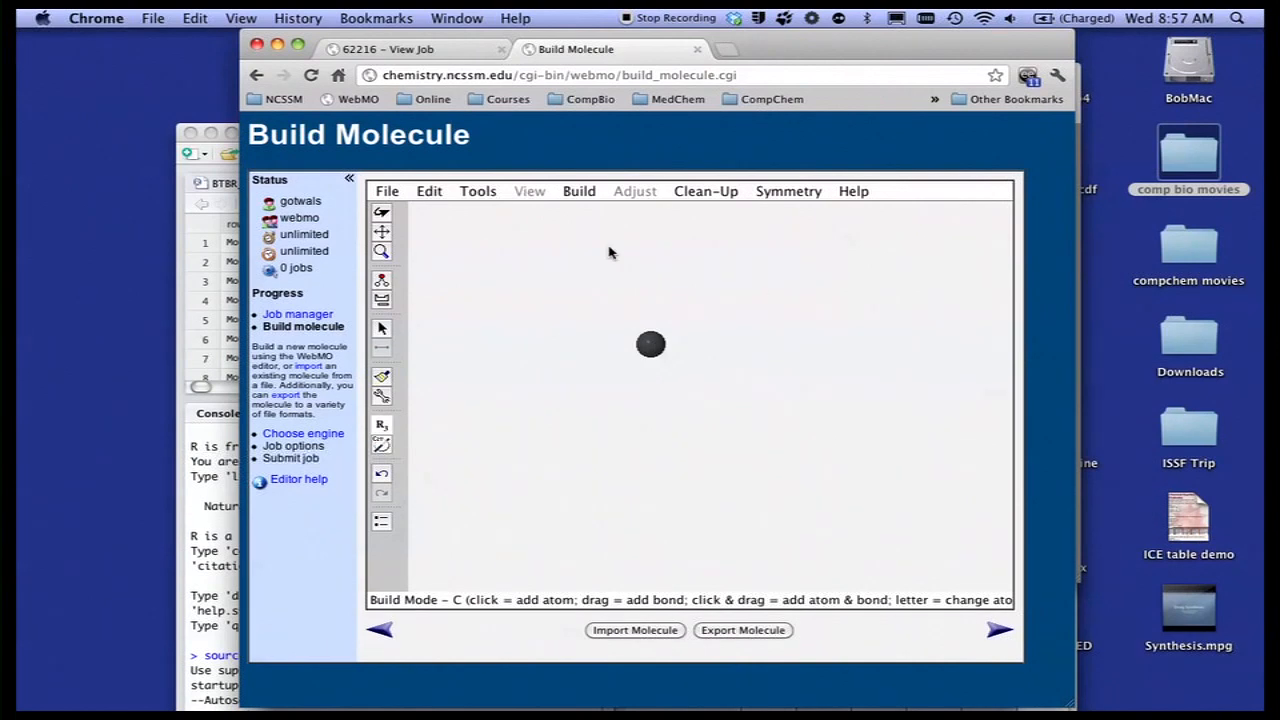
key(o)
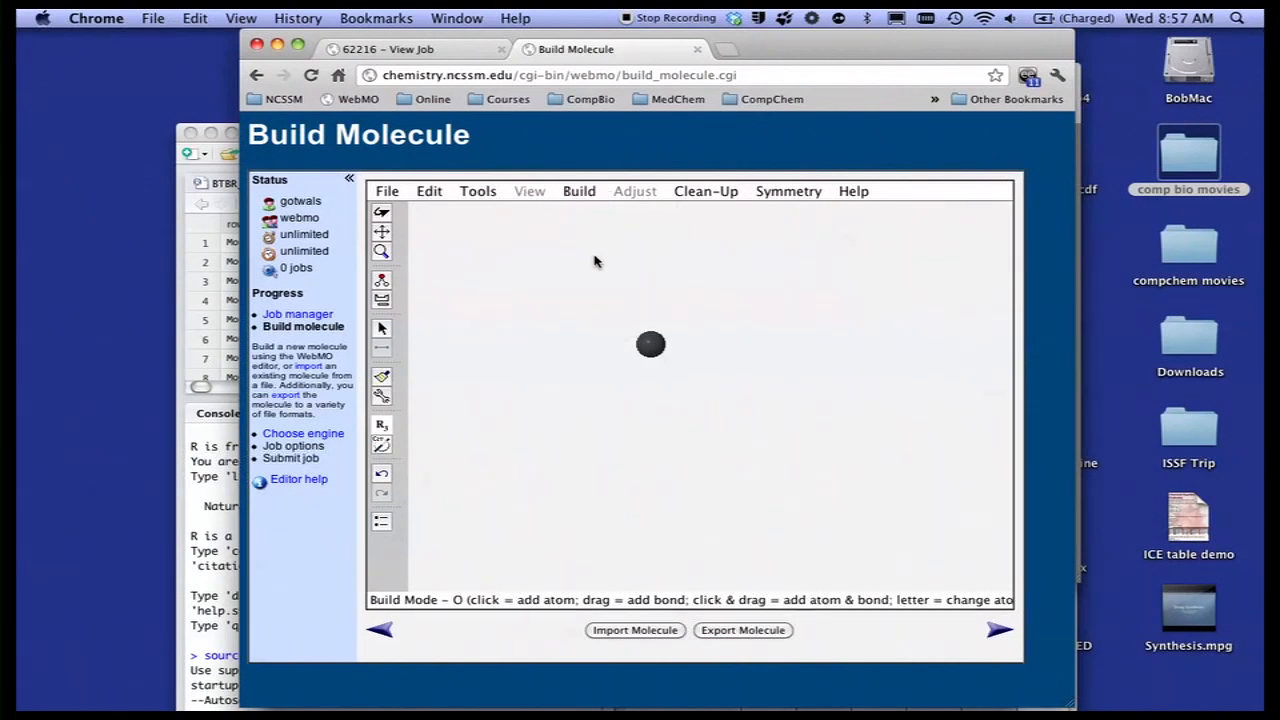
drag(650, 344, 648, 282)
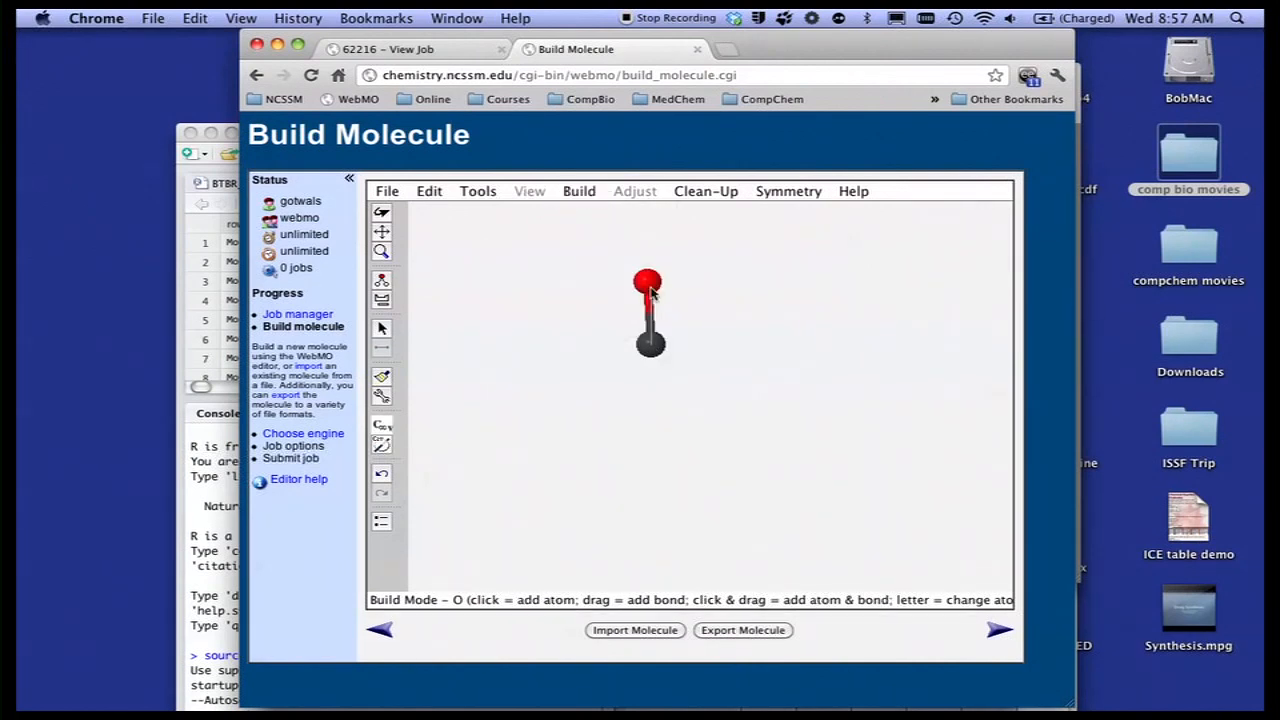
click(705, 191)
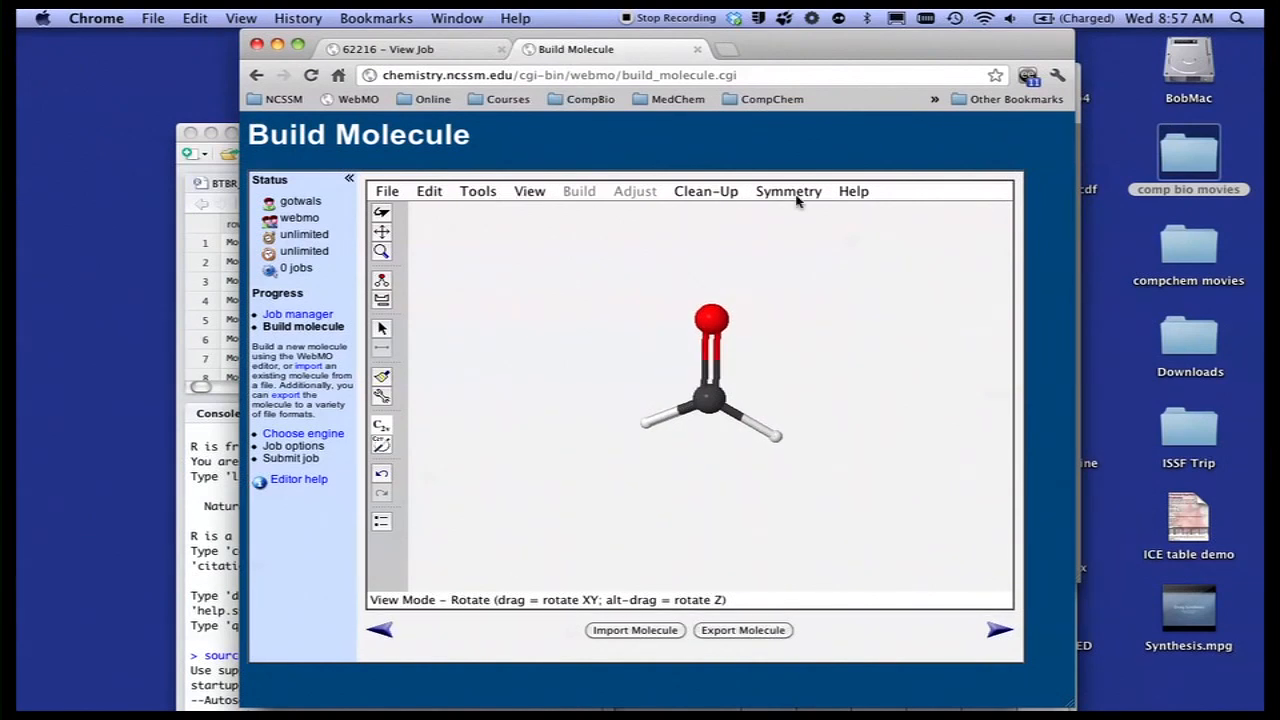
click(788, 191)
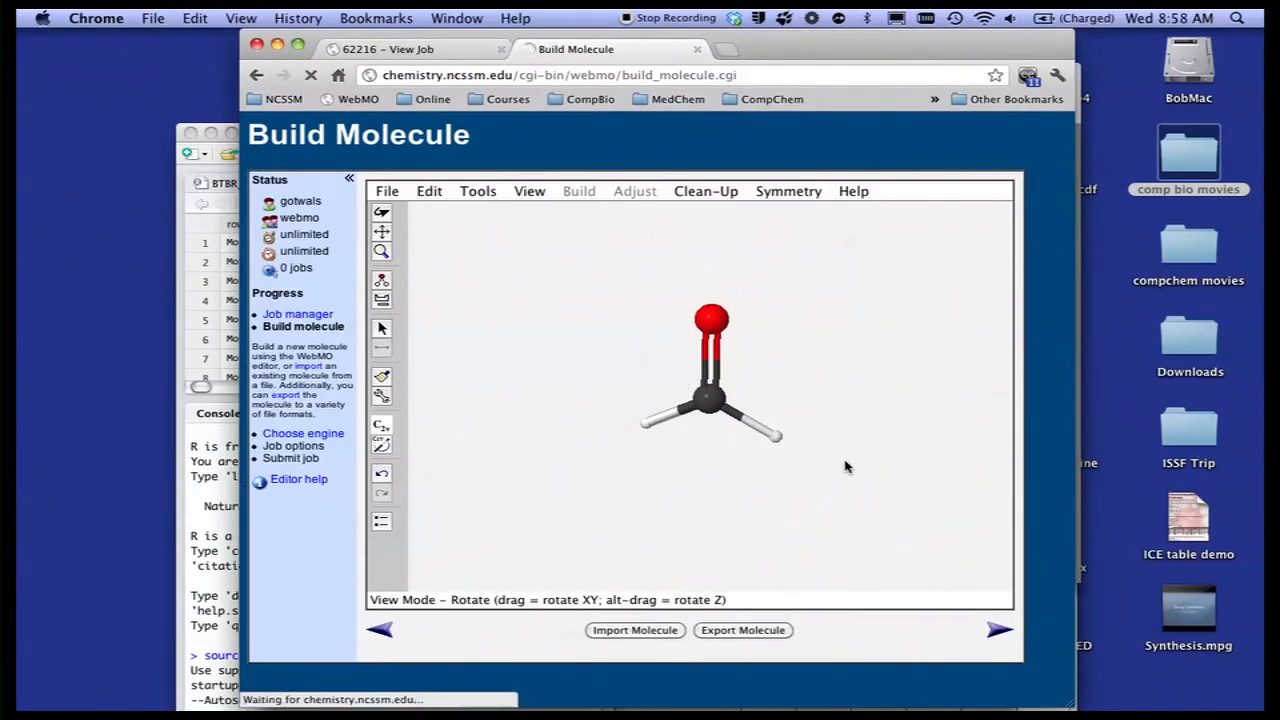
- Advance to the computational engine choice, leaving Mopac as the engine
click(303, 433)
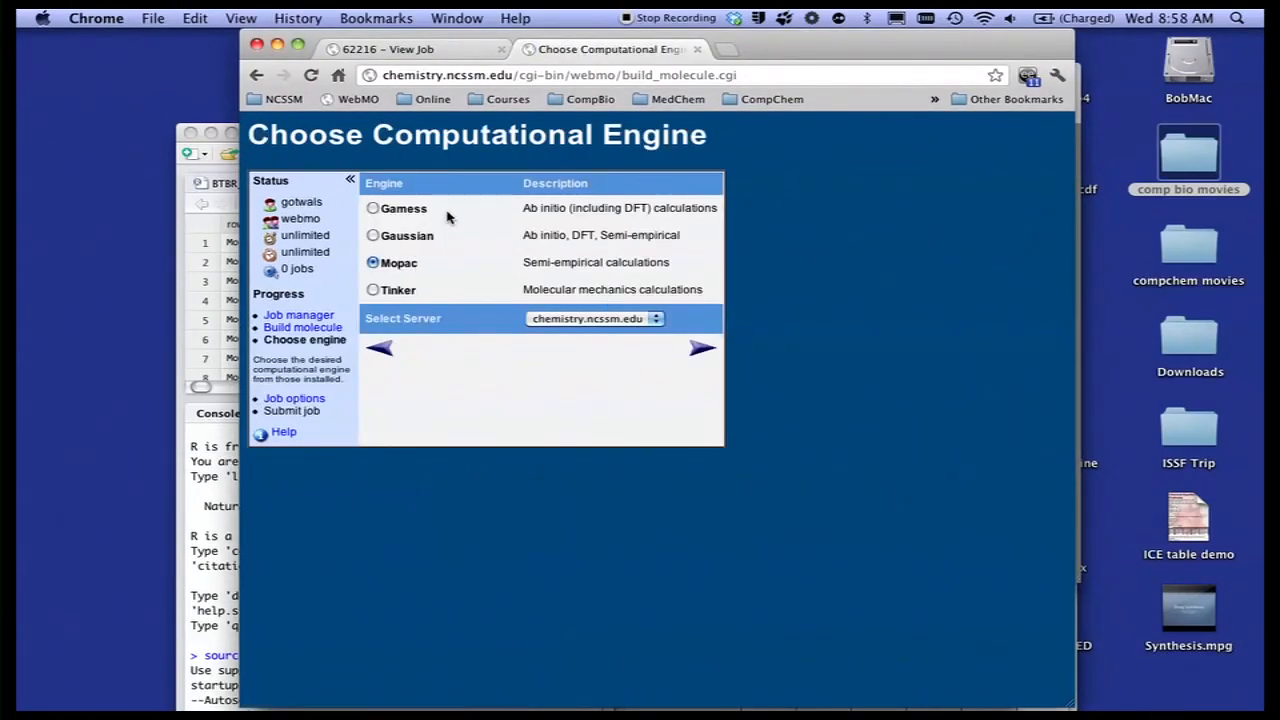
mouse_move(413, 220)
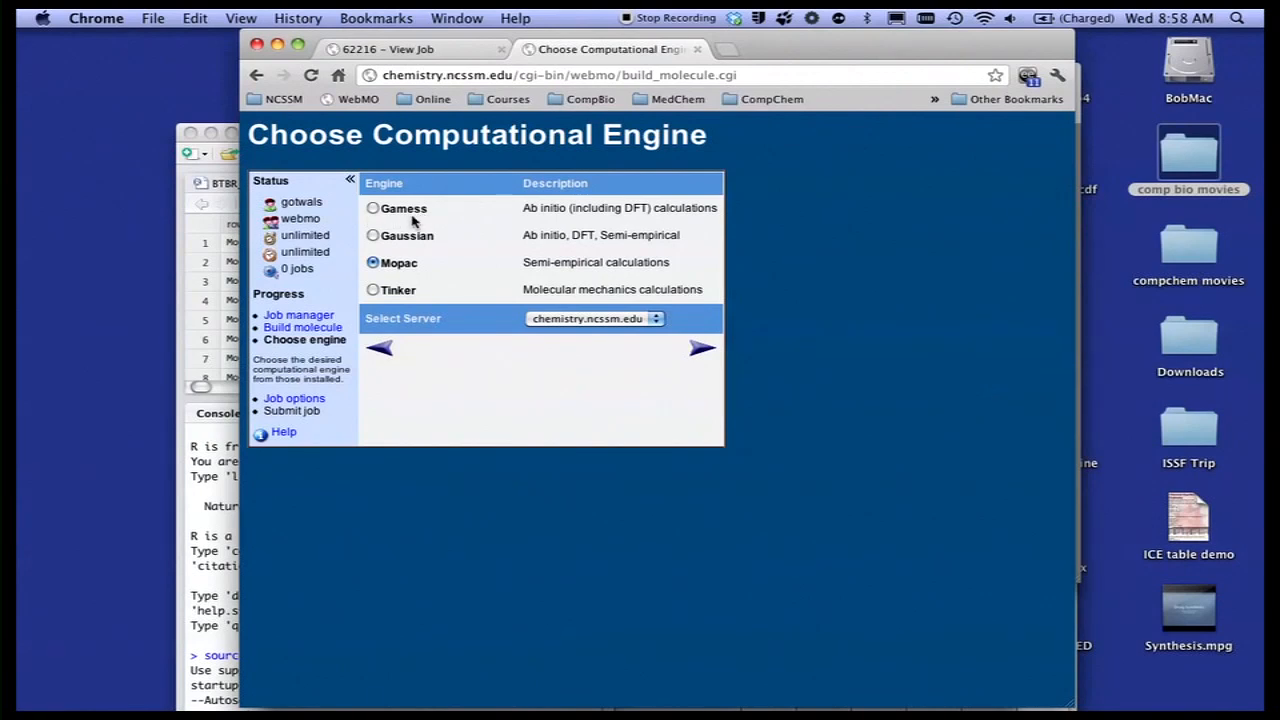
mouse_move(408, 285)
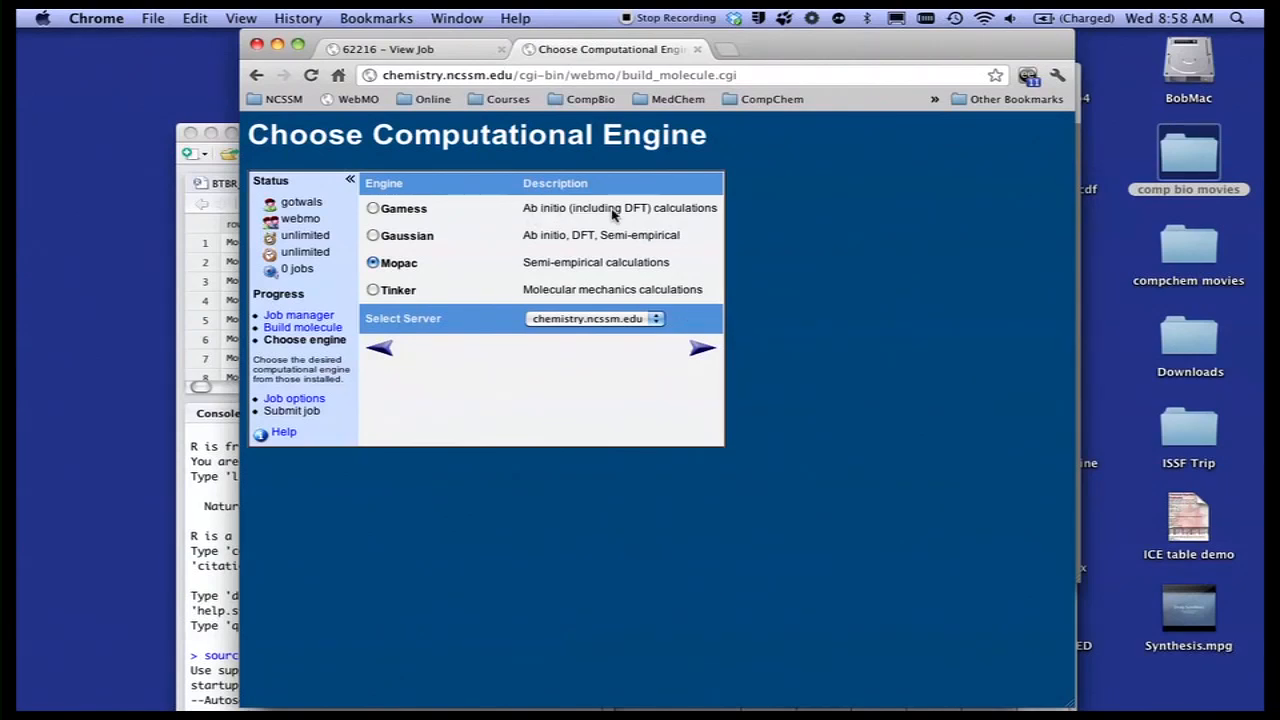
mouse_move(593, 250)
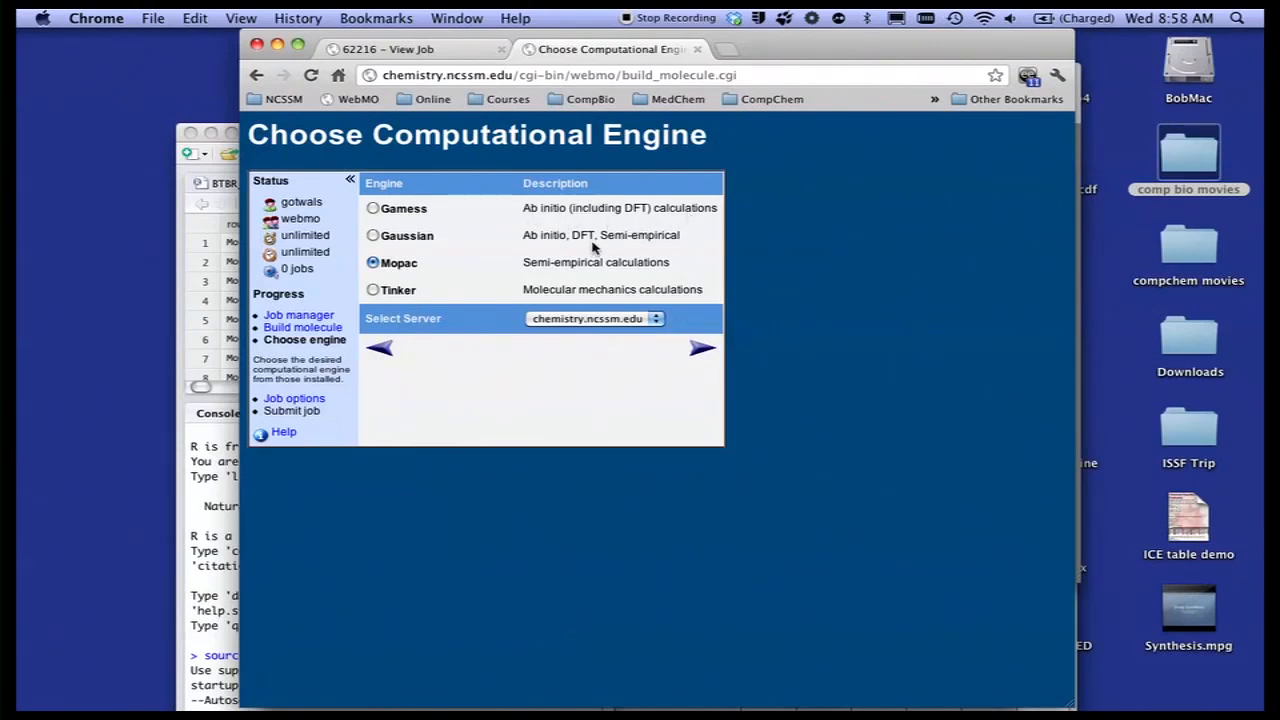
mouse_move(680, 252)
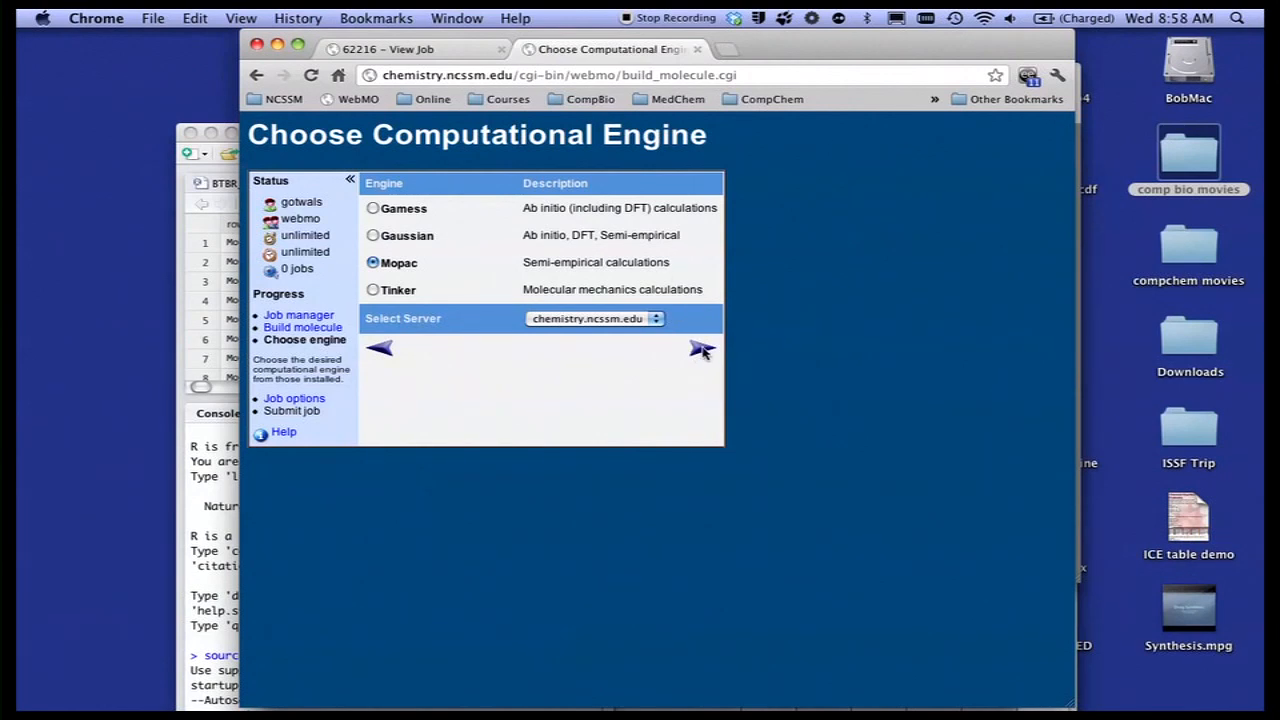
- Review Mopac options, keeping Molecular Energy and PM3, then open completed job 62216
click(700, 349)
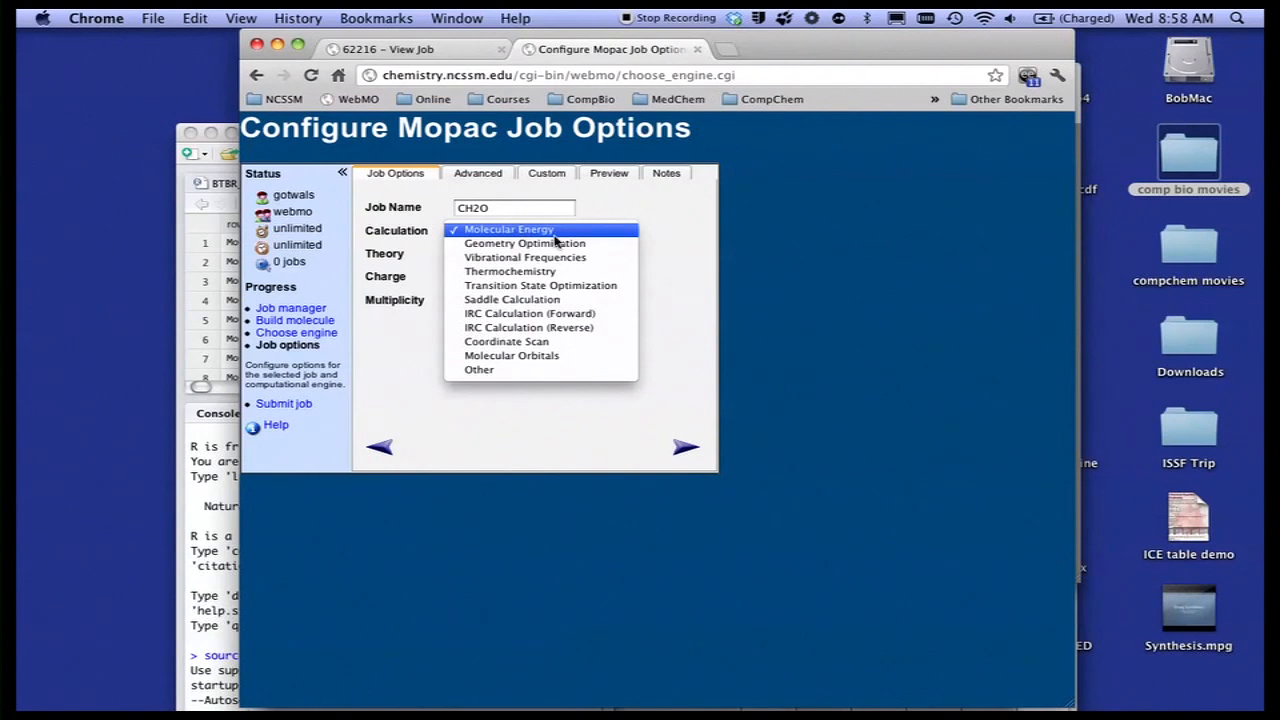
mouse_move(525, 243)
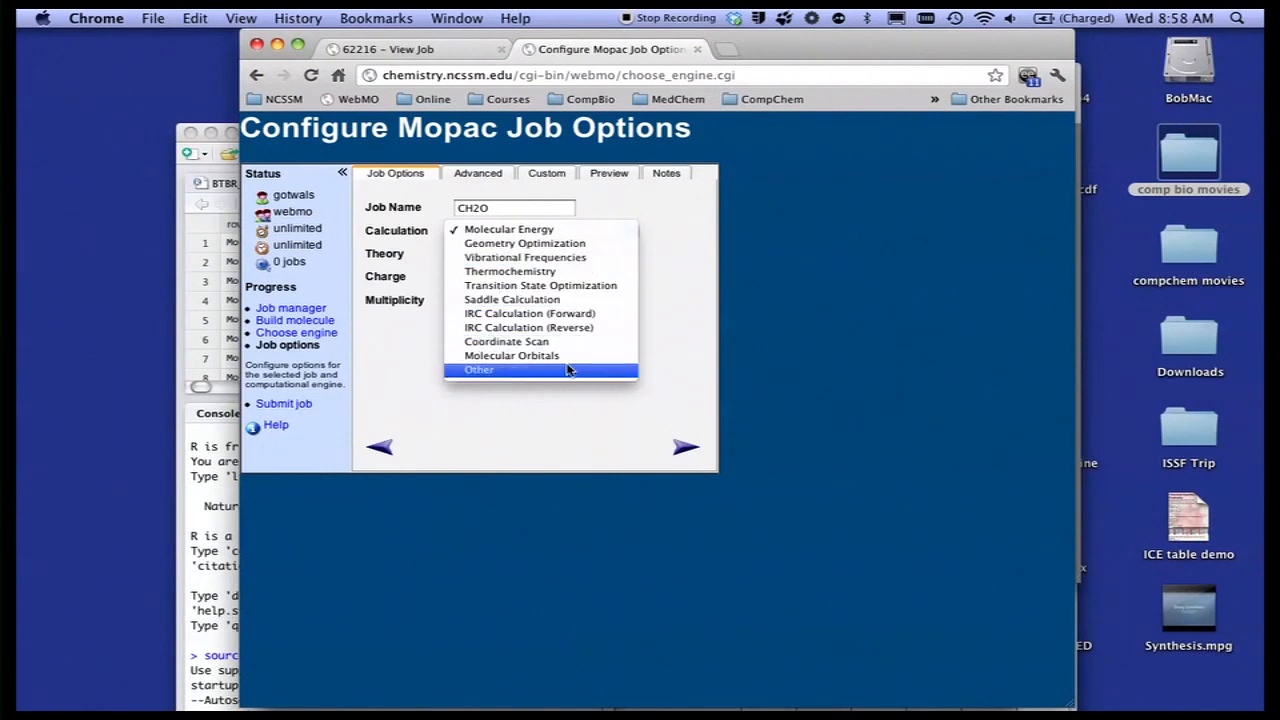
mouse_move(598, 328)
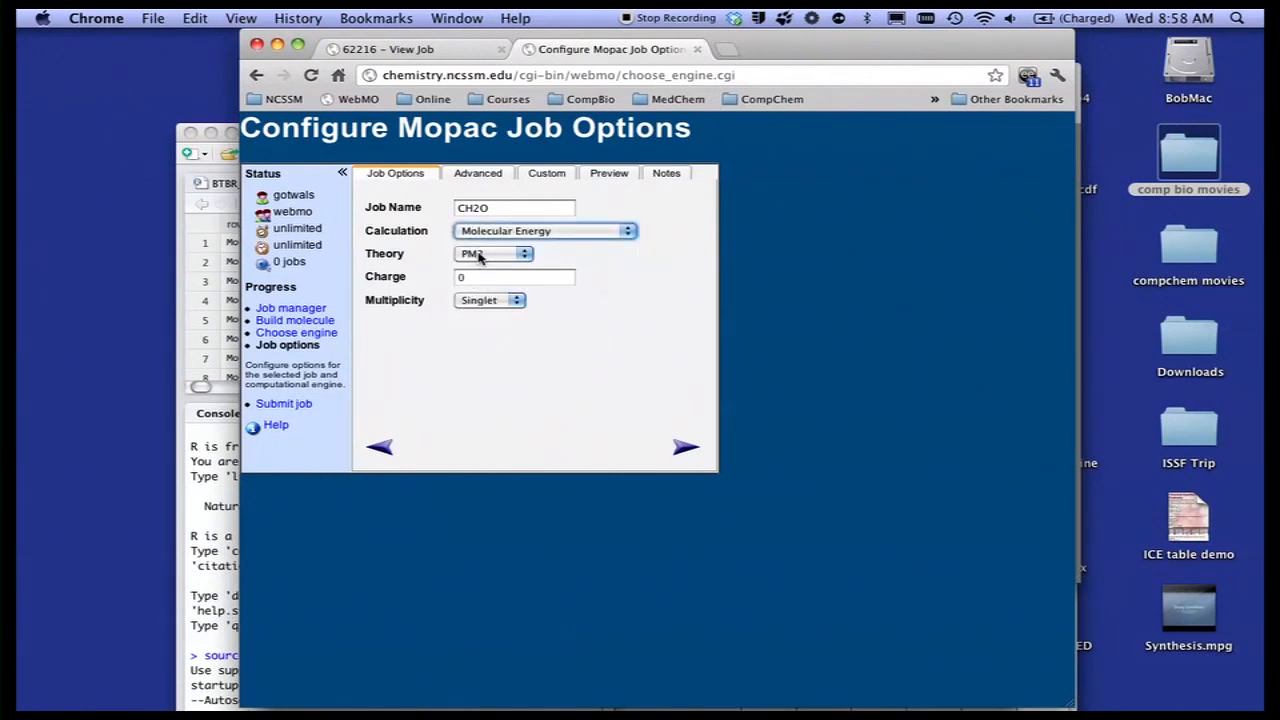
click(490, 253)
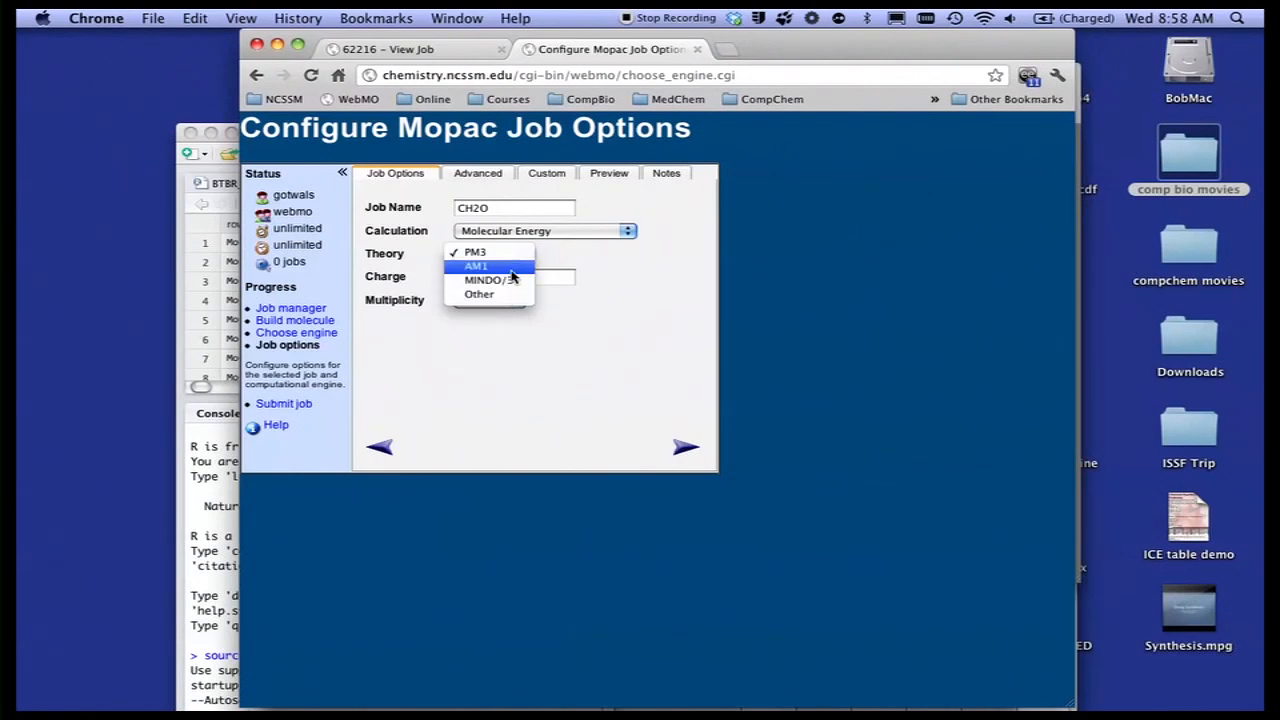
click(475, 252)
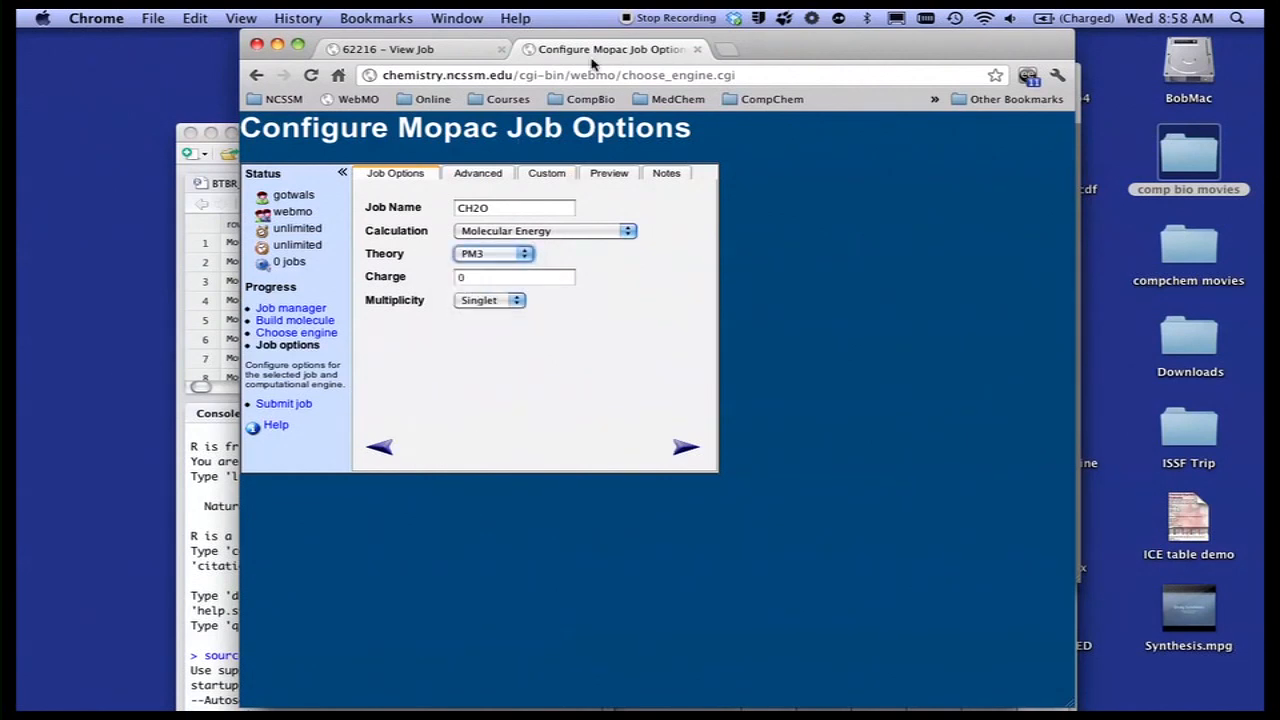
mouse_move(573, 236)
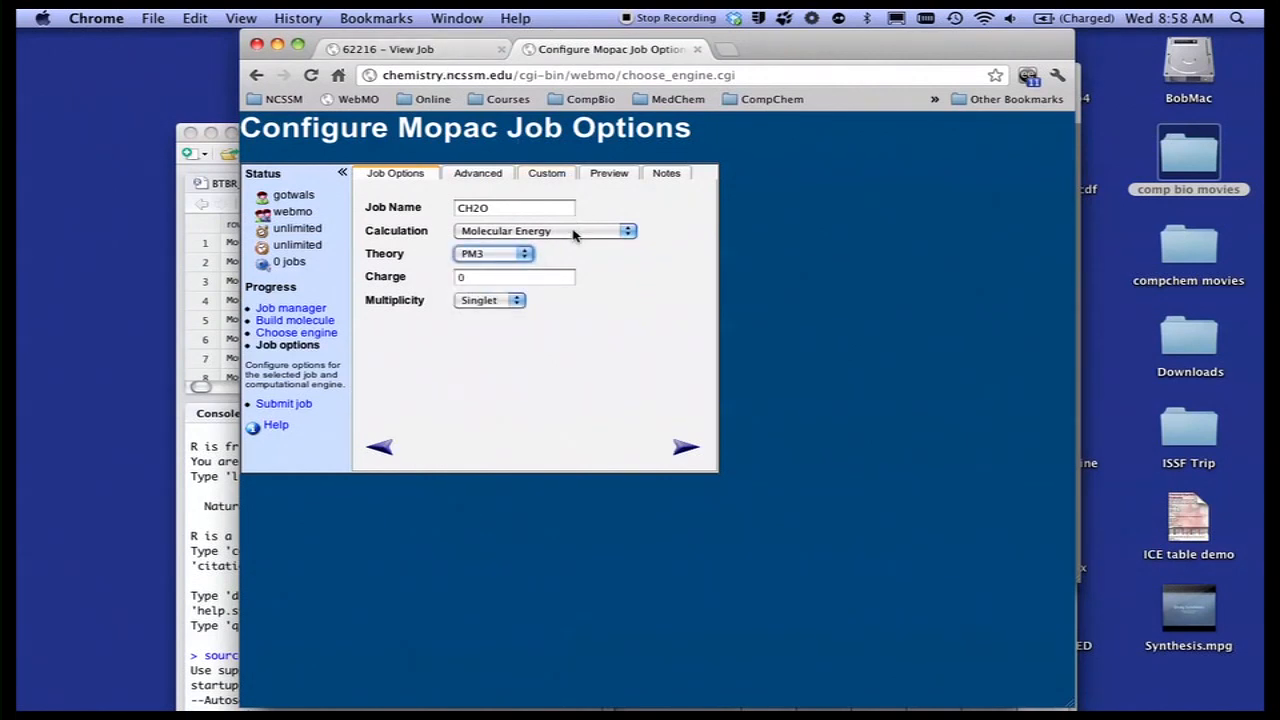
click(545, 231)
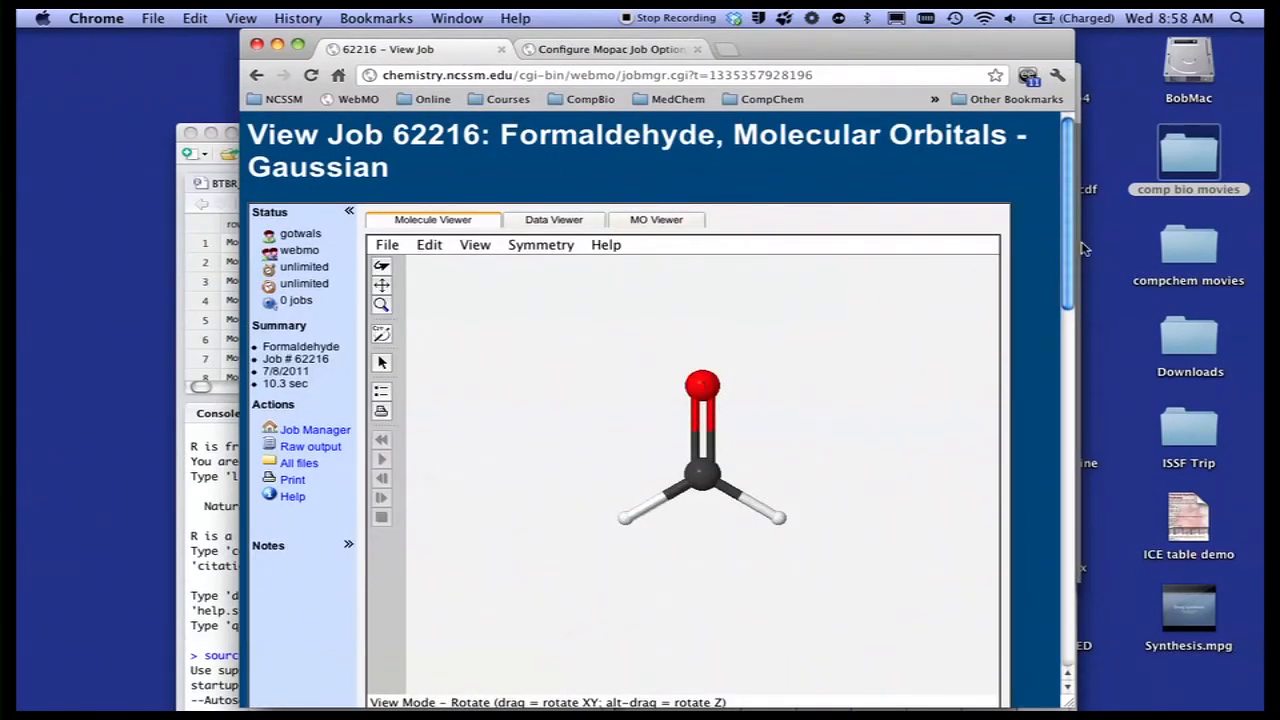
- Scroll through formaldehyde's calculated quantities, including partial charges and orbital energies
scroll(down, 3)
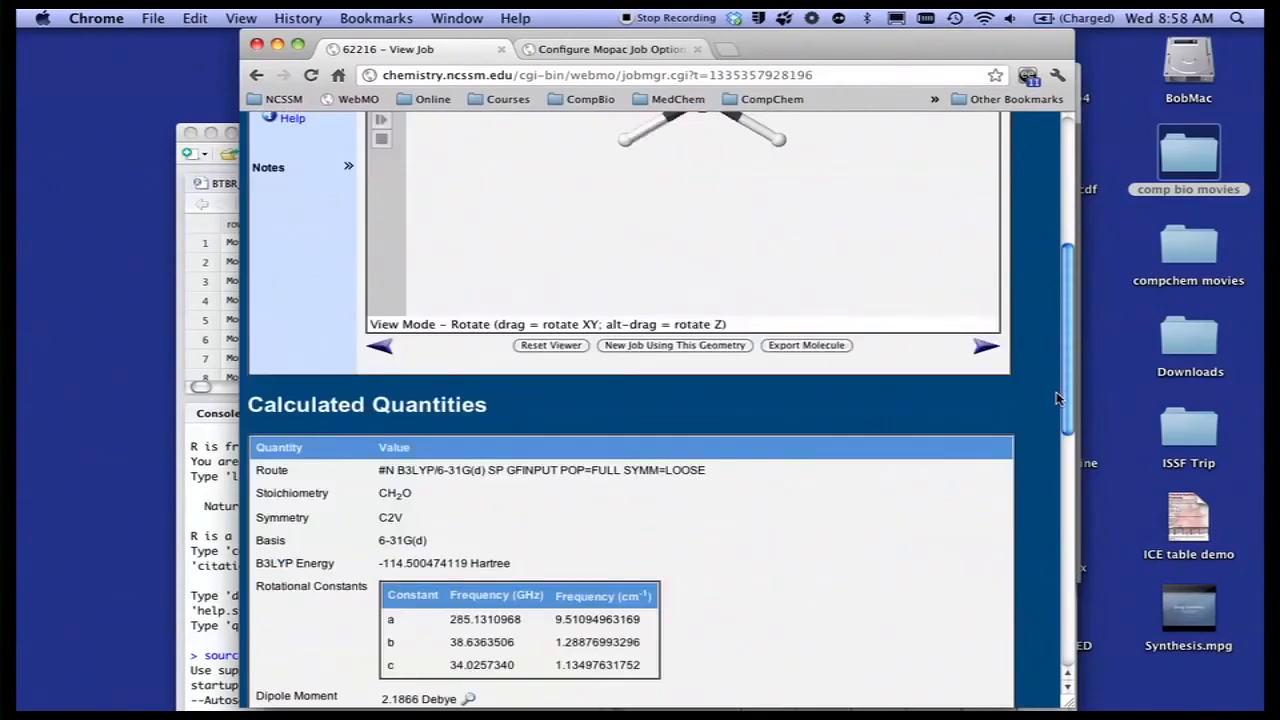
scroll(down, 3)
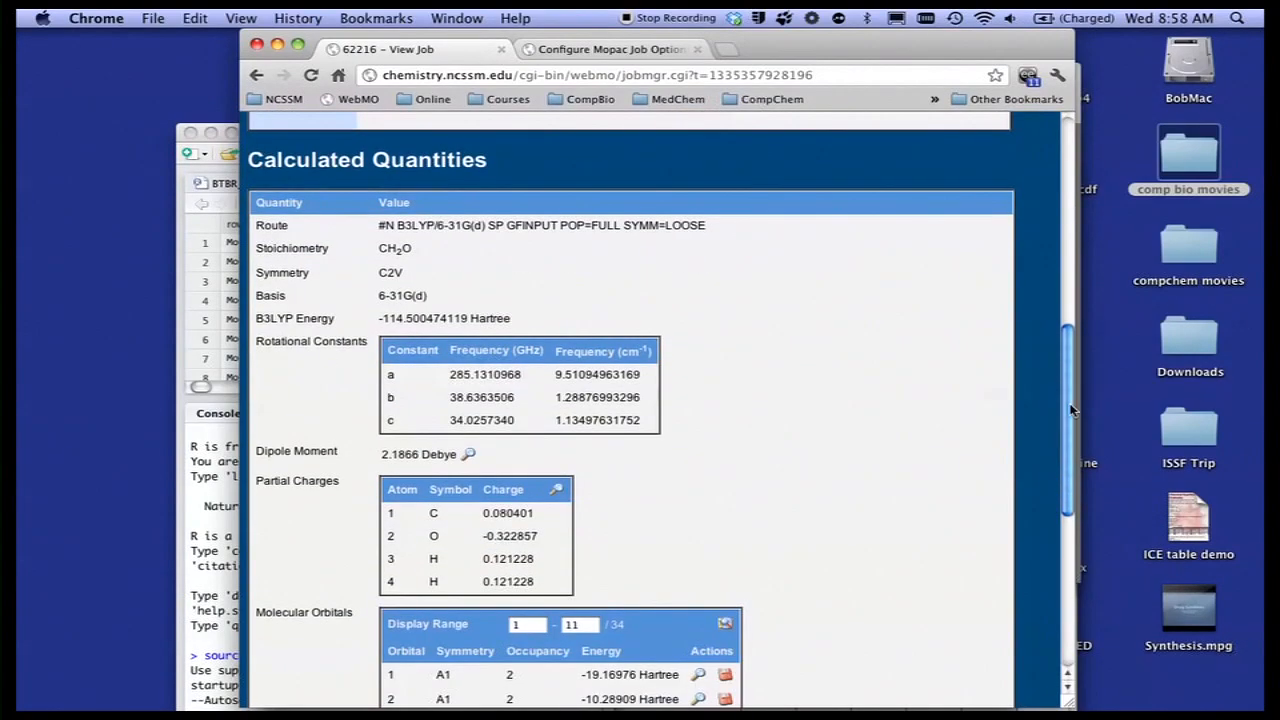
scroll(down, 3)
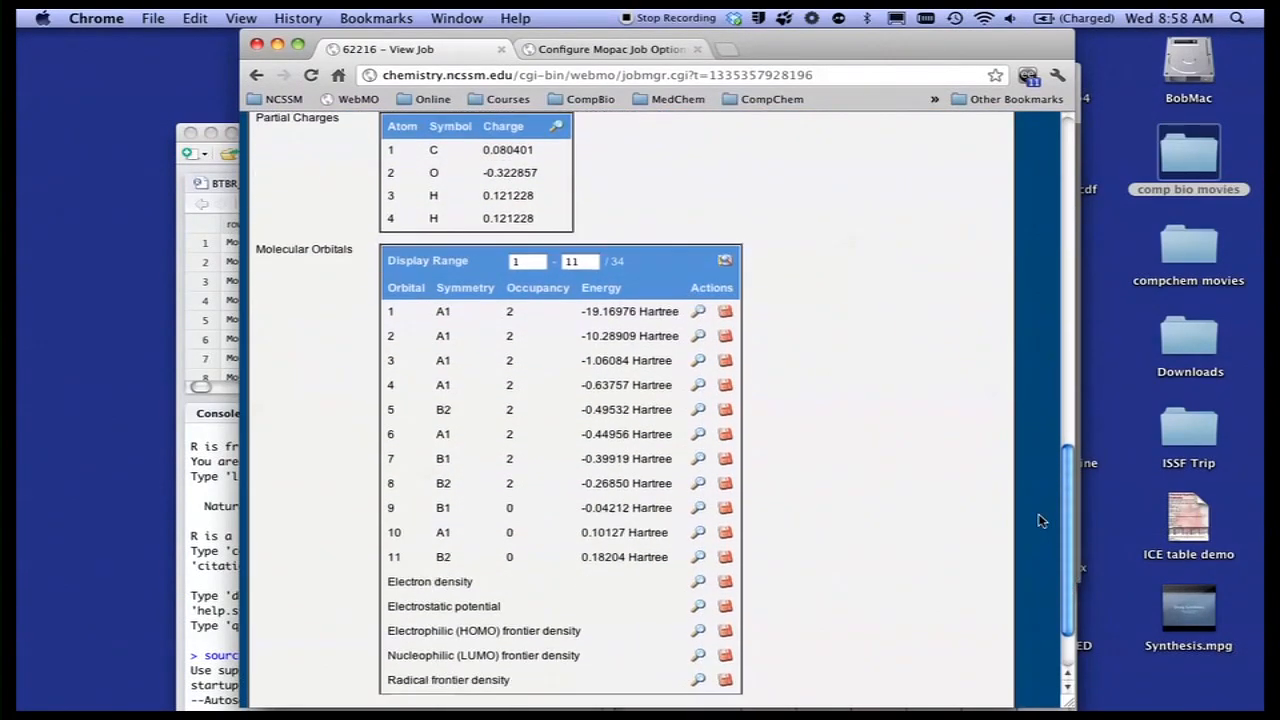
scroll(down, 3)
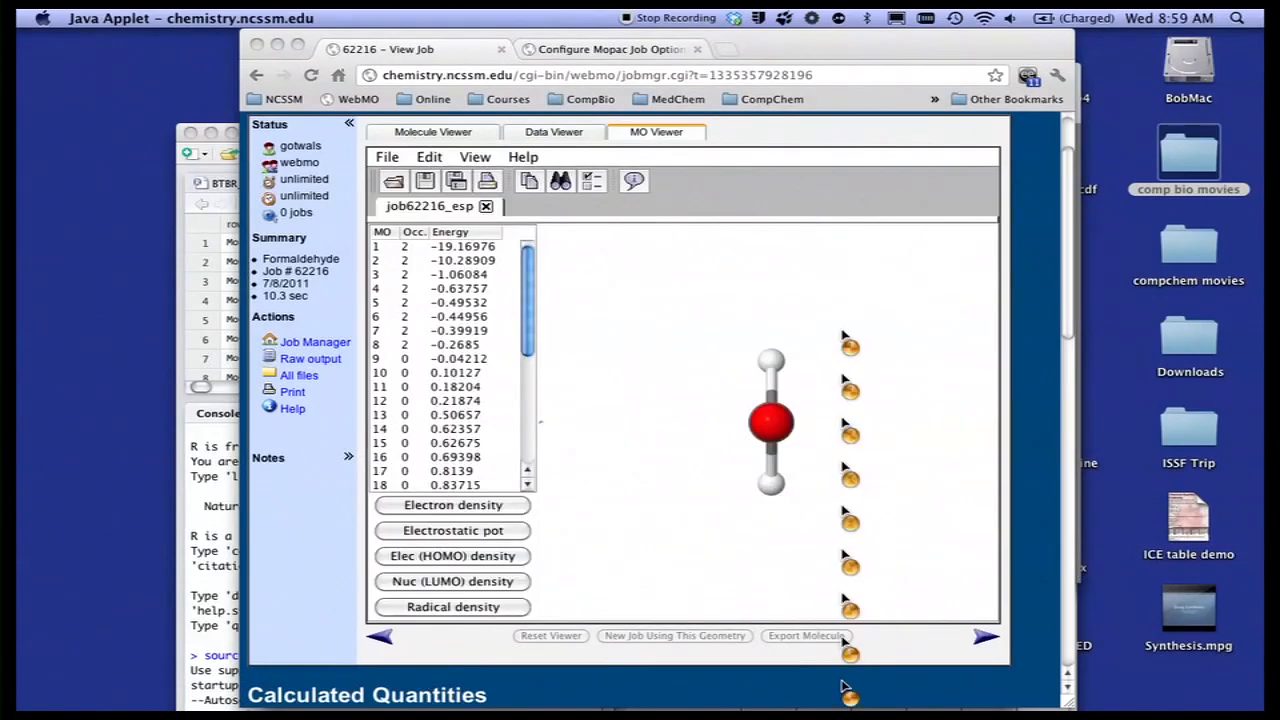
- Render and rotate formaldehyde's electrostatic potential surface and molecular orbitals 3 and 7
click(452, 530)
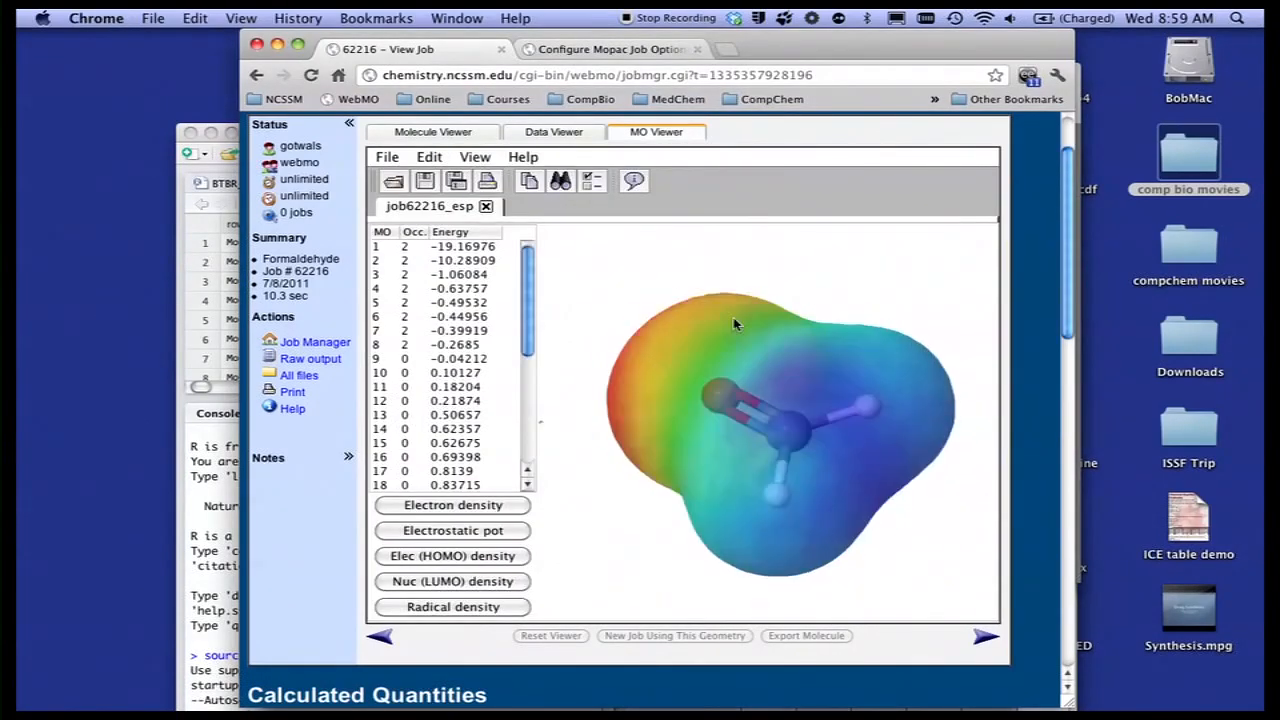
drag(735, 325, 755, 378)
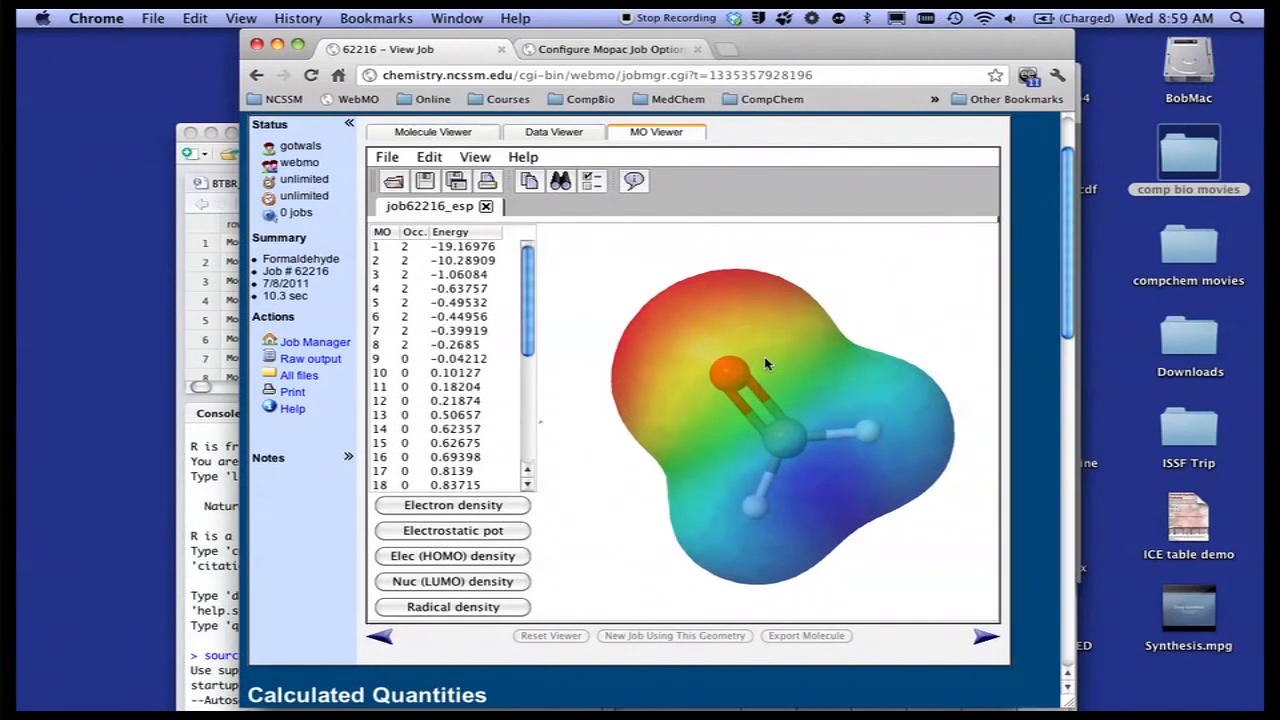
mouse_move(810, 322)
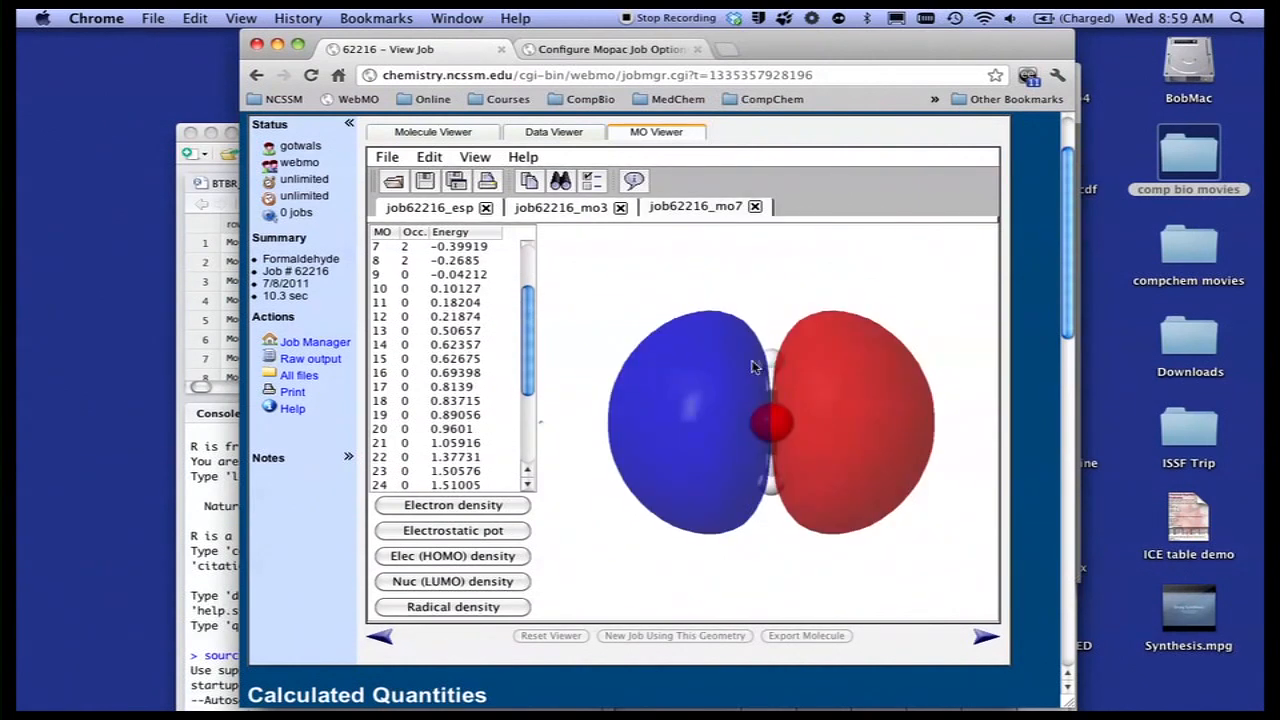
drag(755, 365, 755, 290)
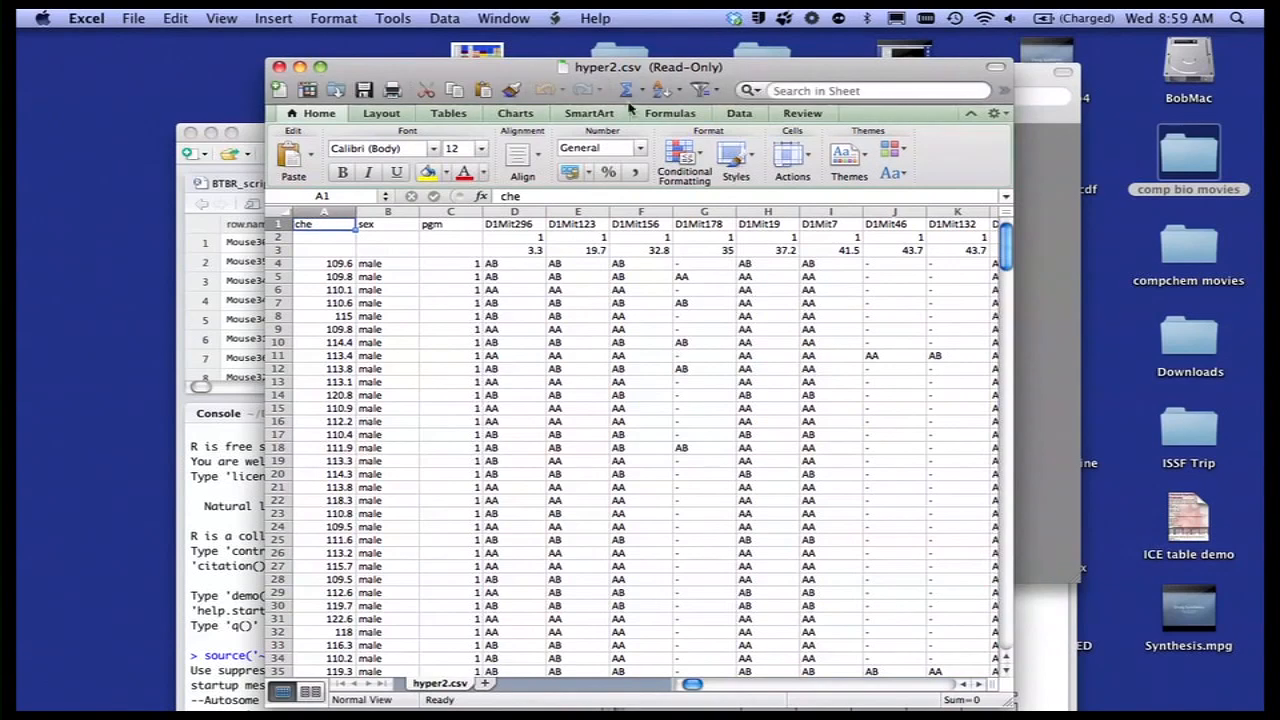
- Browse hyper2.csv cells: a column G genotype, bp in A2, male in B4, AB in D4
scroll(down, 3)
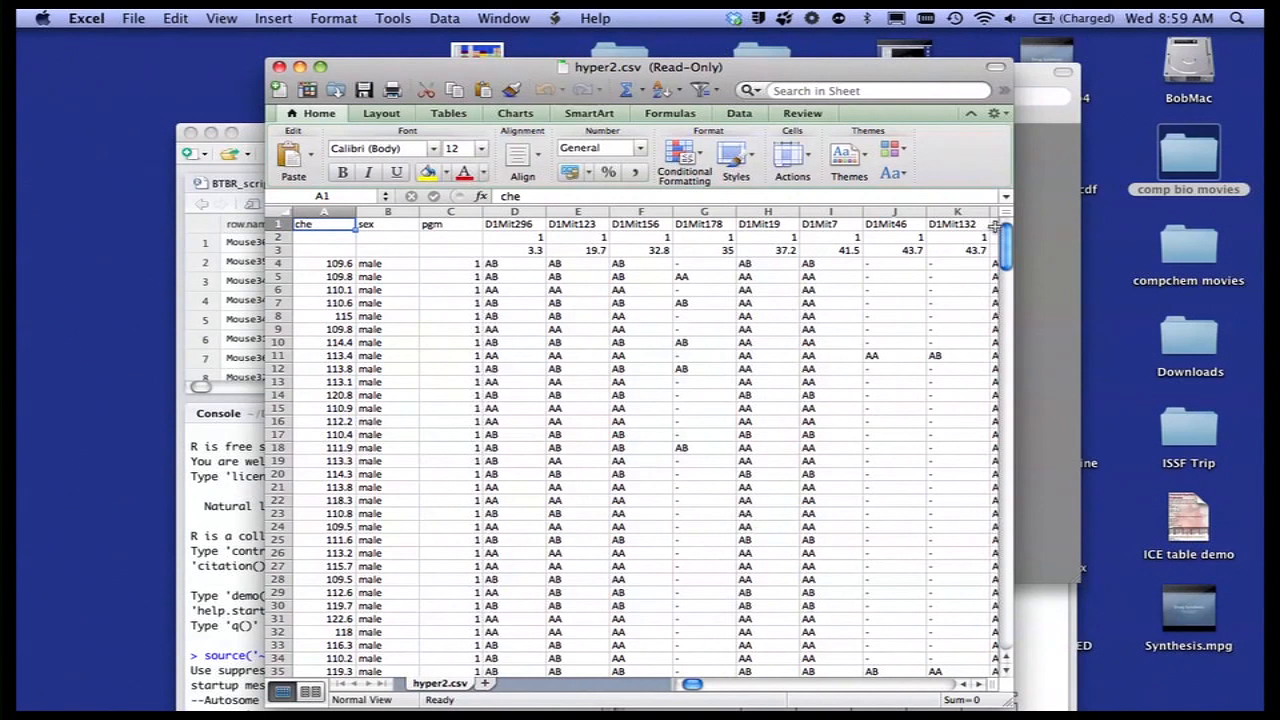
click(704, 289)
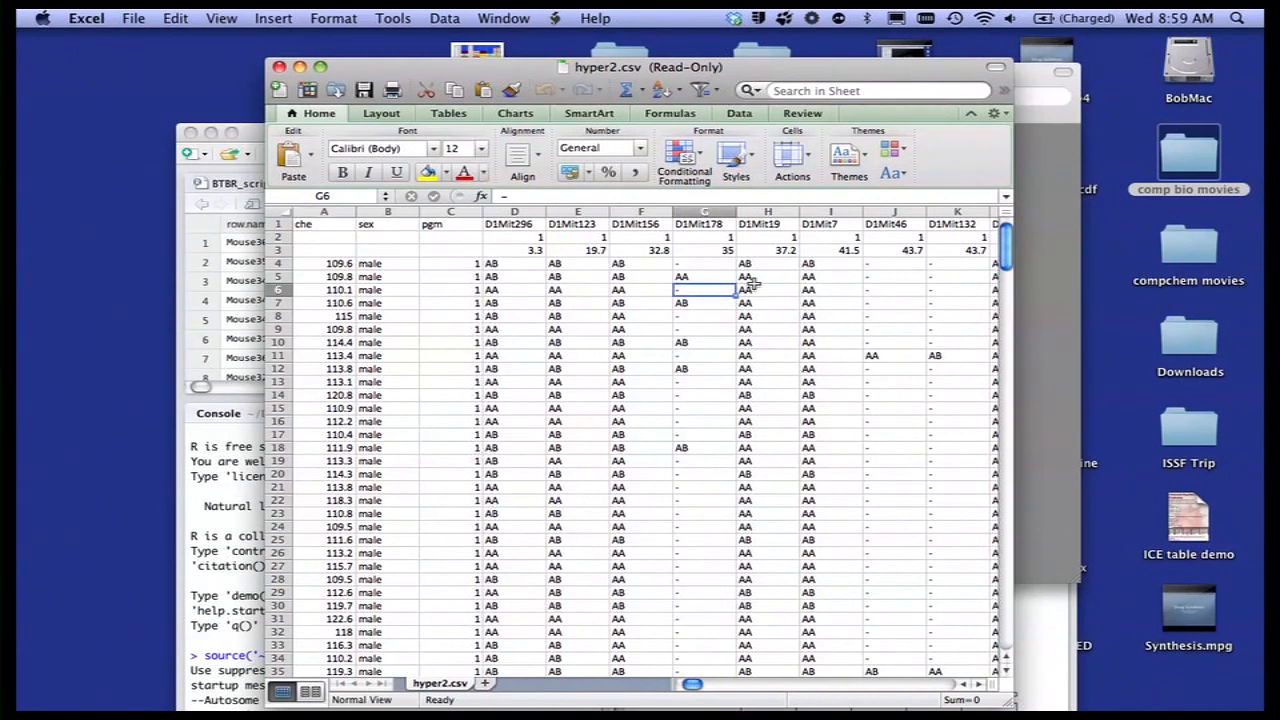
mouse_move(322, 247)
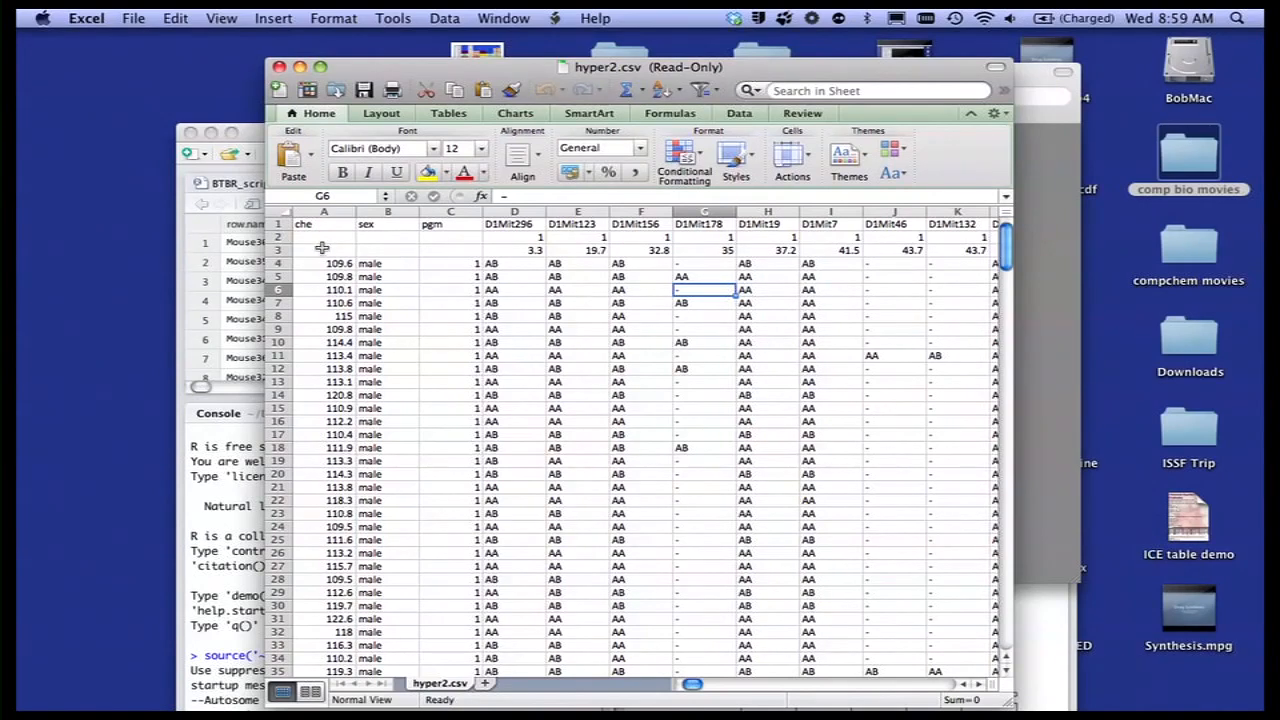
click(323, 224)
text(bp)
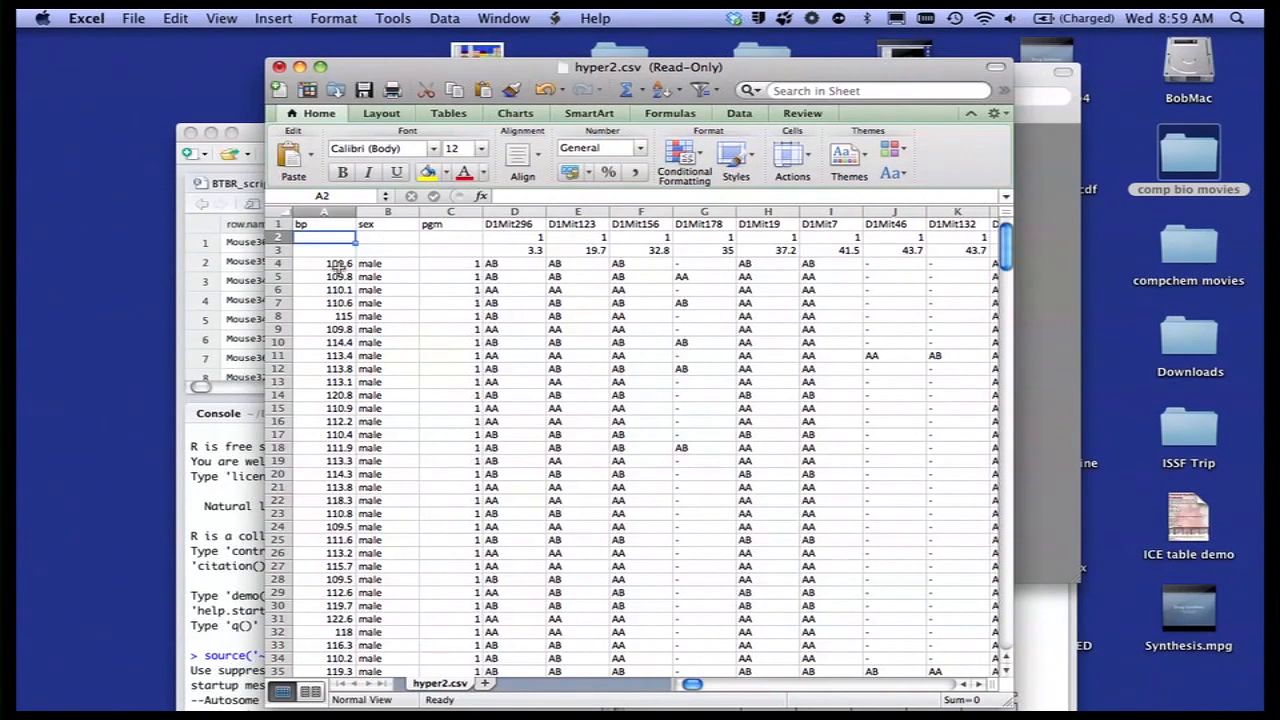
click(387, 263)
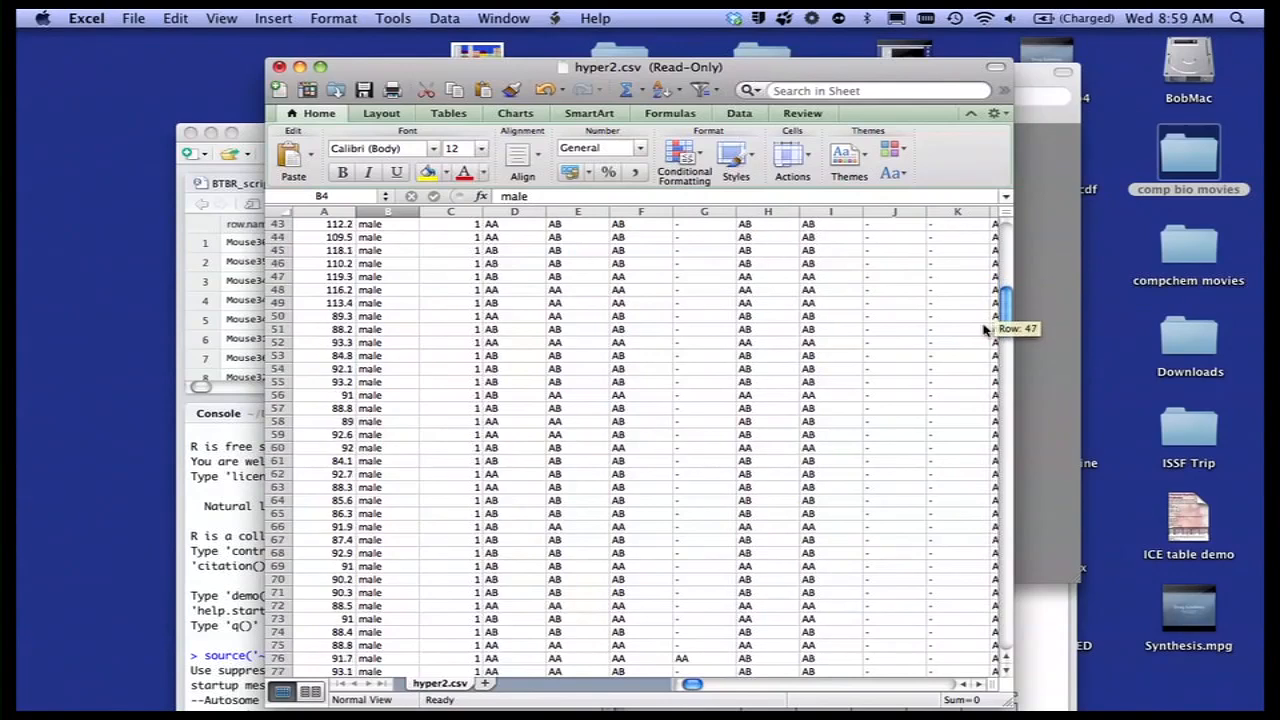
drag(1000, 318, 1000, 448)
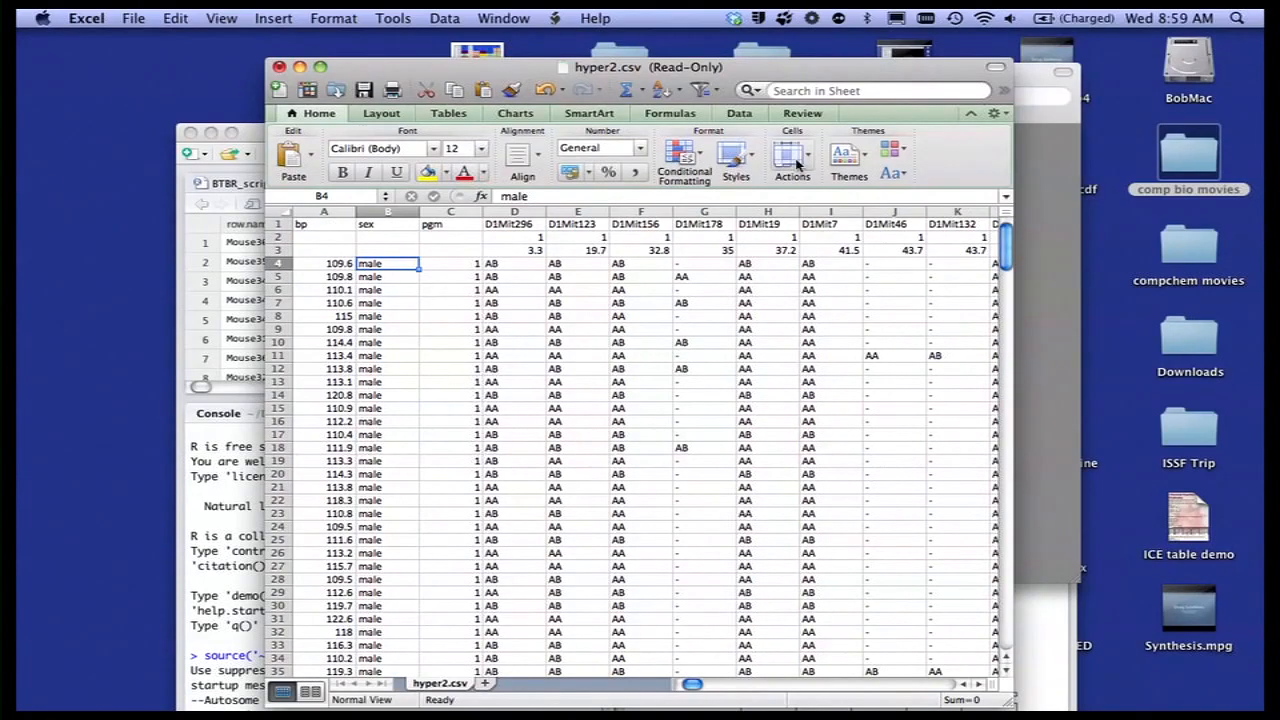
click(513, 263)
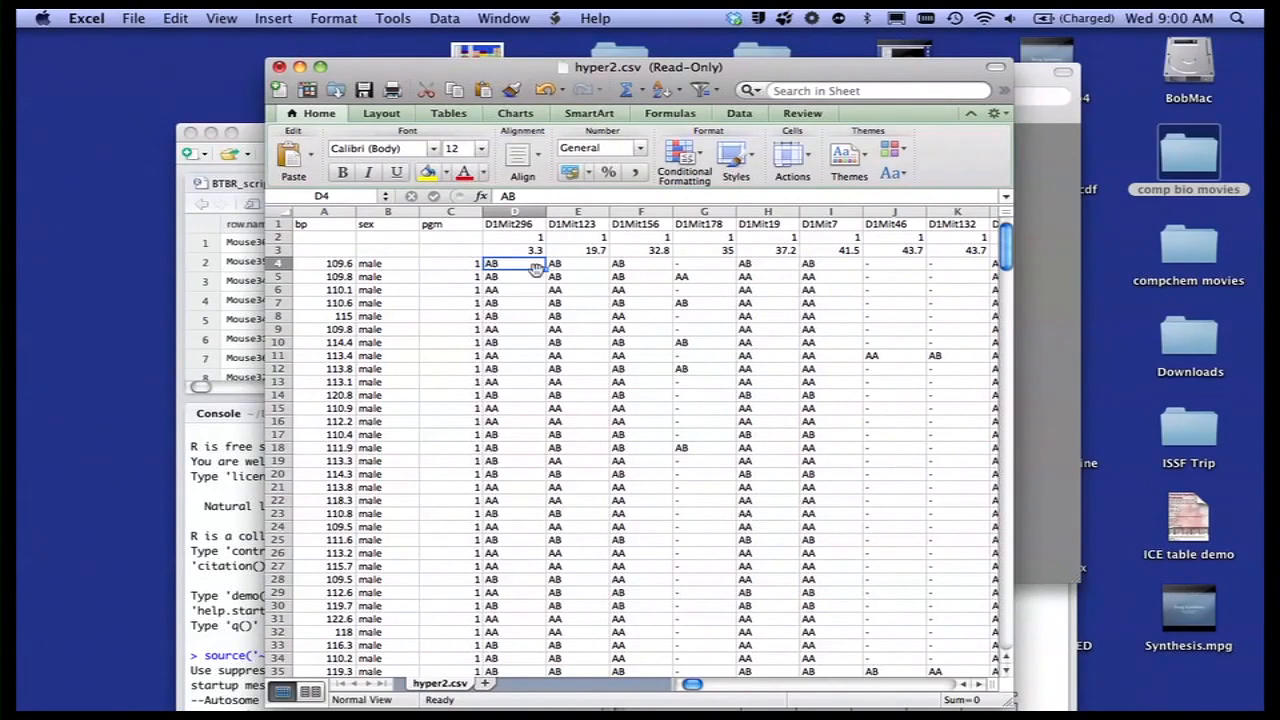
click(767, 302)
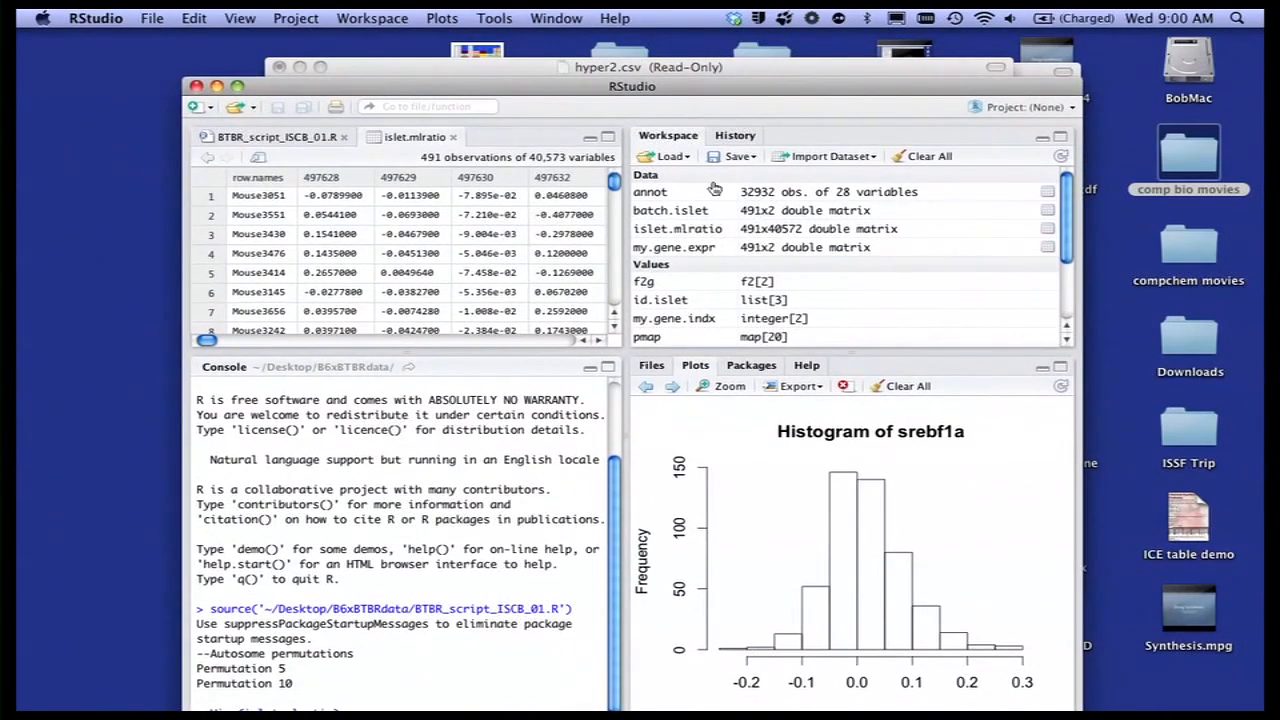
mouse_move(620, 100)
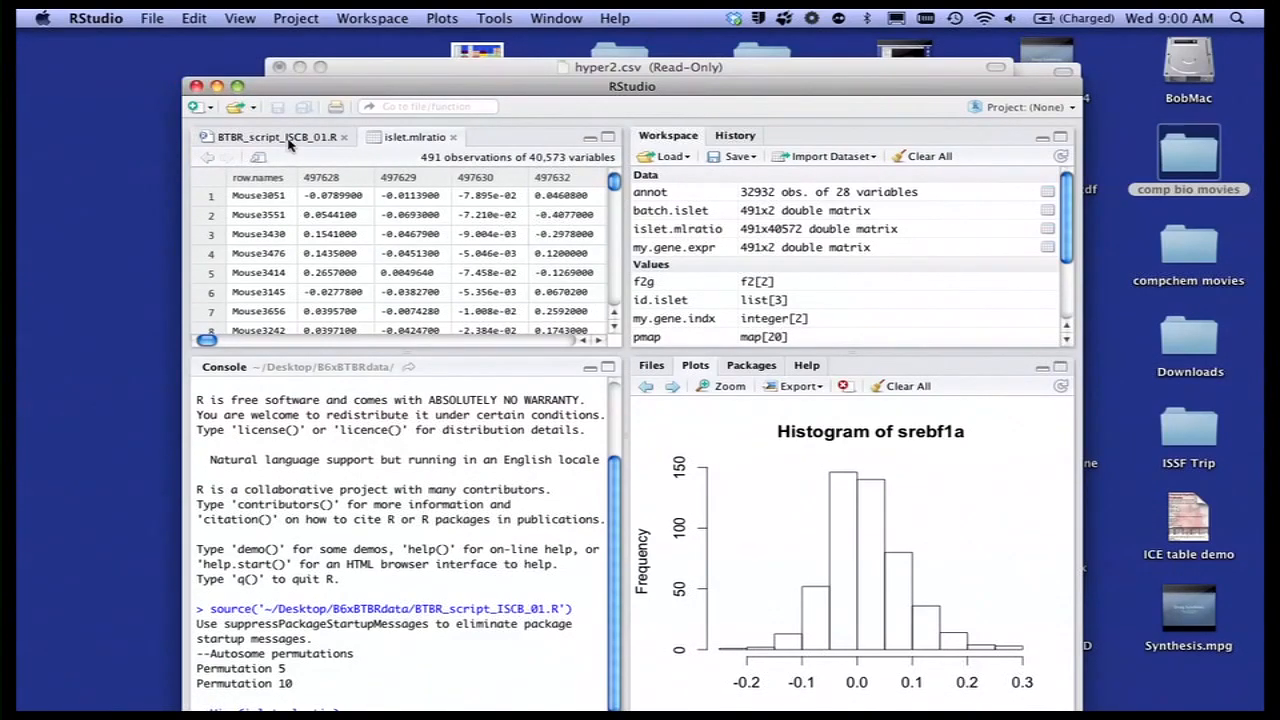
- Show the BTBR_script_ISCB_01.R script and scroll through its code
click(280, 137)
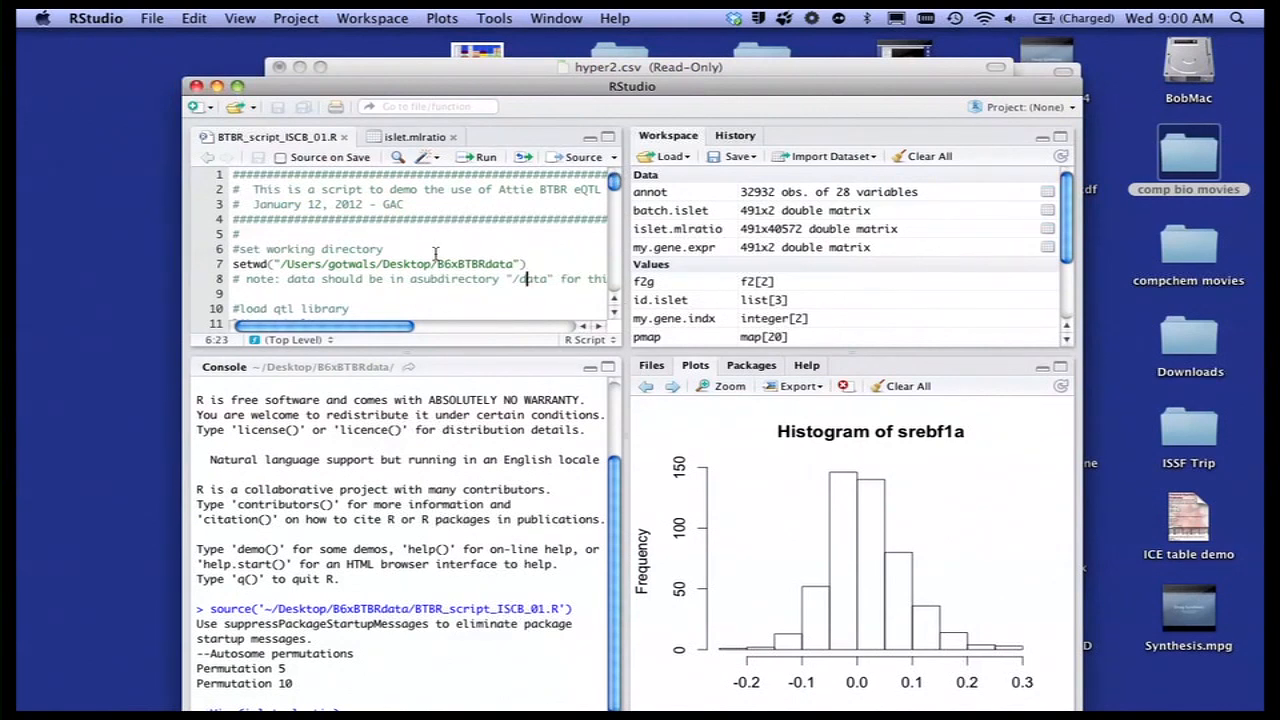
scroll(down, 3)
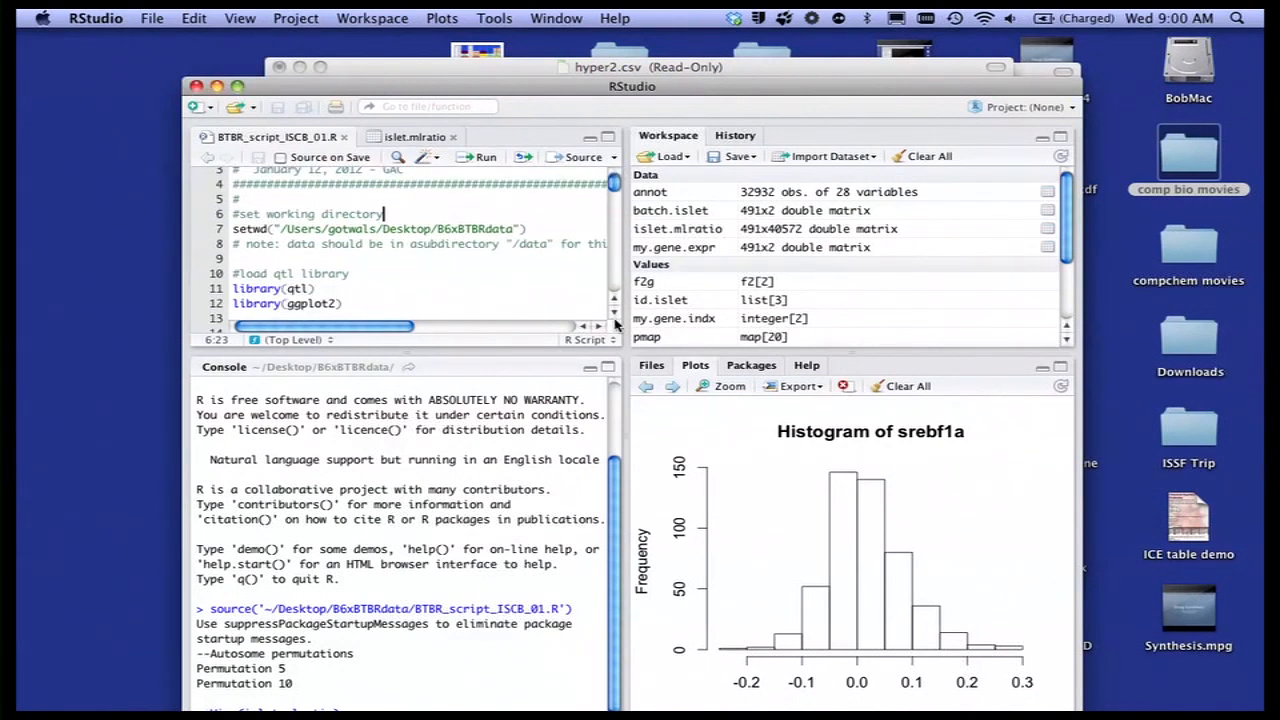
scroll(down, 3)
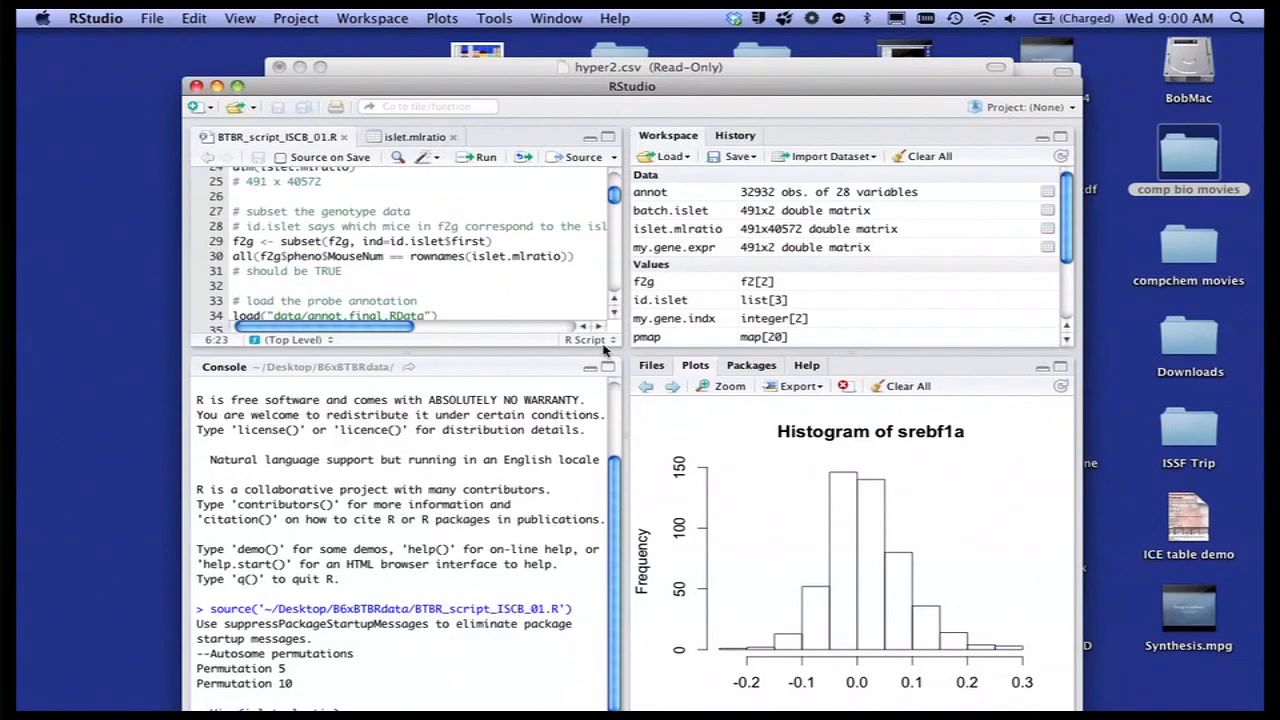
mouse_move(350, 494)
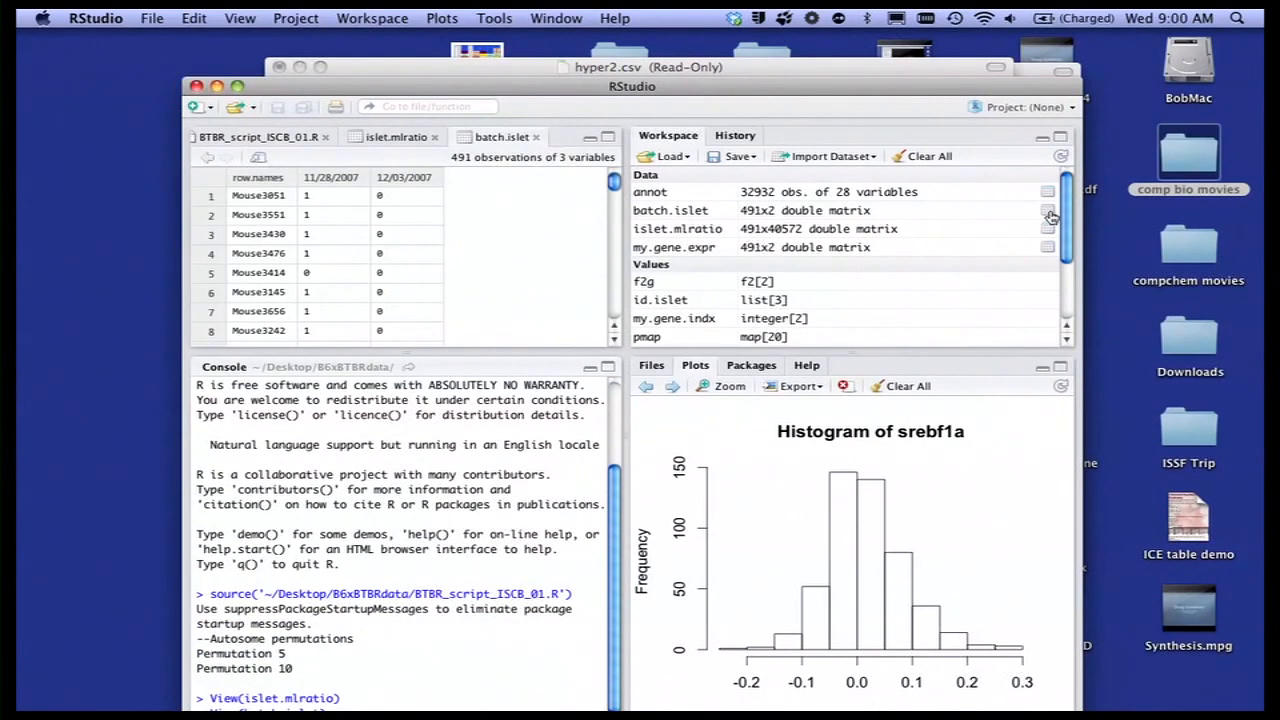
scroll(down, 3)
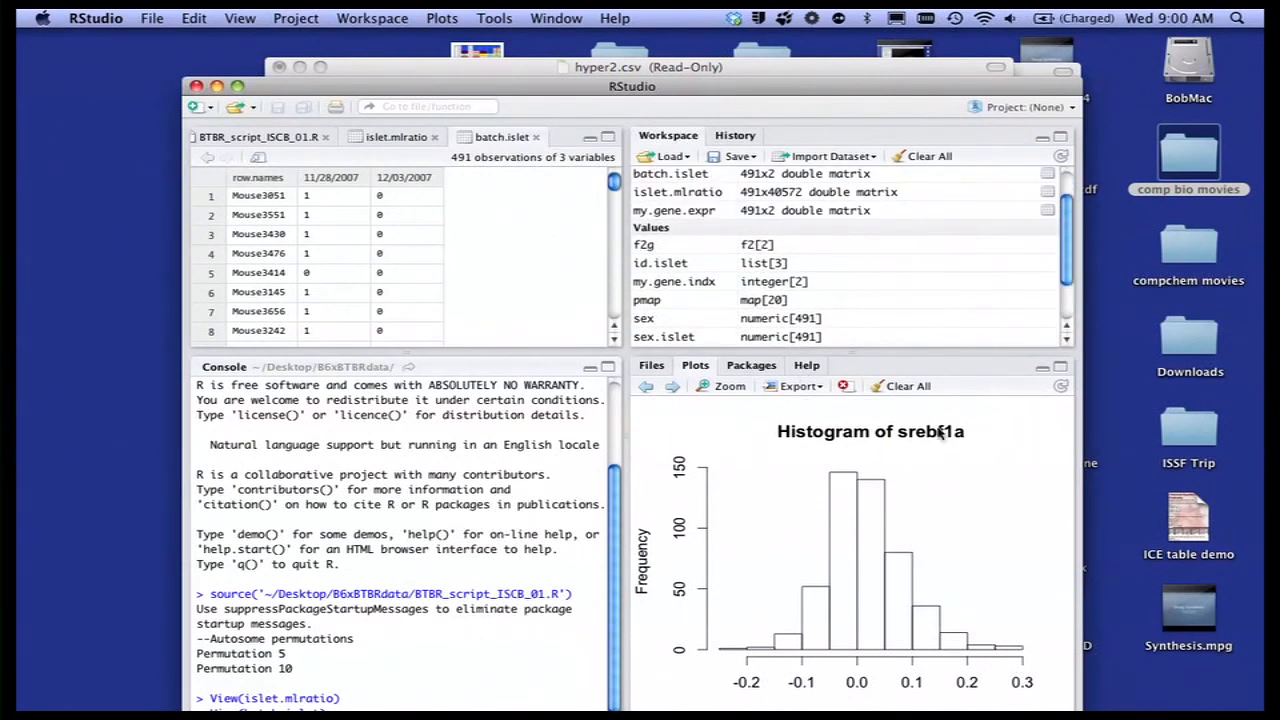
mouse_move(955, 520)
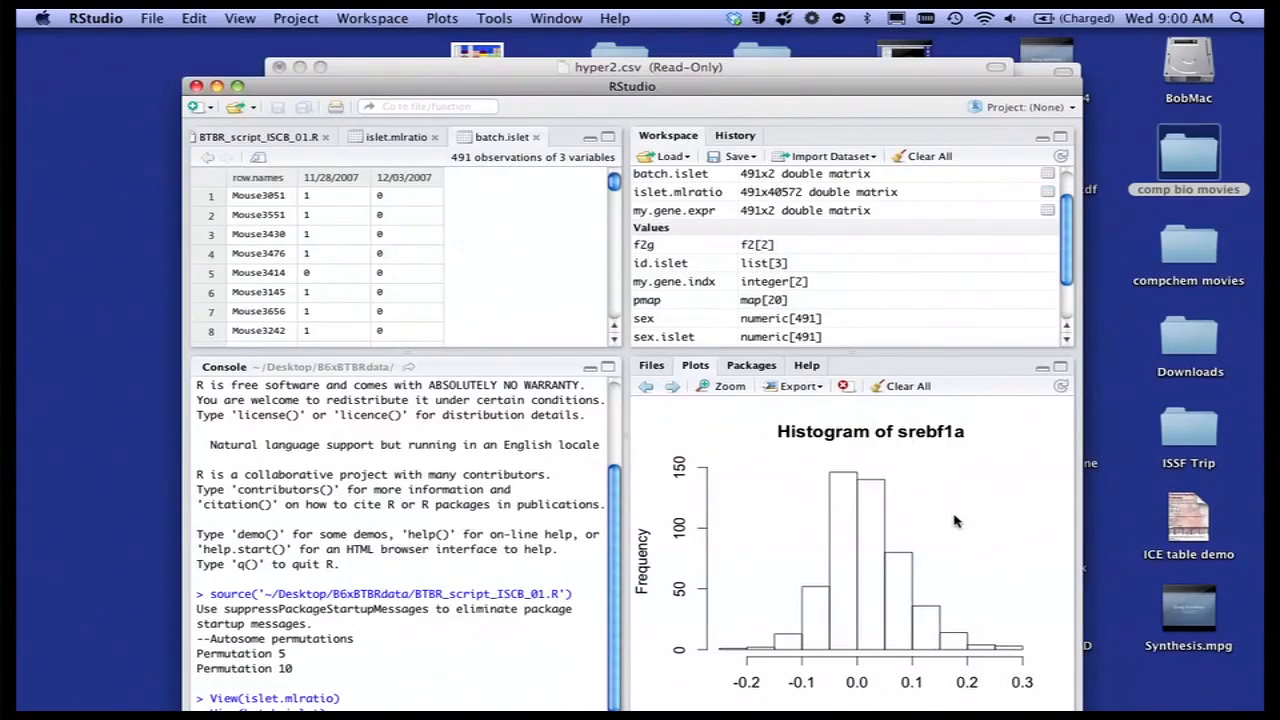
mouse_move(890, 447)
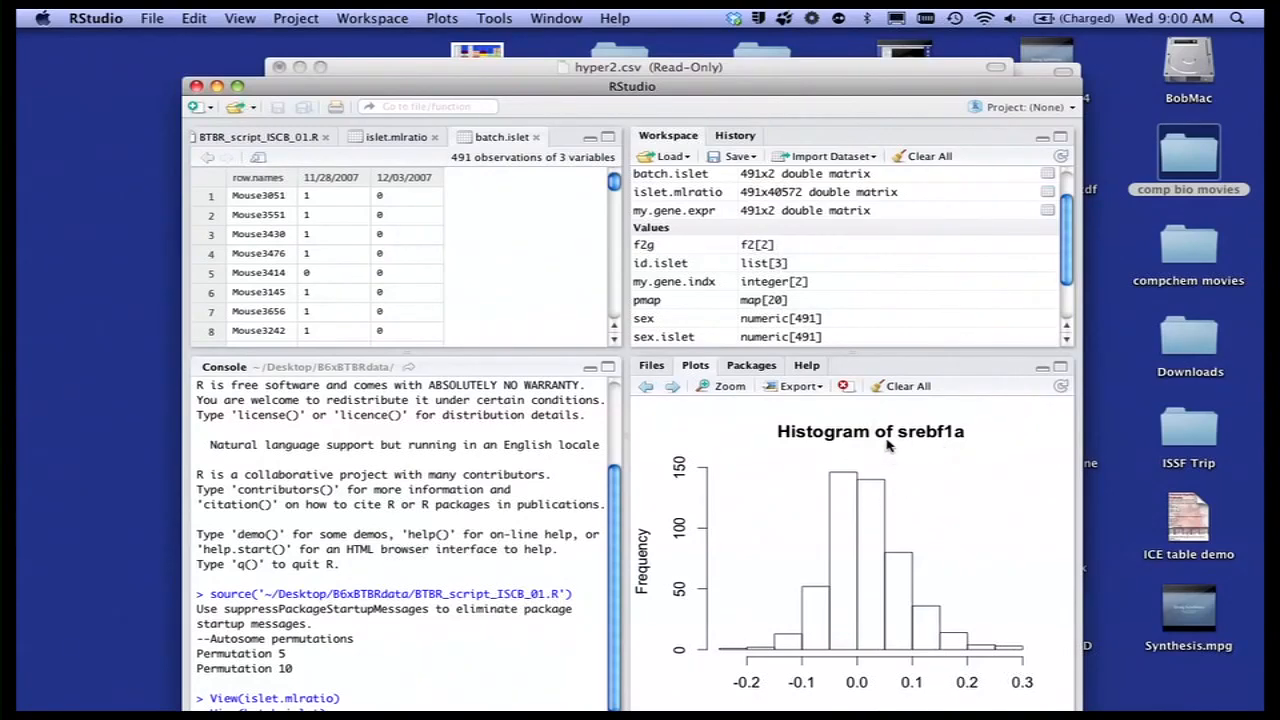
mouse_move(947, 467)
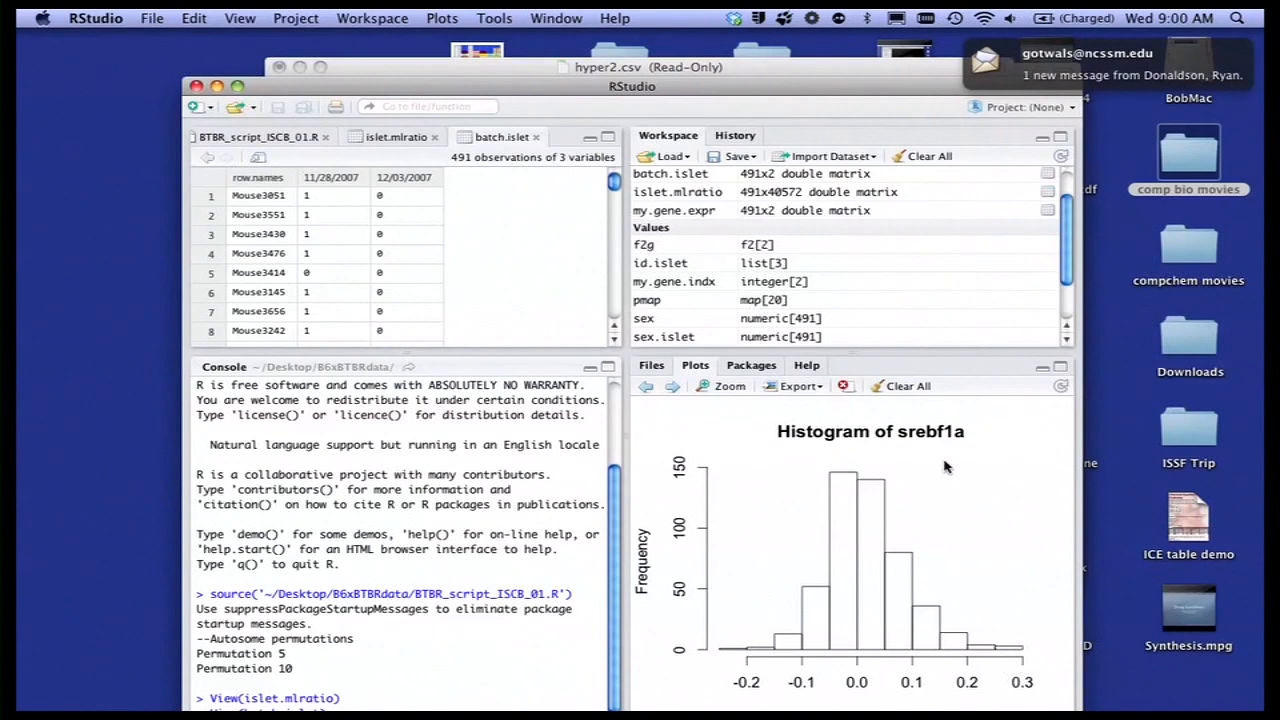
mouse_move(648, 395)
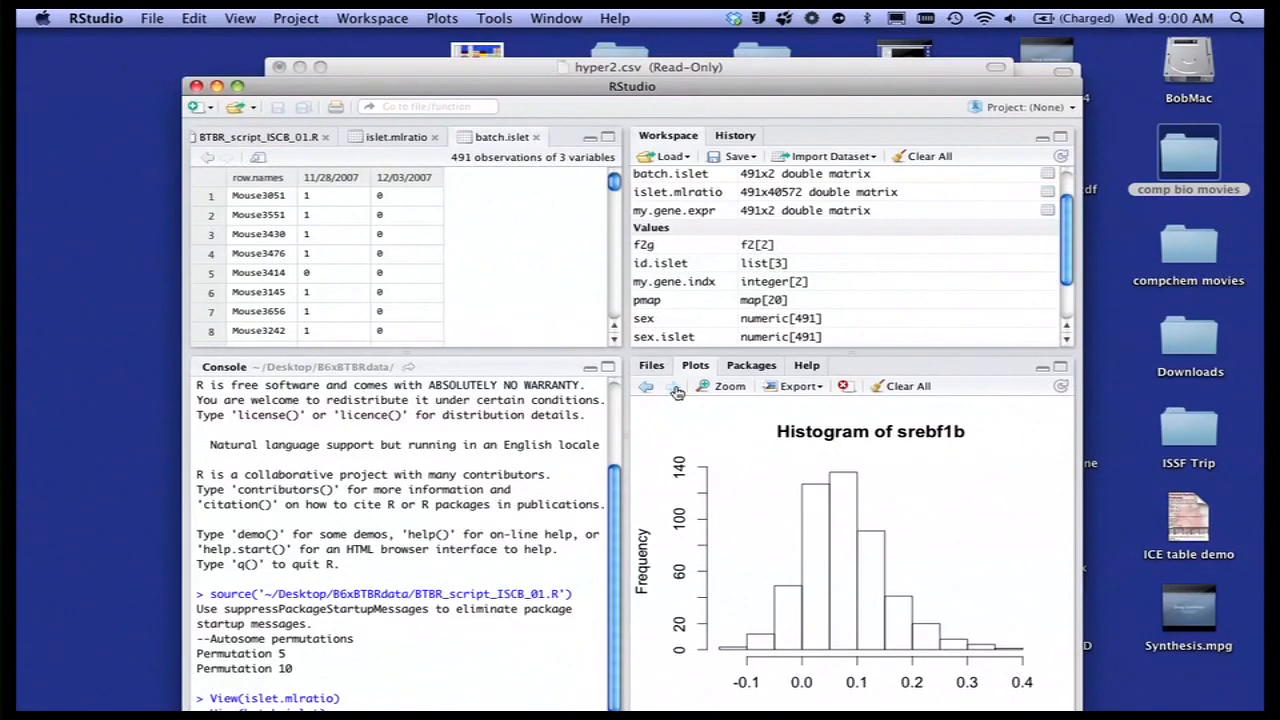
mouse_move(218, 680)
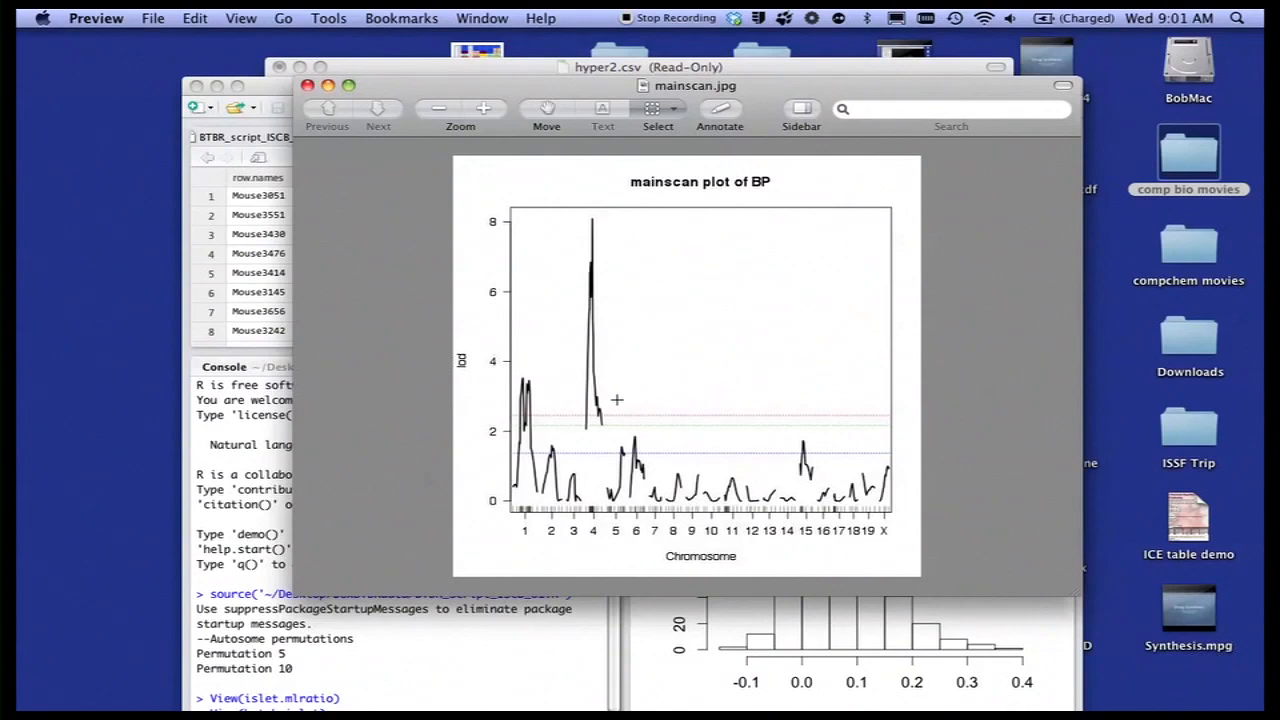
mouse_move(608, 306)
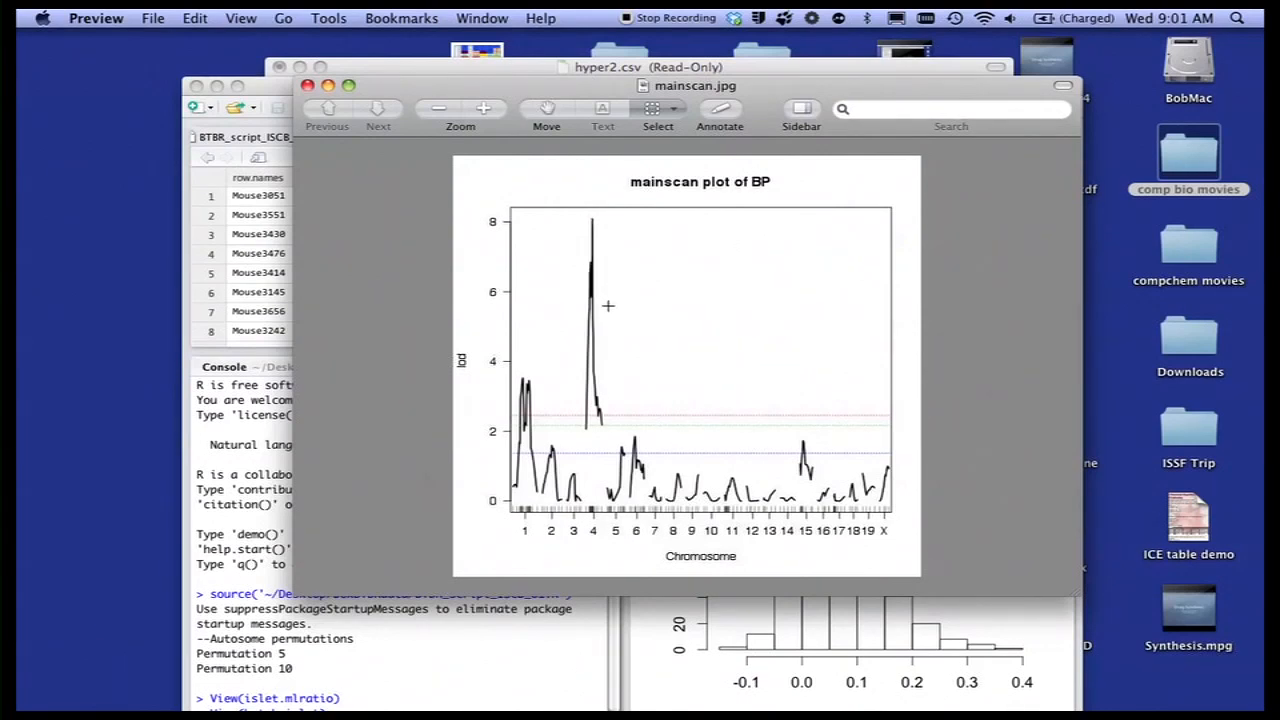
mouse_move(611, 306)
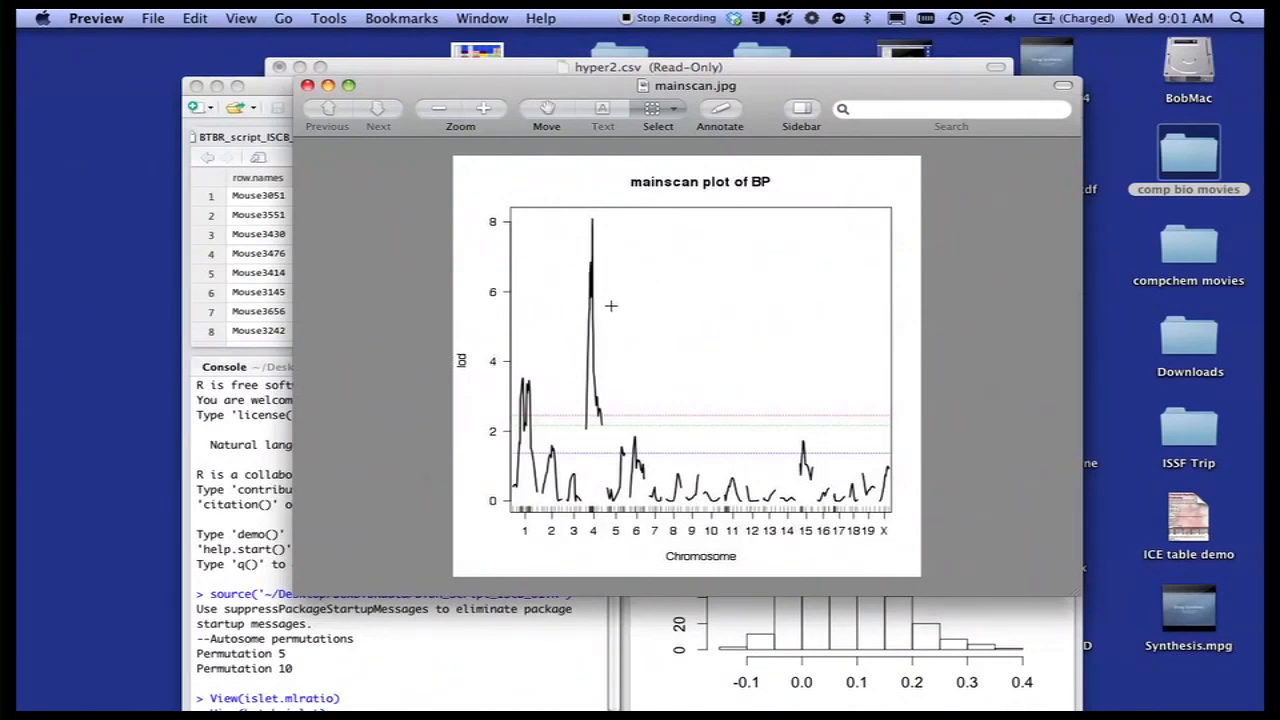
mouse_move(609, 399)
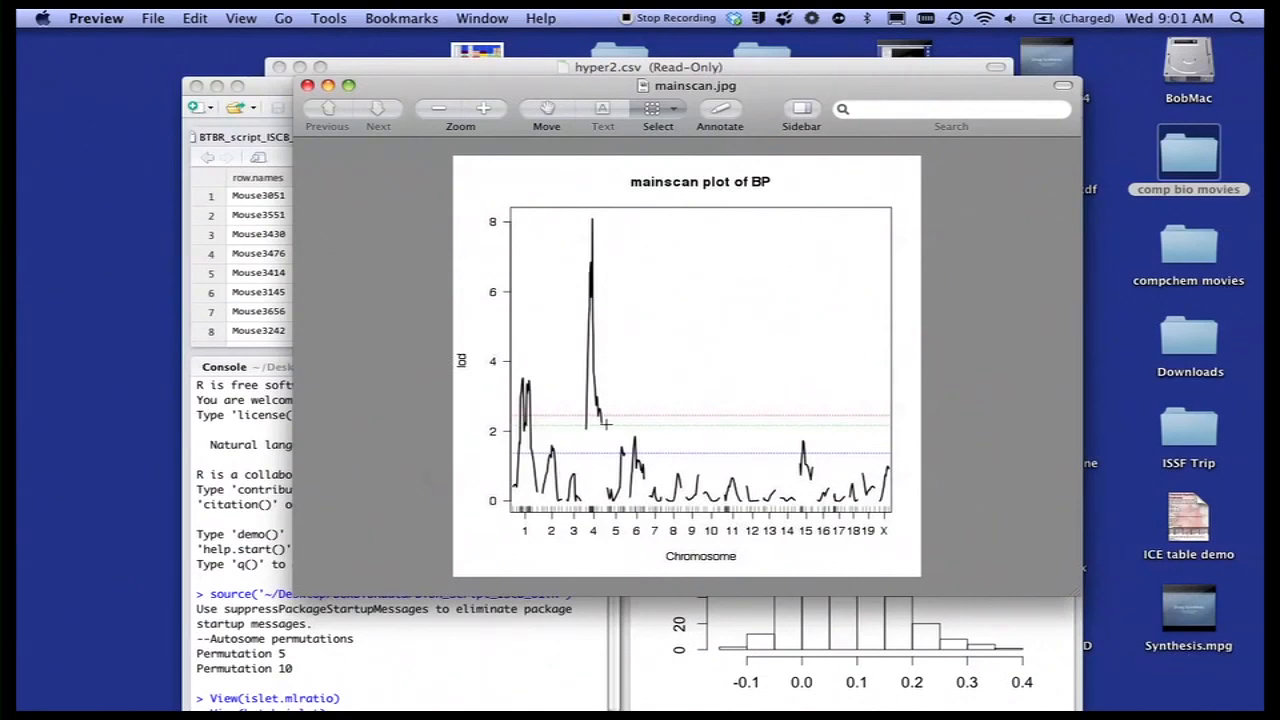
mouse_move(696, 368)
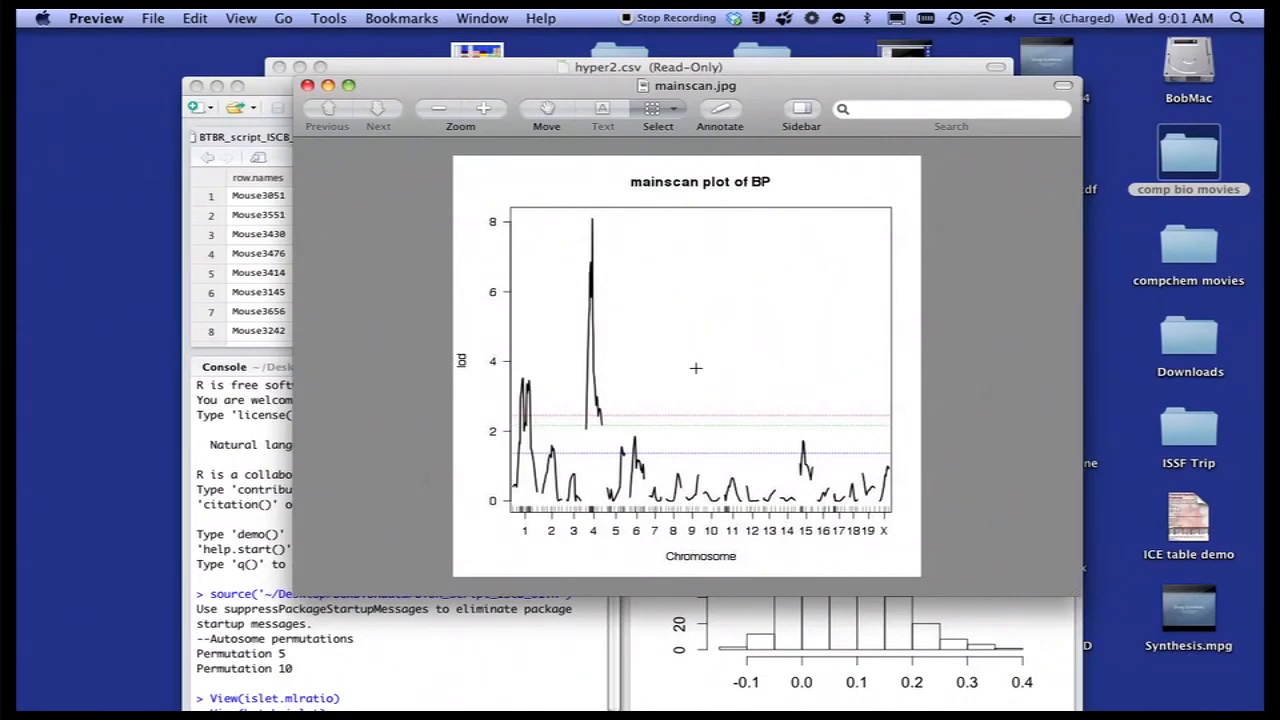
mouse_move(731, 418)
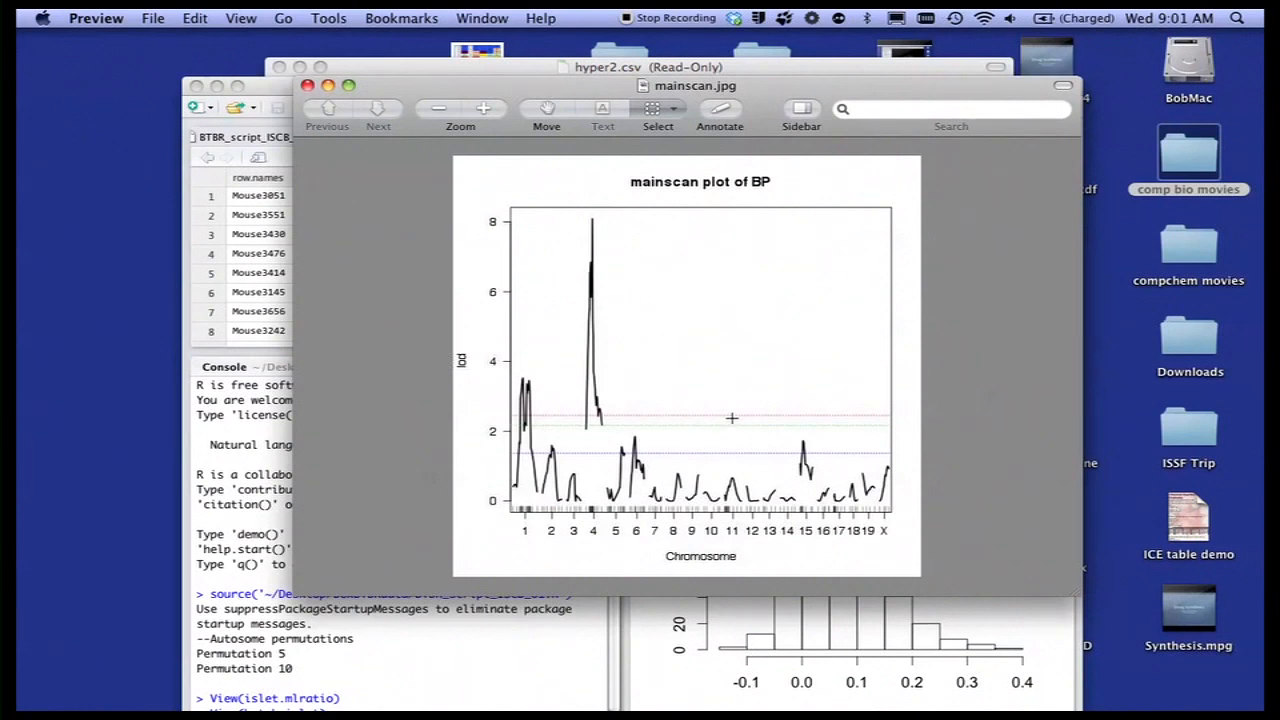
mouse_move(653, 363)
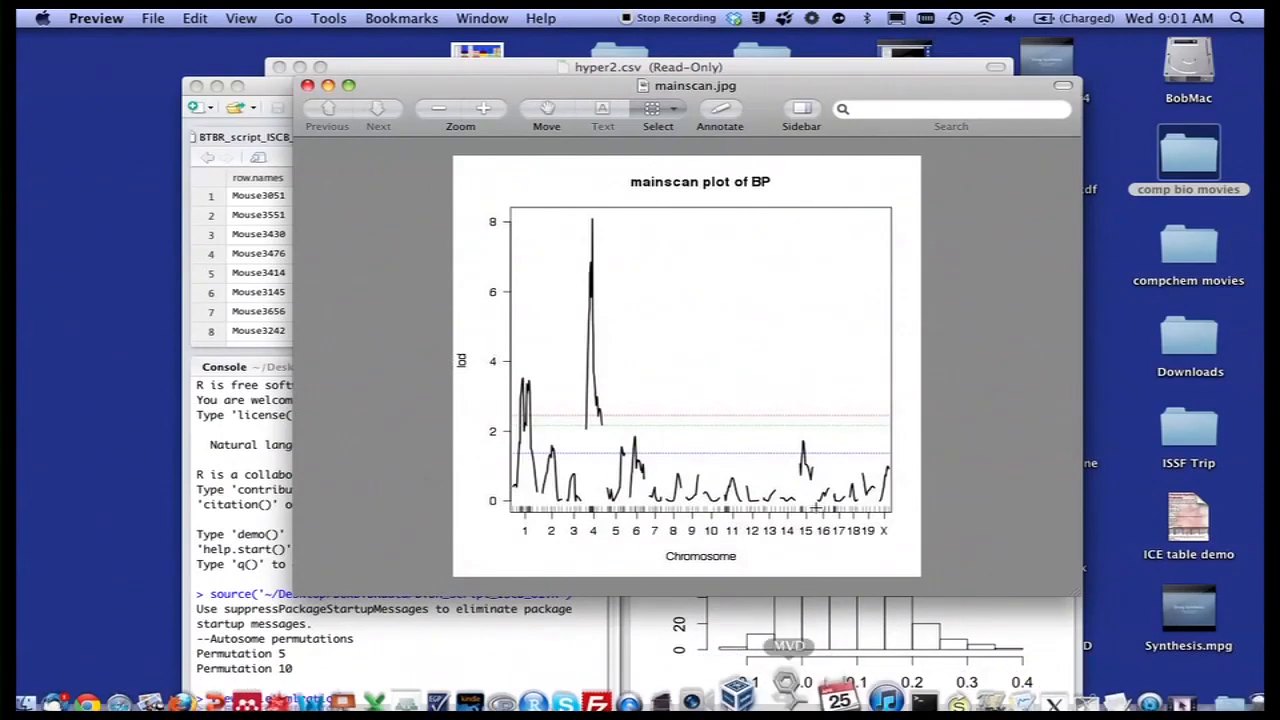
- Launch Molegro Virtual Docker, download PDB entry 1hvr, and import its proteins and ligands
click(789, 645)
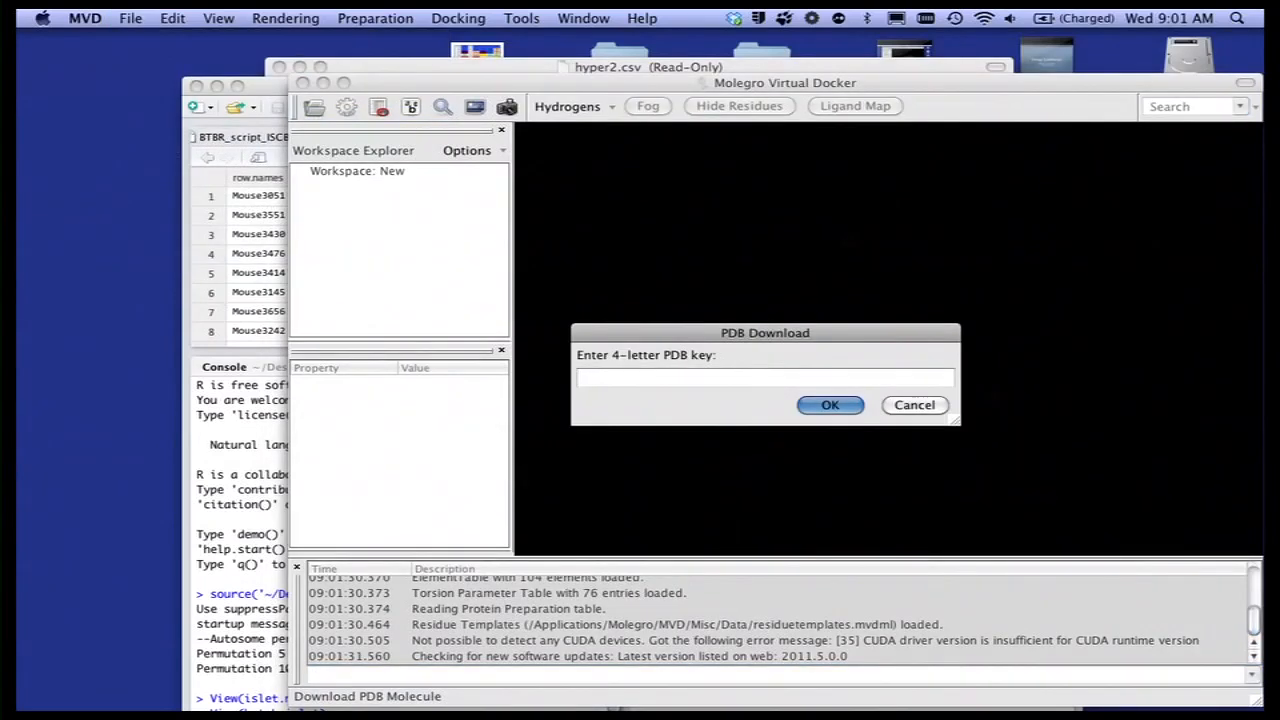
text(1)
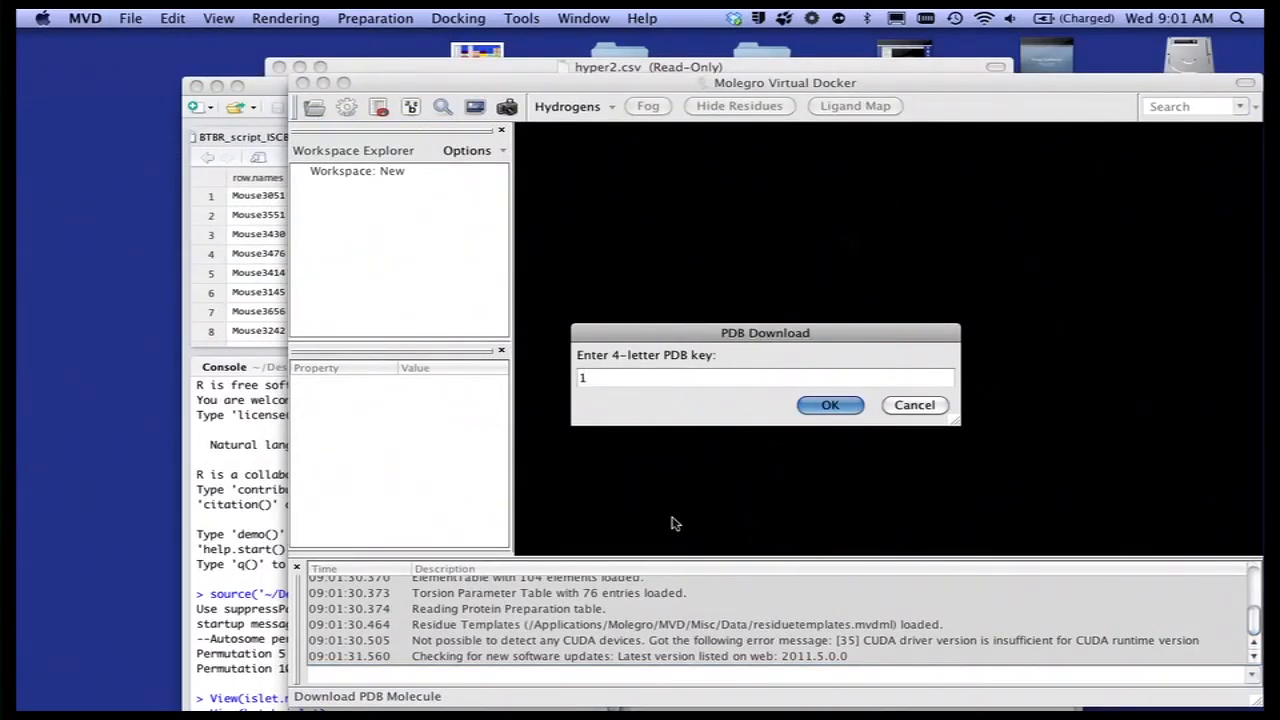
text(hvr)
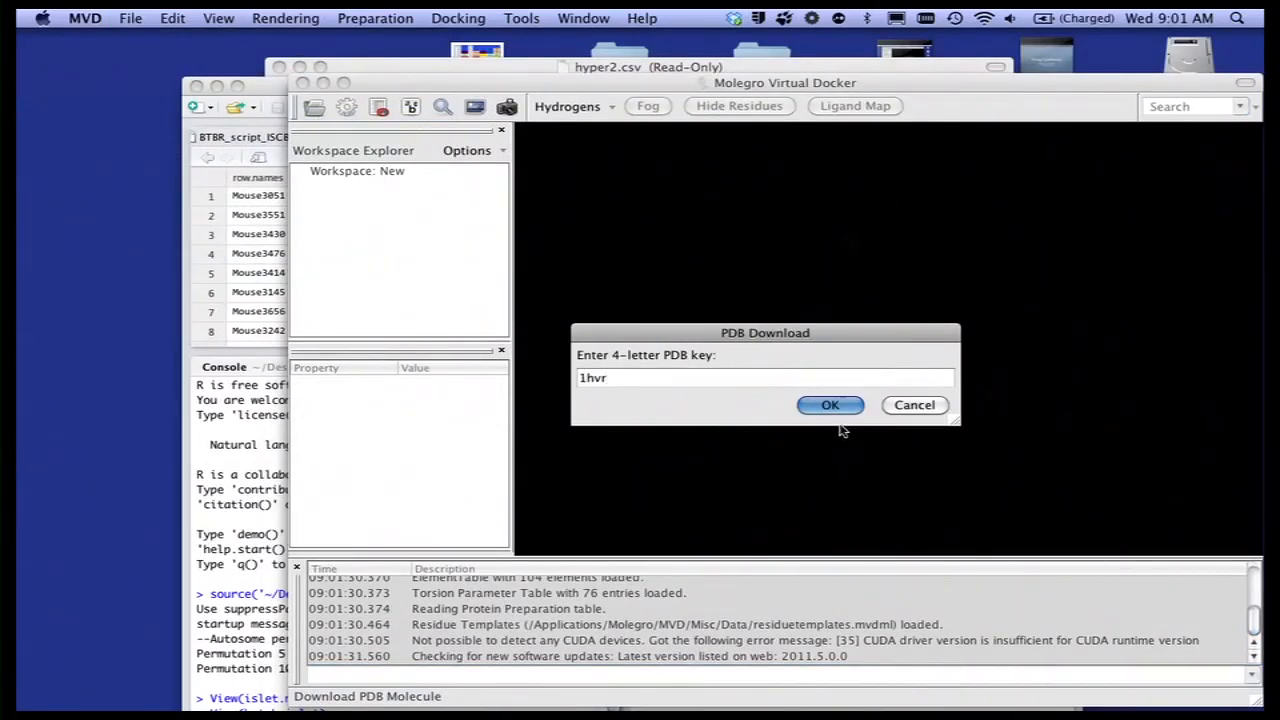
click(830, 405)
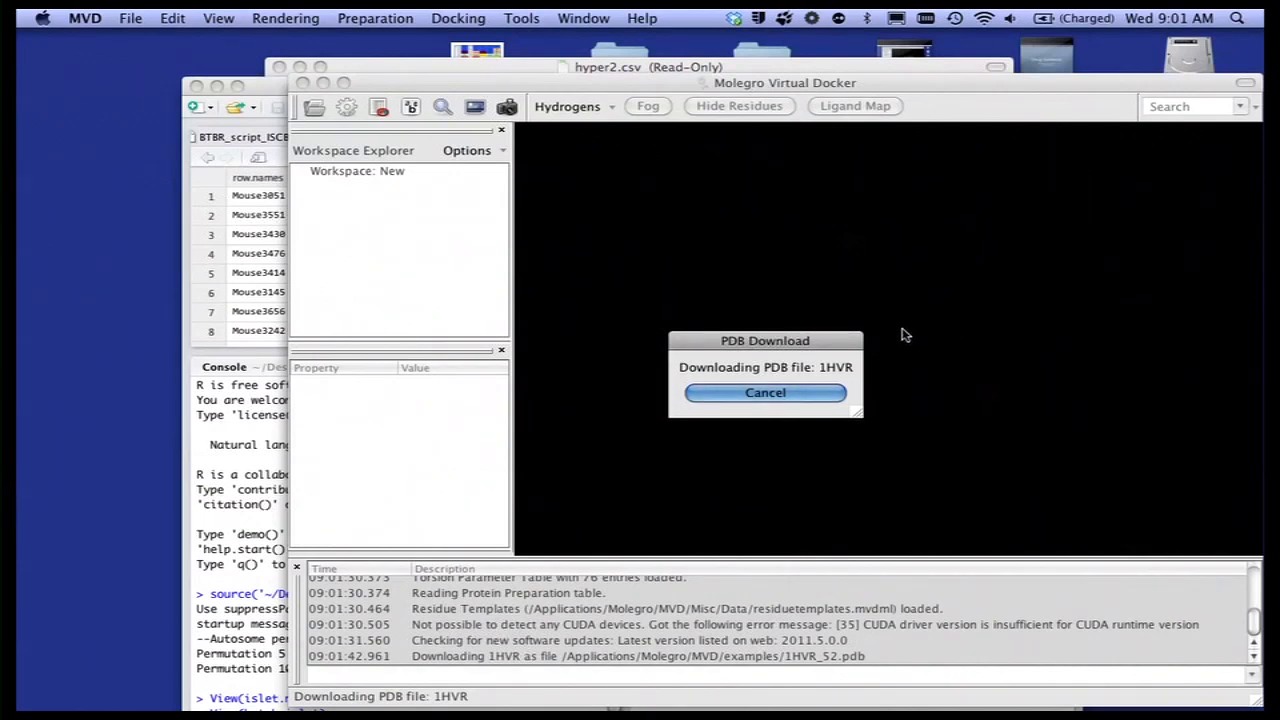
click(765, 392)
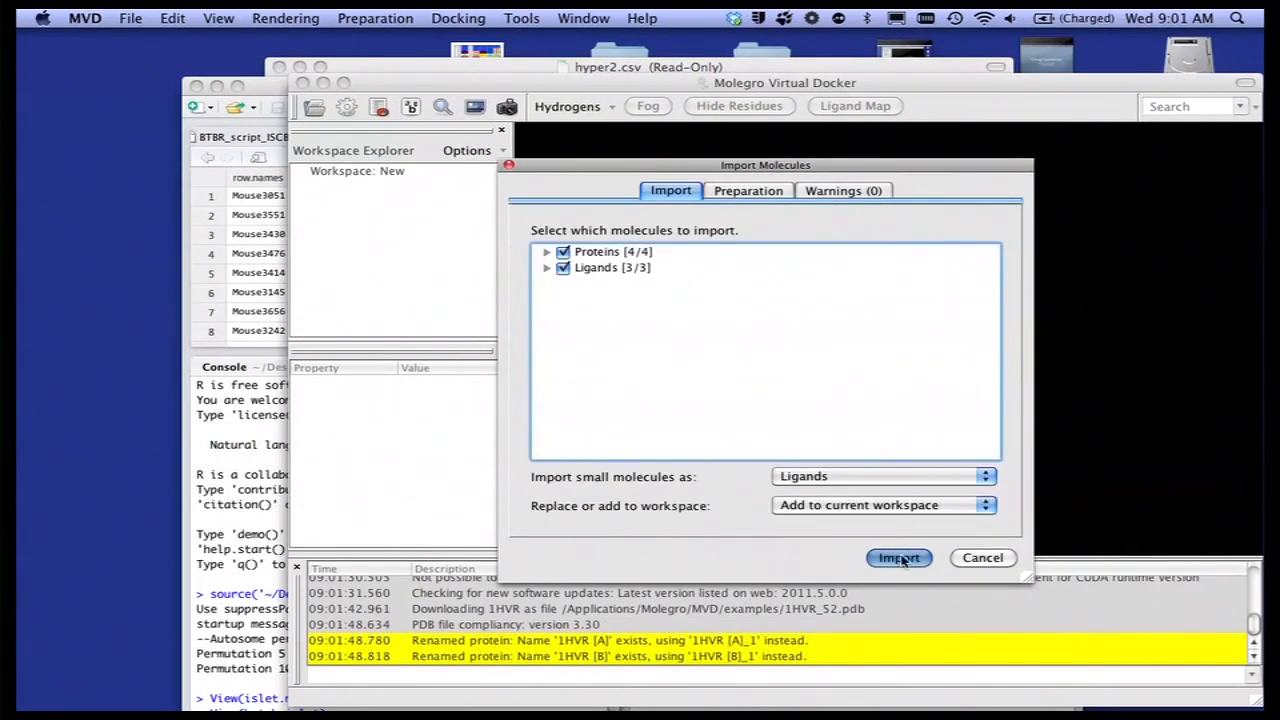
click(897, 558)
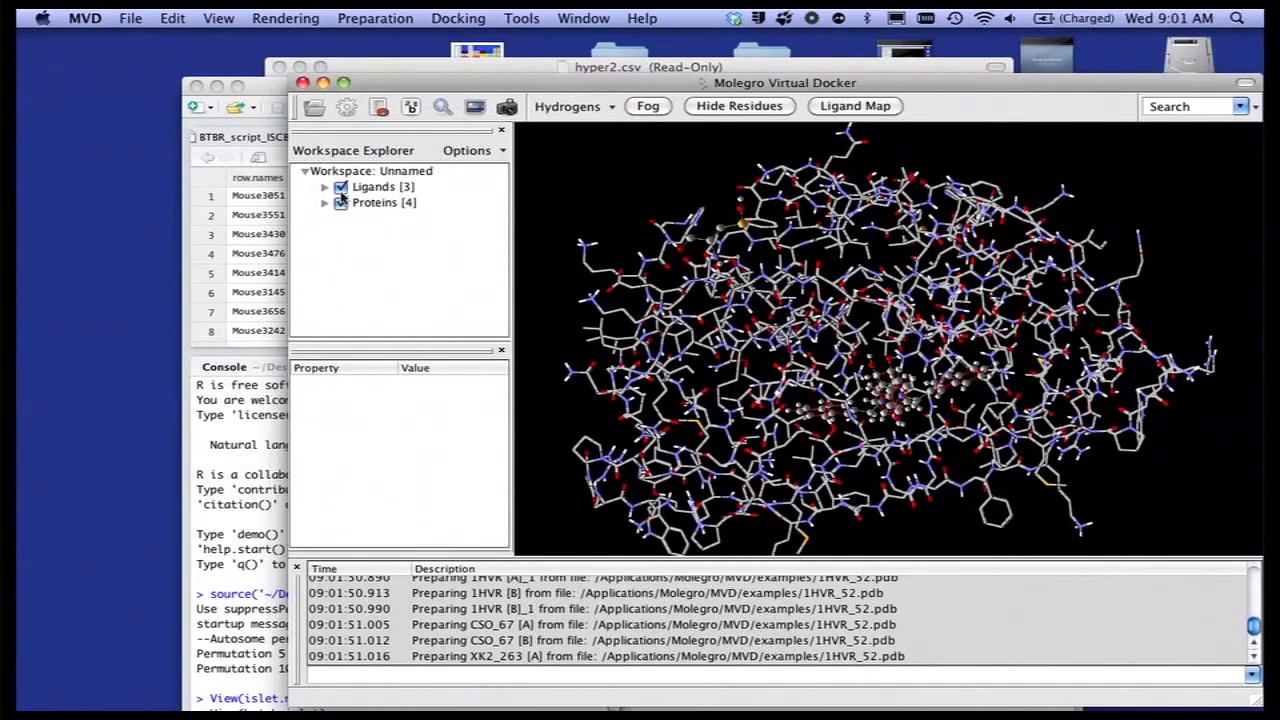
- Hide the ligands, switch to Secondary Structure View, and rotate the protease ribbons
click(341, 187)
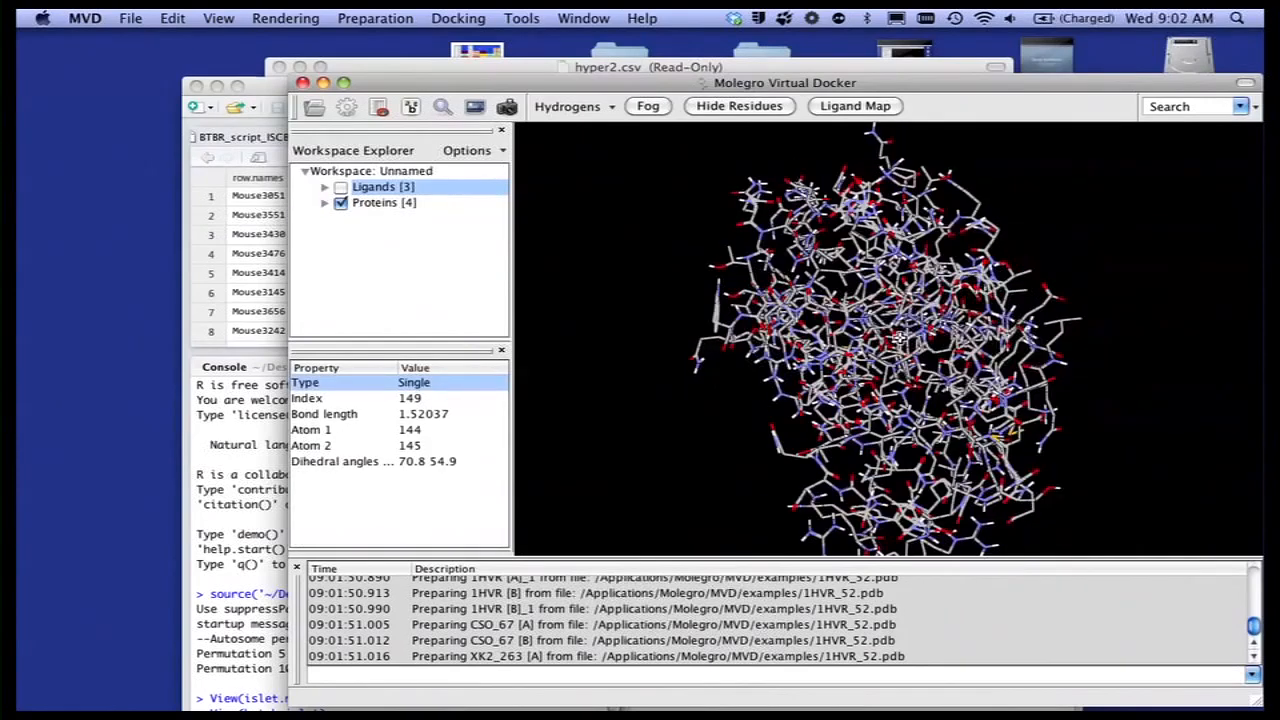
click(218, 18)
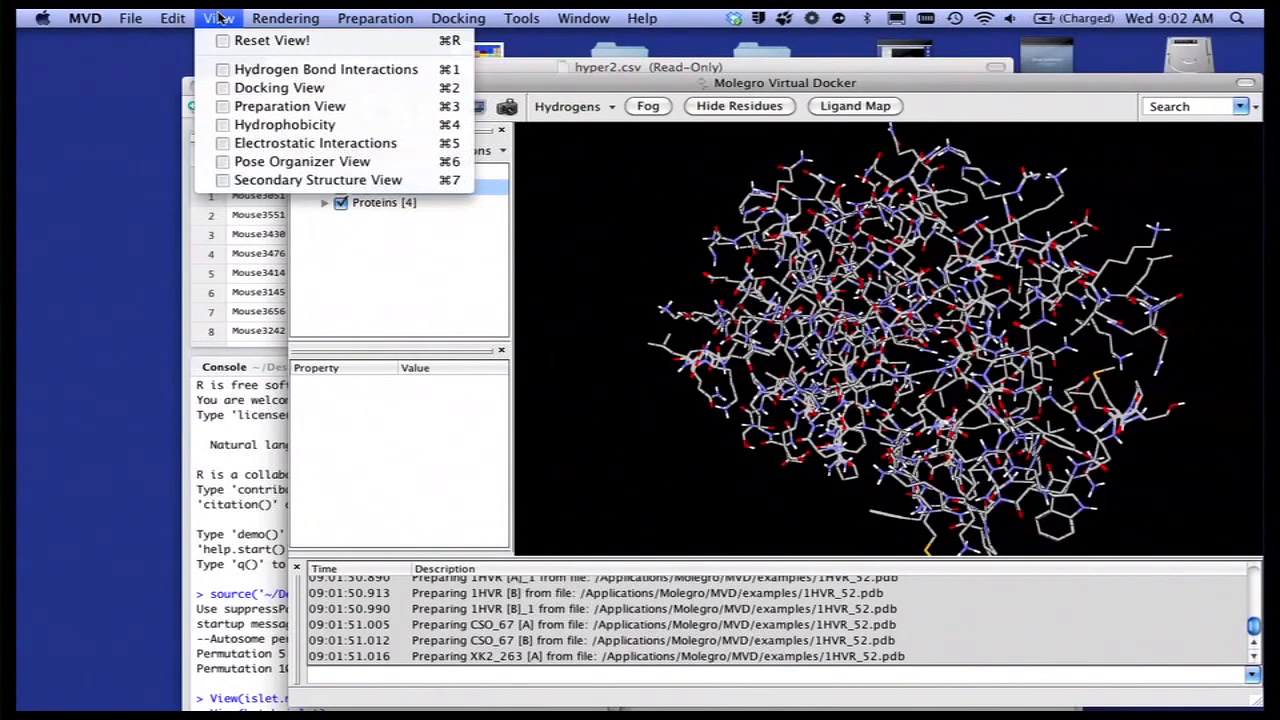
click(318, 179)
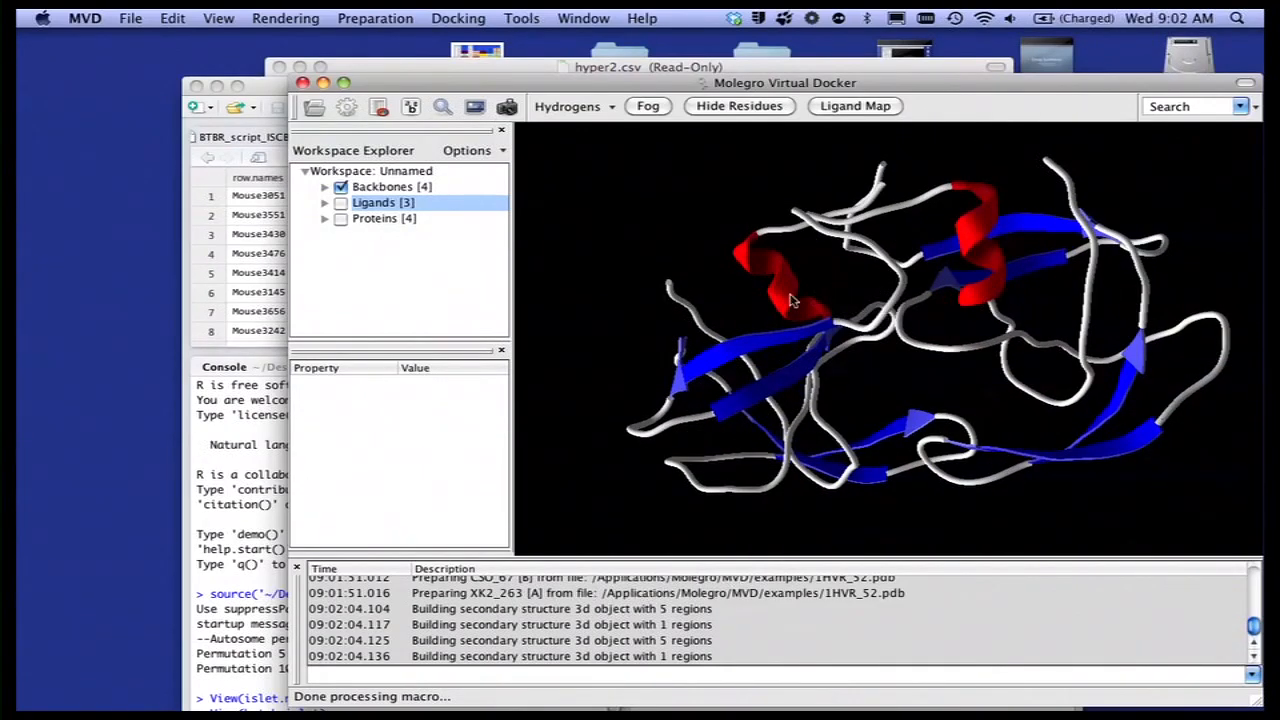
drag(790, 300, 925, 265)
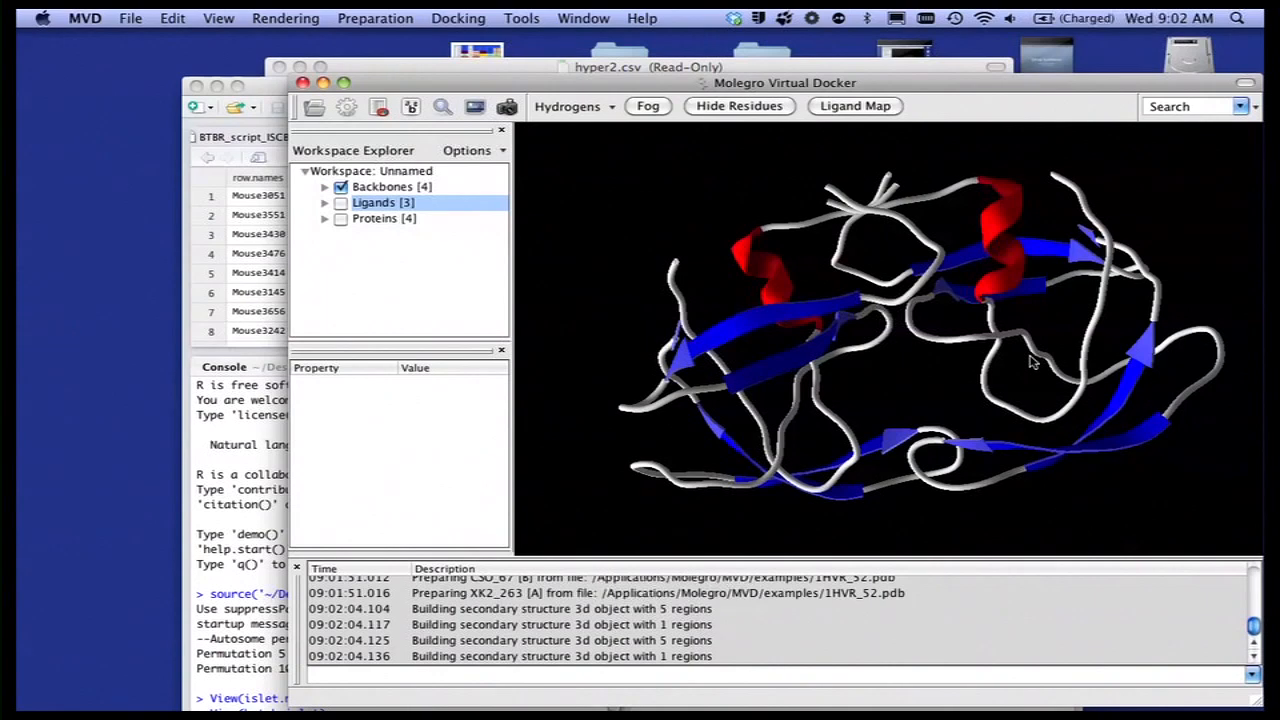
mouse_move(840, 375)
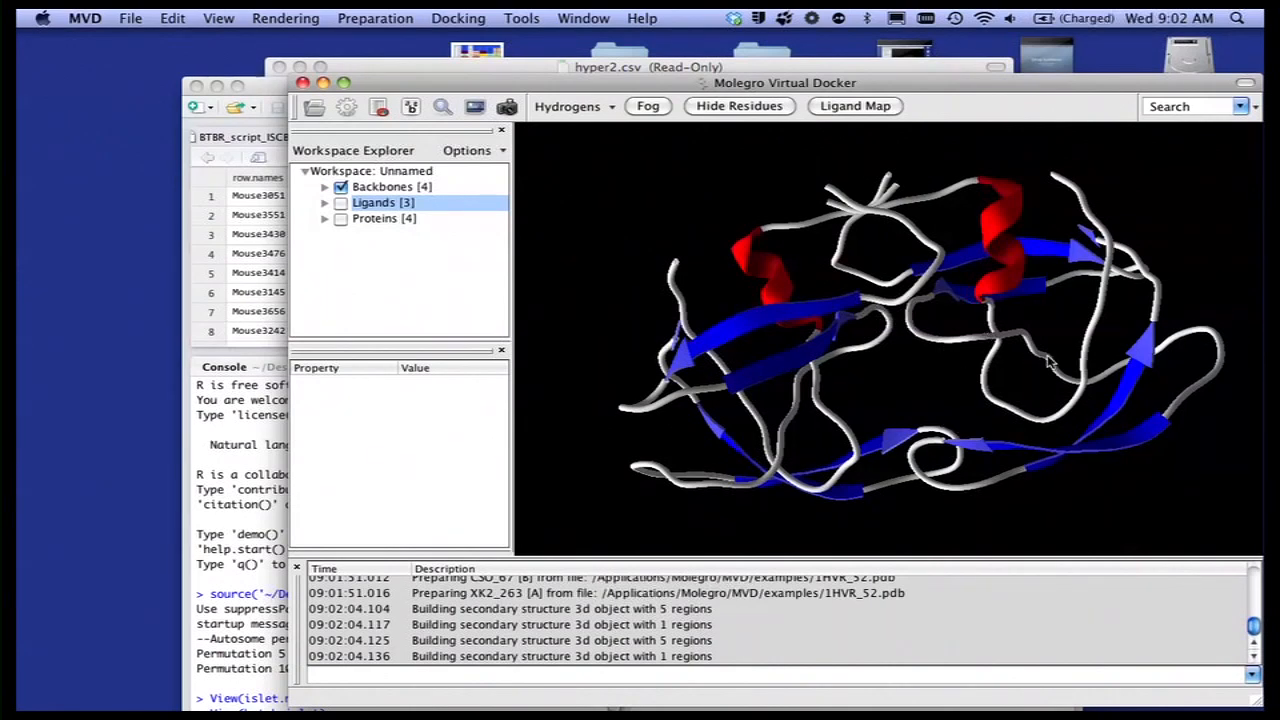
- Detect cavities in the protease and rotate the view around the cavity
click(375, 18)
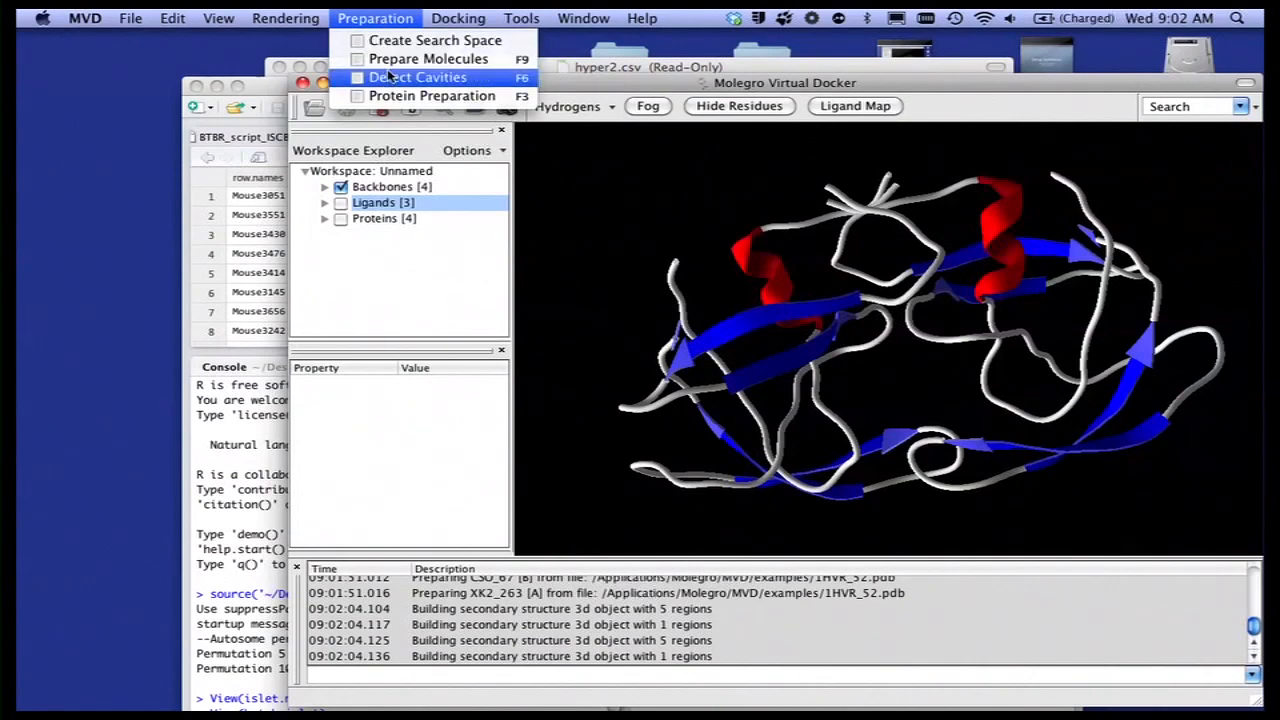
click(418, 77)
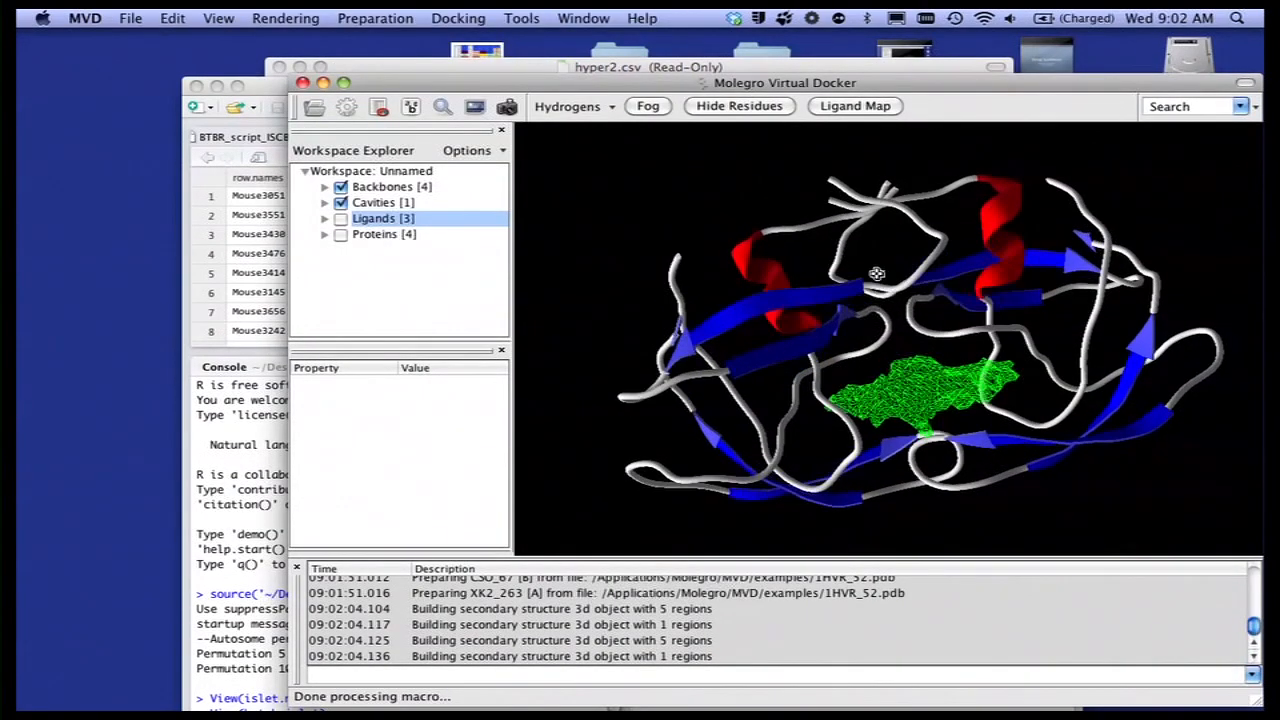
drag(876, 274, 978, 283)
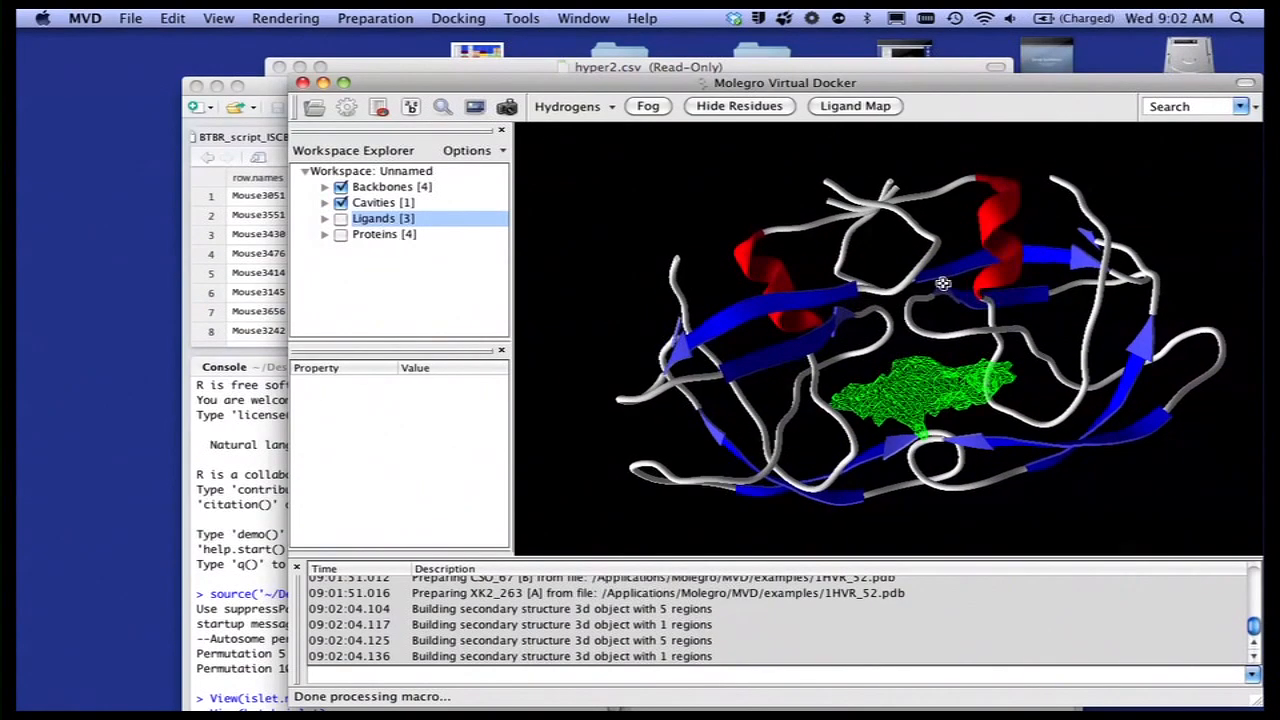
drag(943, 284, 925, 392)
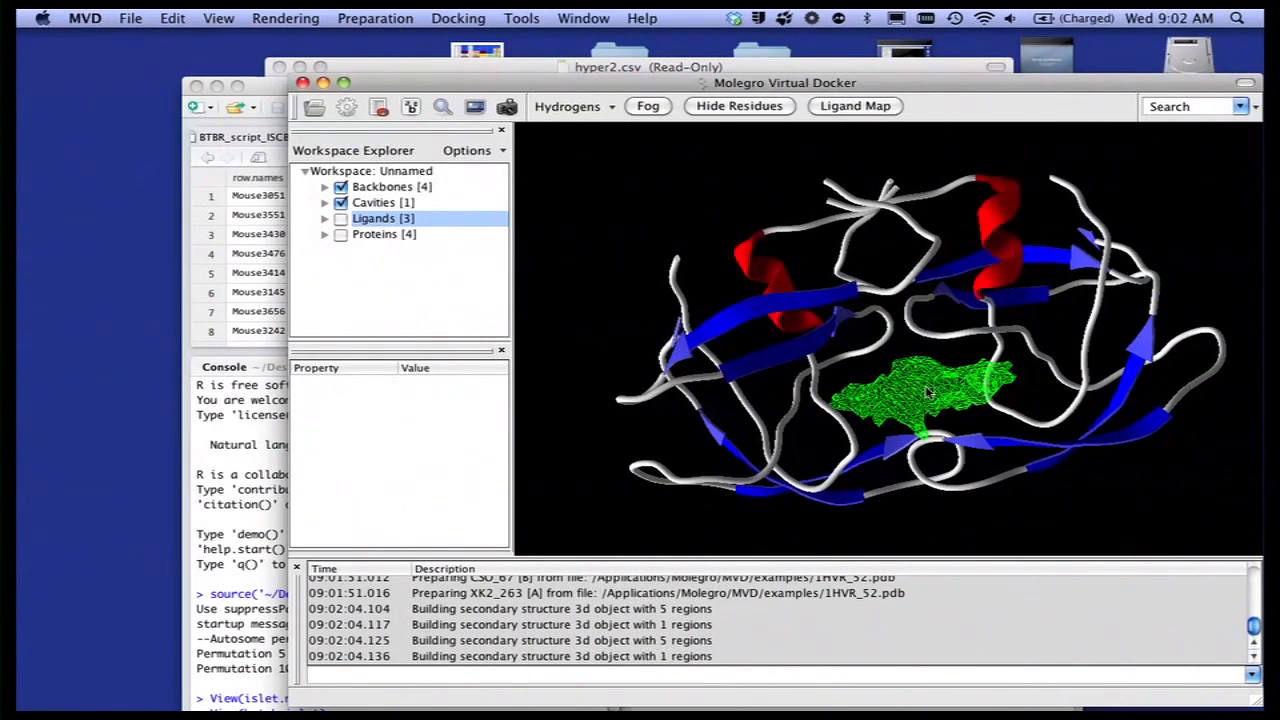
mouse_move(498, 249)
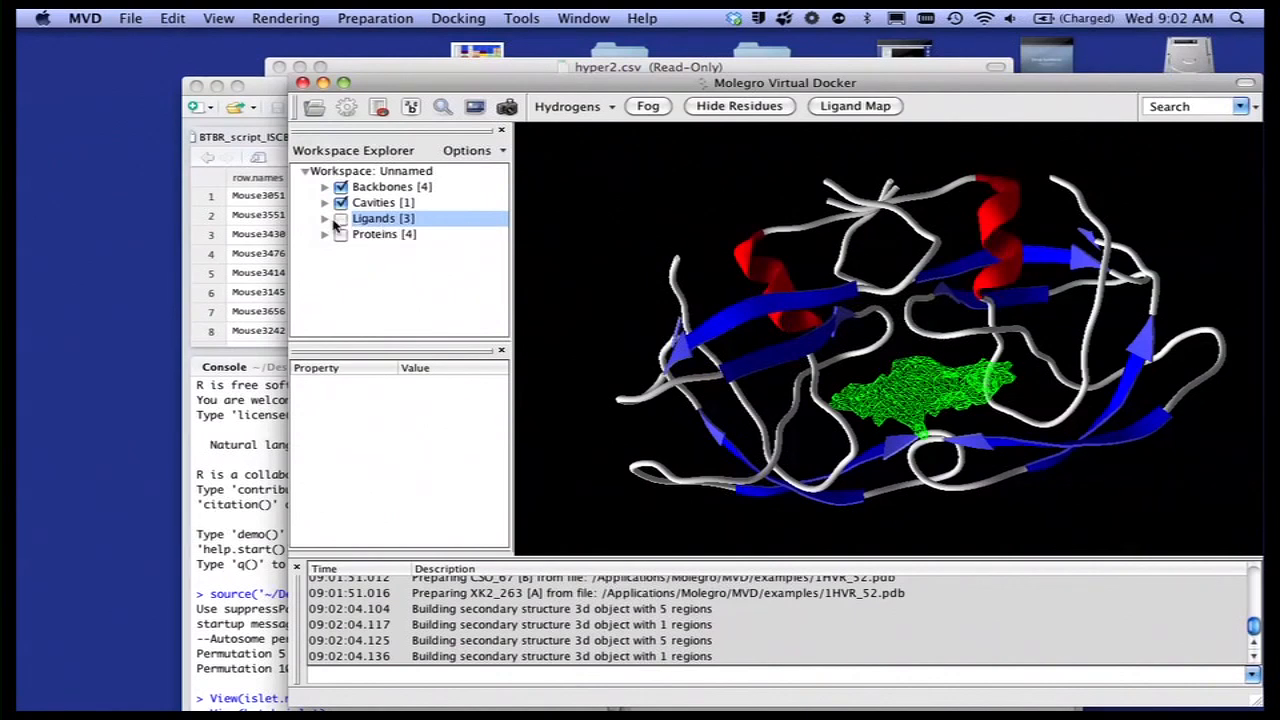
- Show the ligands and inspect CSO_67 [A], CSO_67 [B], and XK2_263 [A]
click(342, 218)
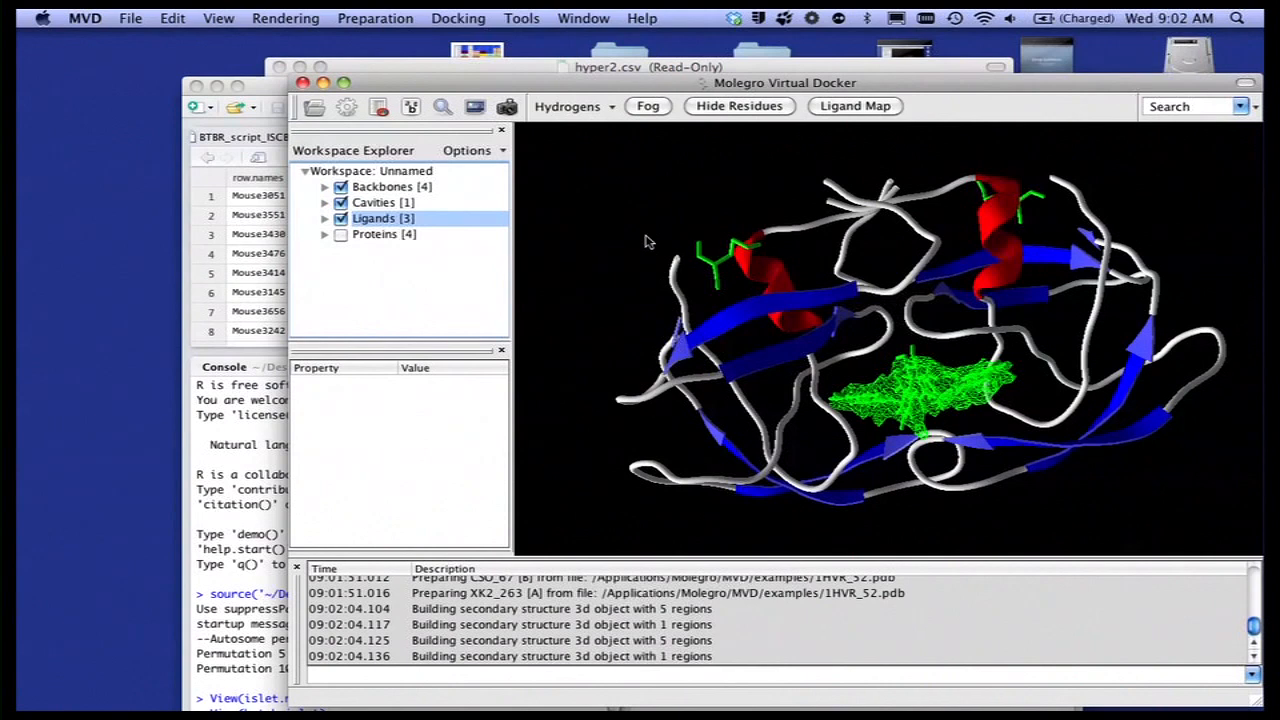
click(325, 218)
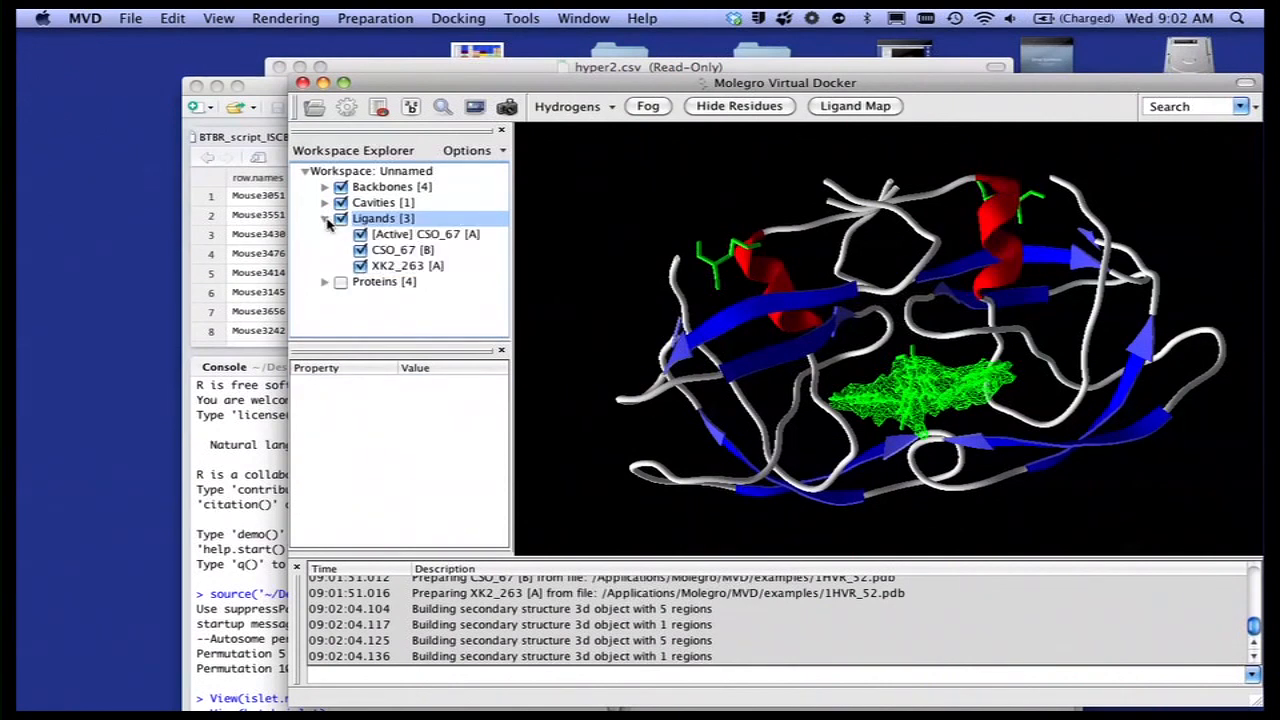
click(425, 233)
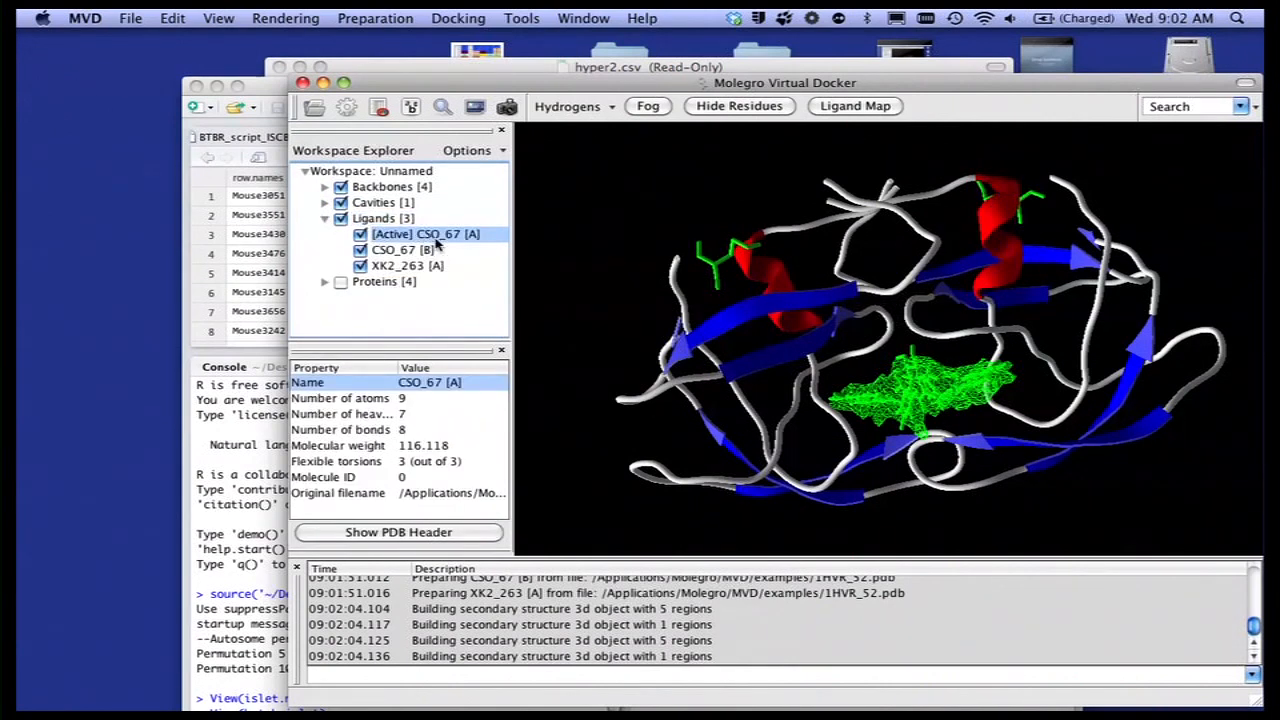
click(408, 249)
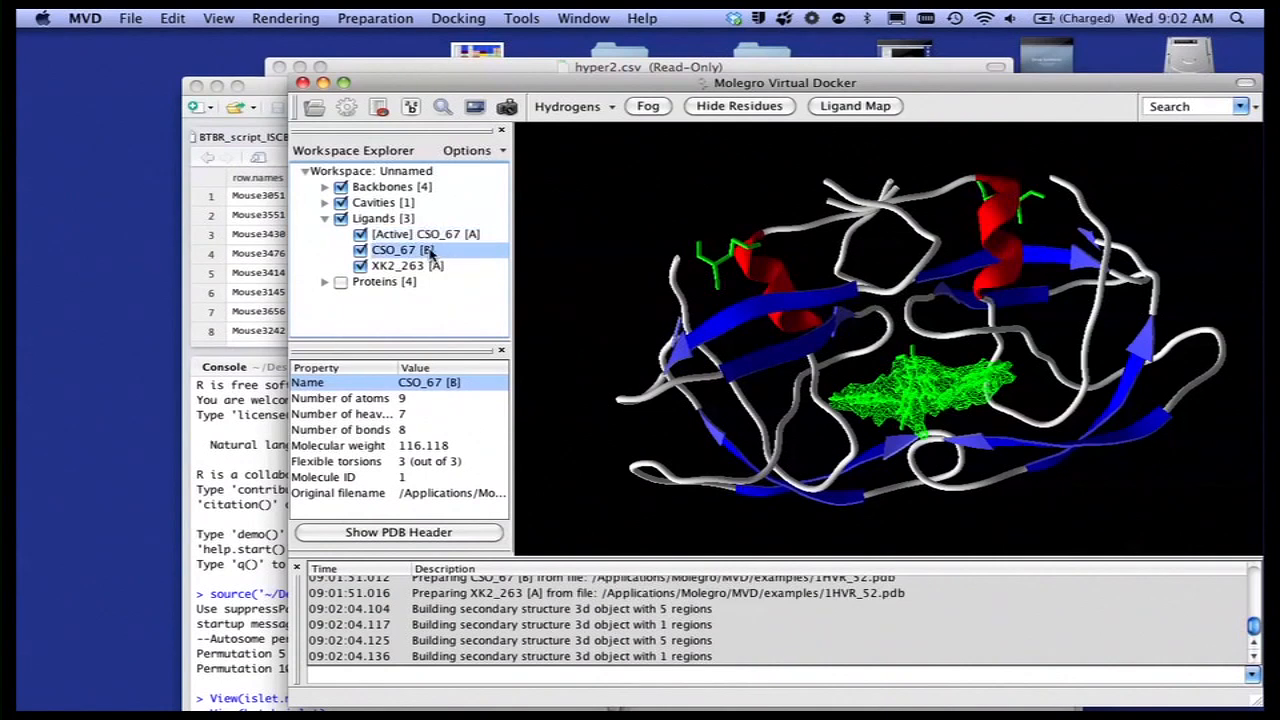
click(407, 265)
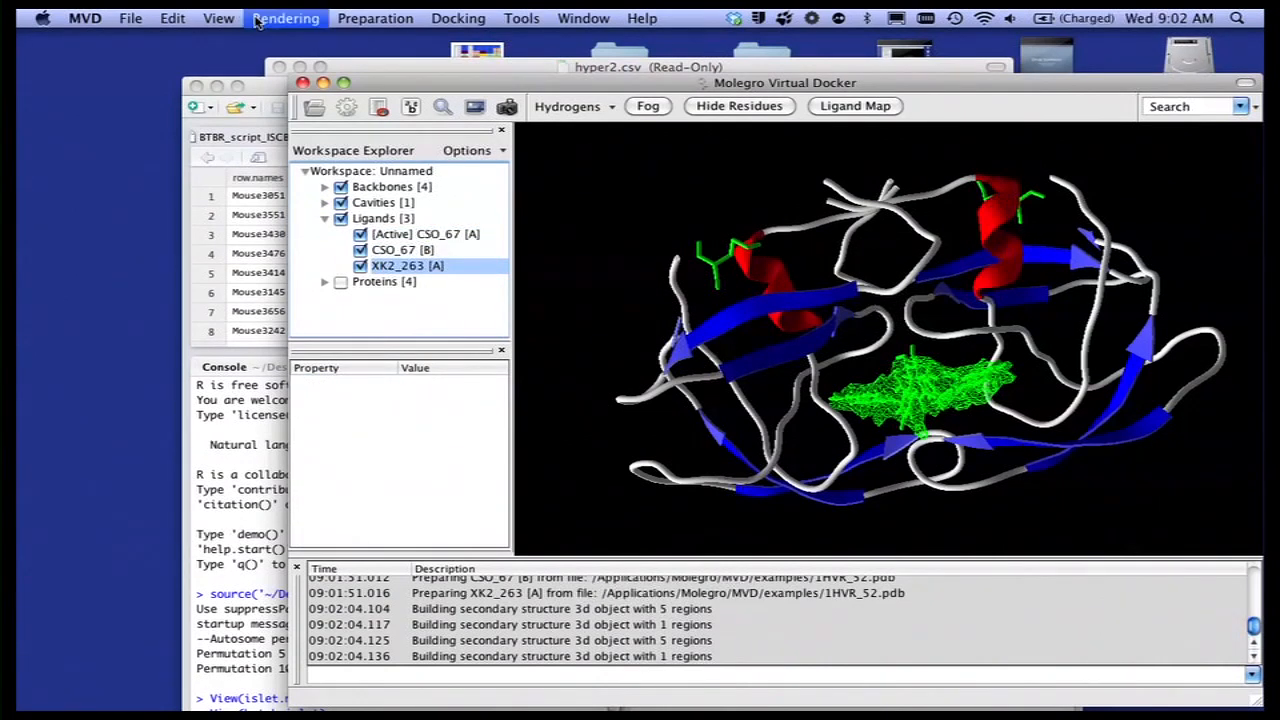
- Colour the ligand atoms by element and hide the protein backbone ribbons
click(286, 18)
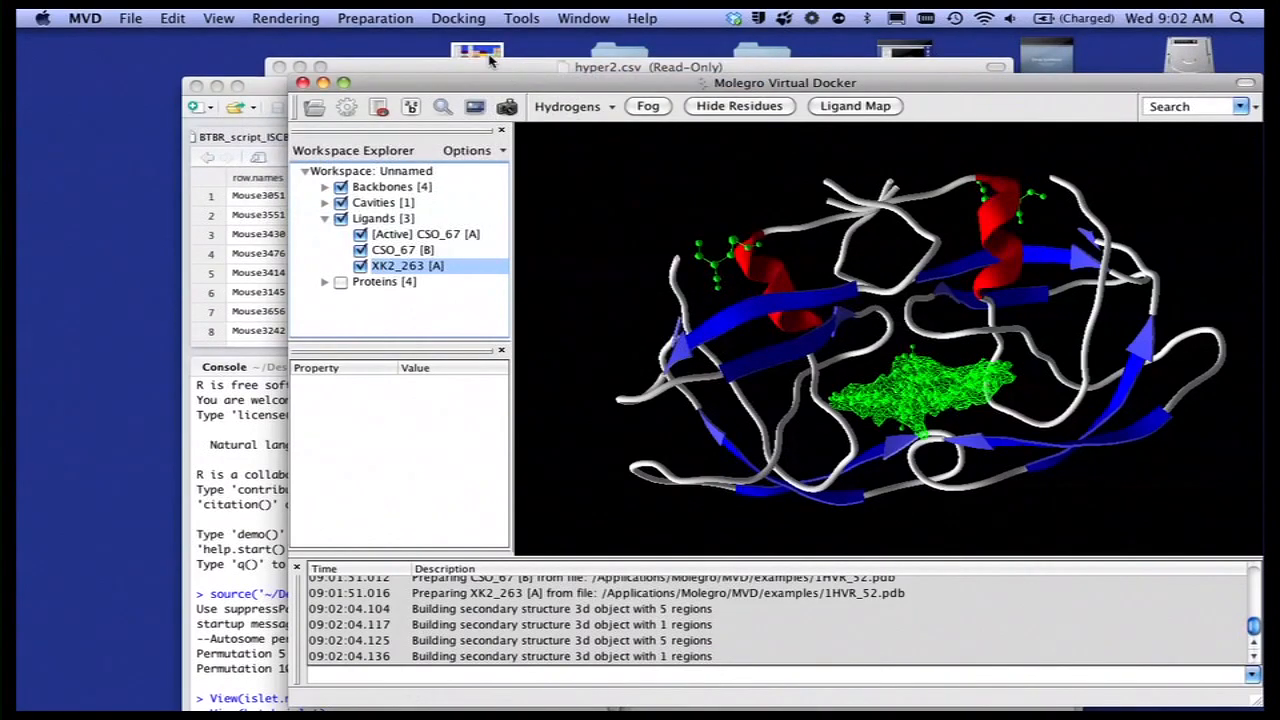
click(285, 18)
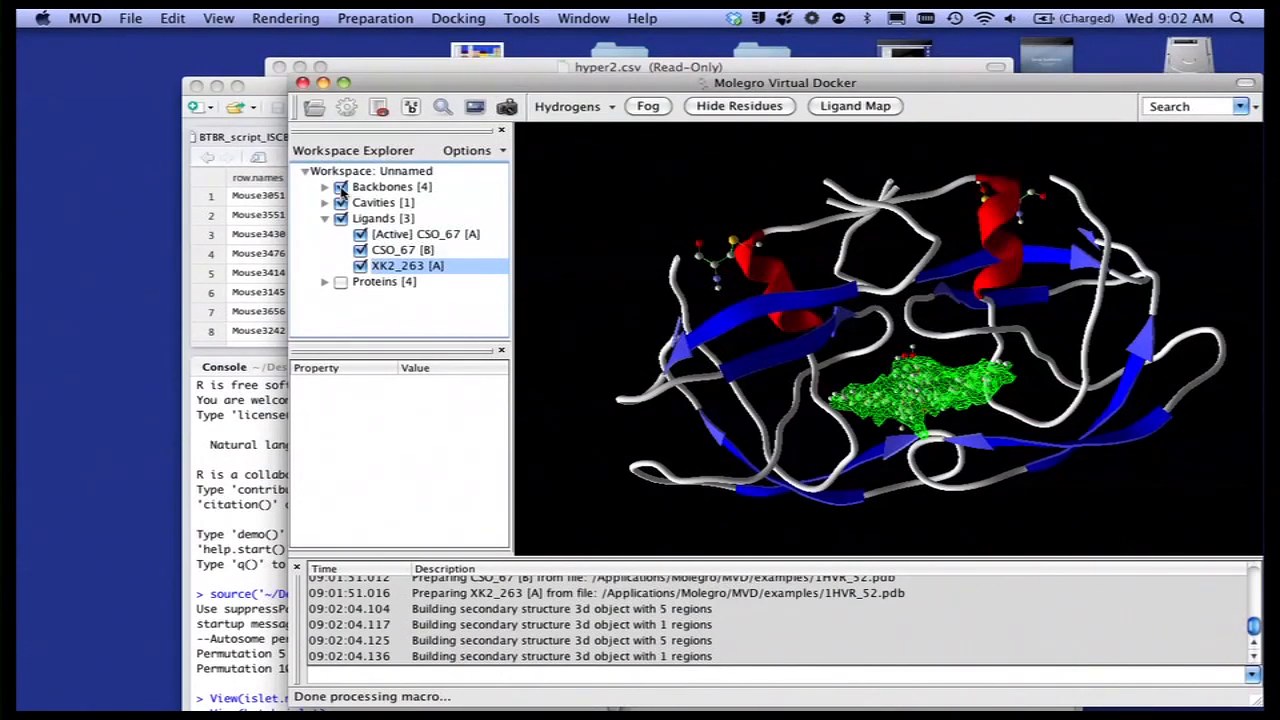
click(341, 187)
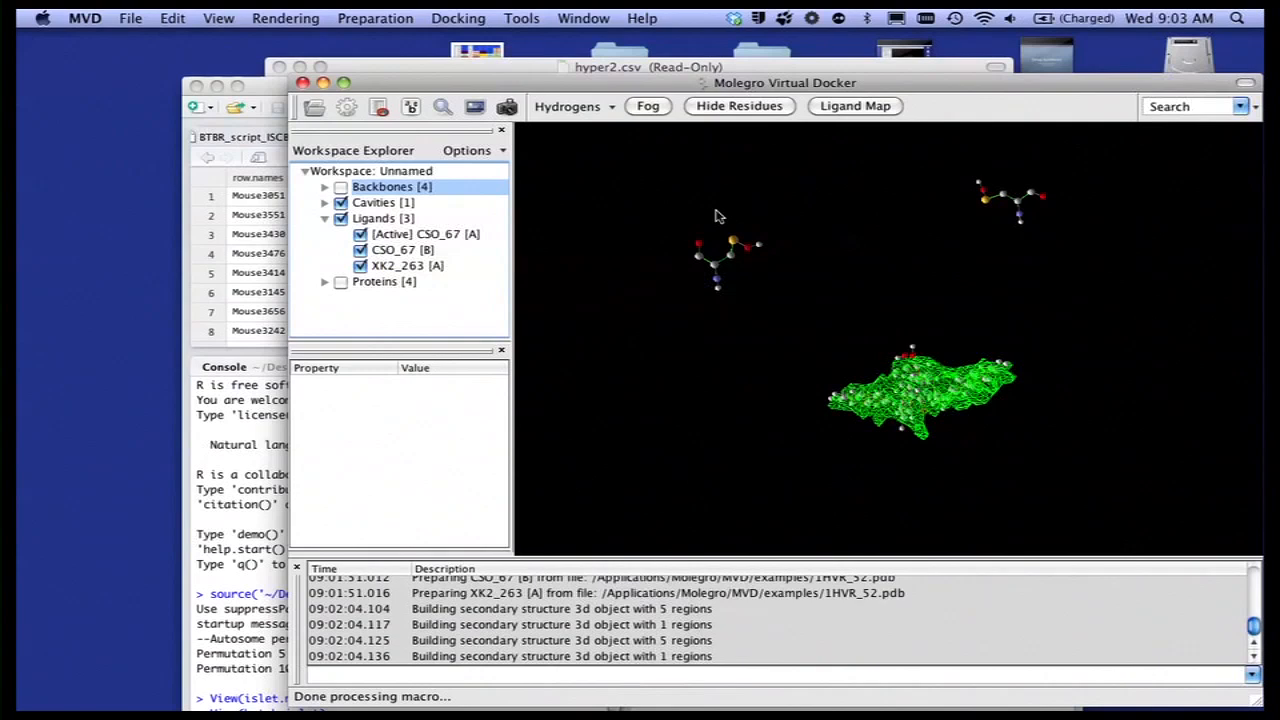
mouse_move(659, 151)
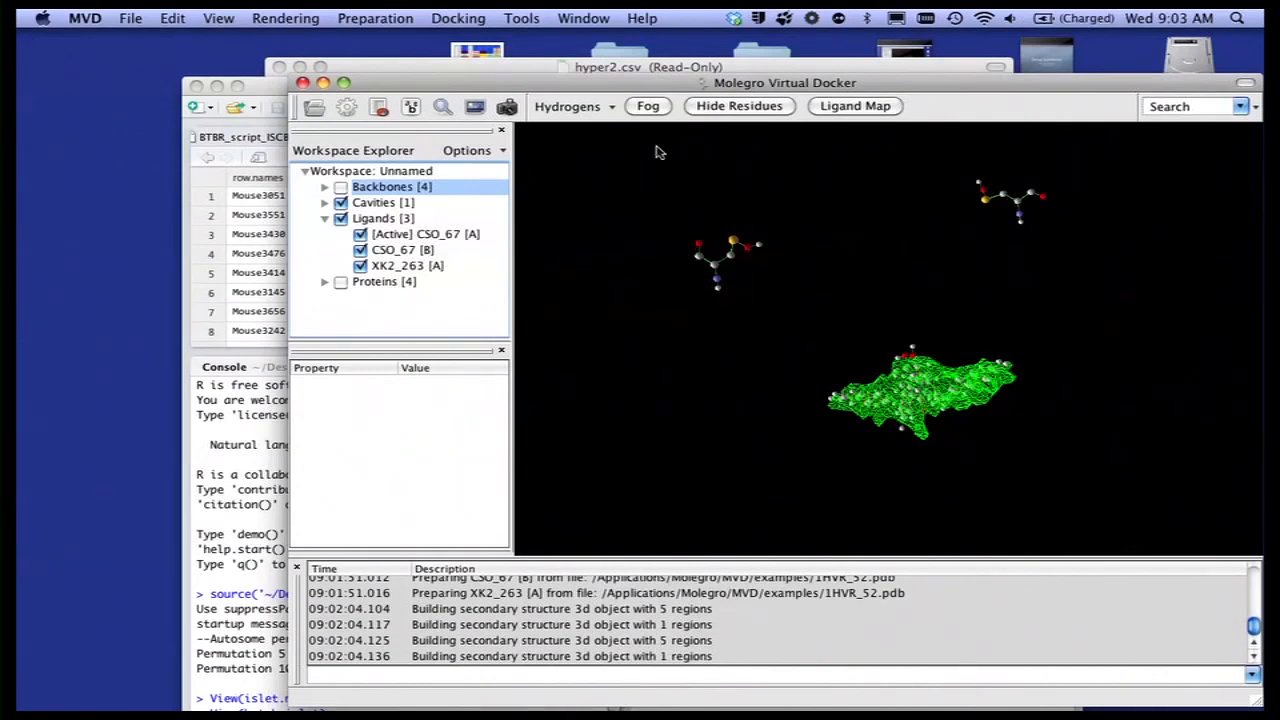
- Hide both CSO_67 ligands, inspect XK2_263 in the cavity, and show all protein atoms
click(403, 249)
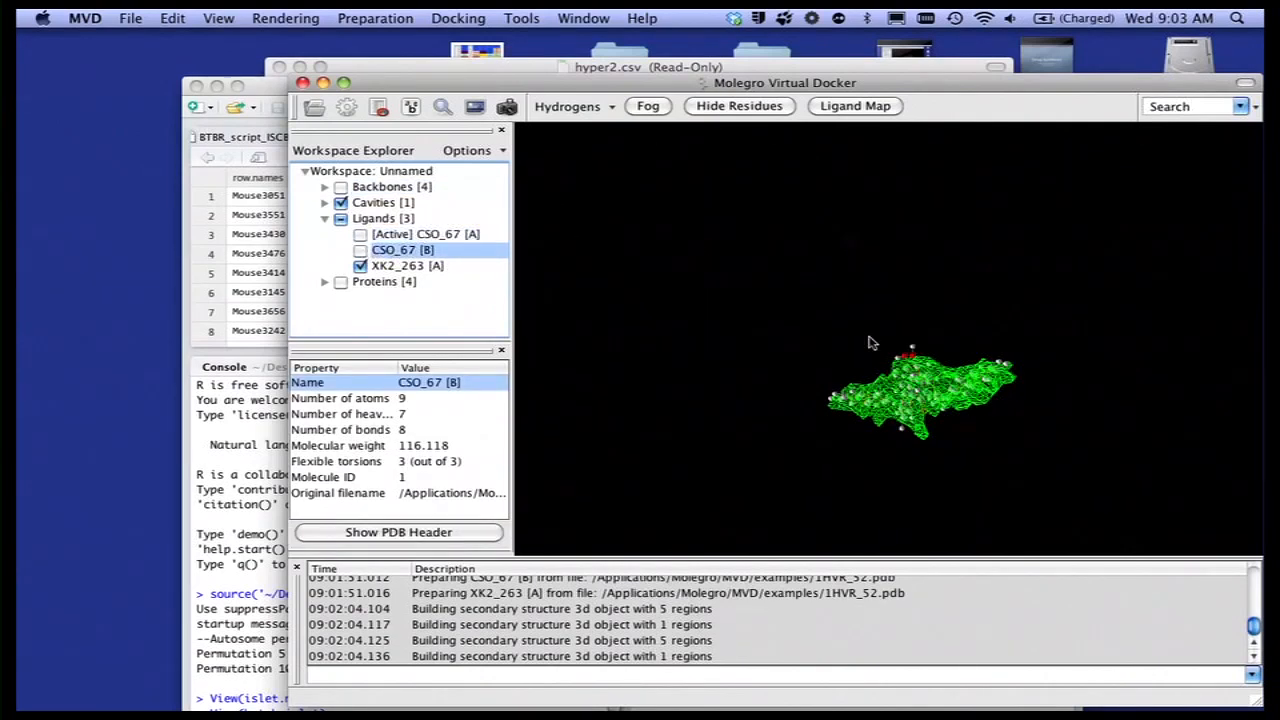
click(475, 107)
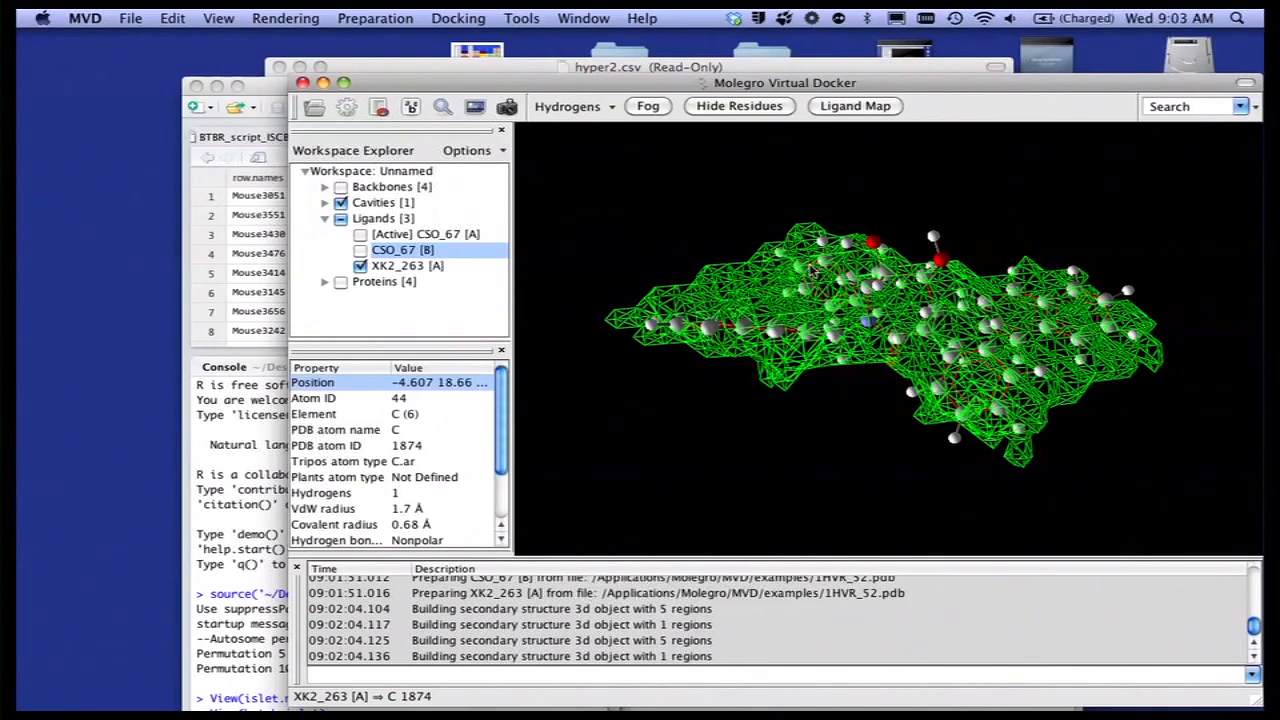
click(341, 281)
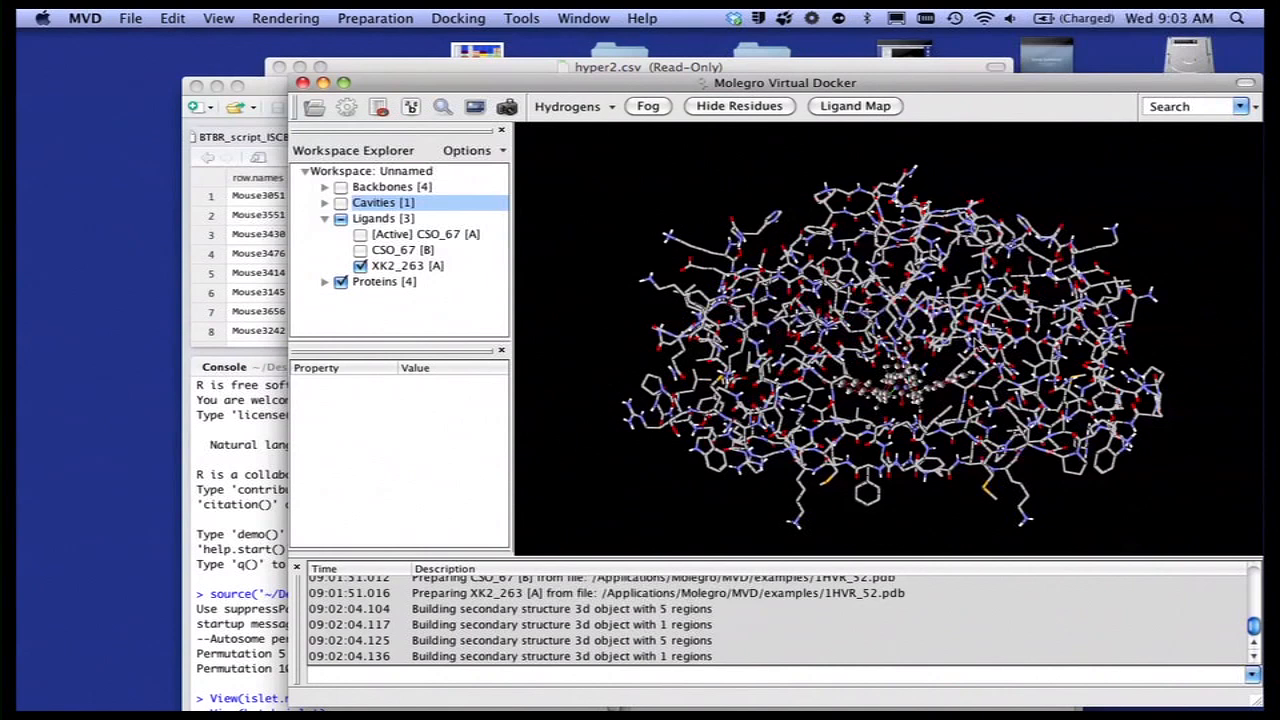
mouse_move(970, 347)
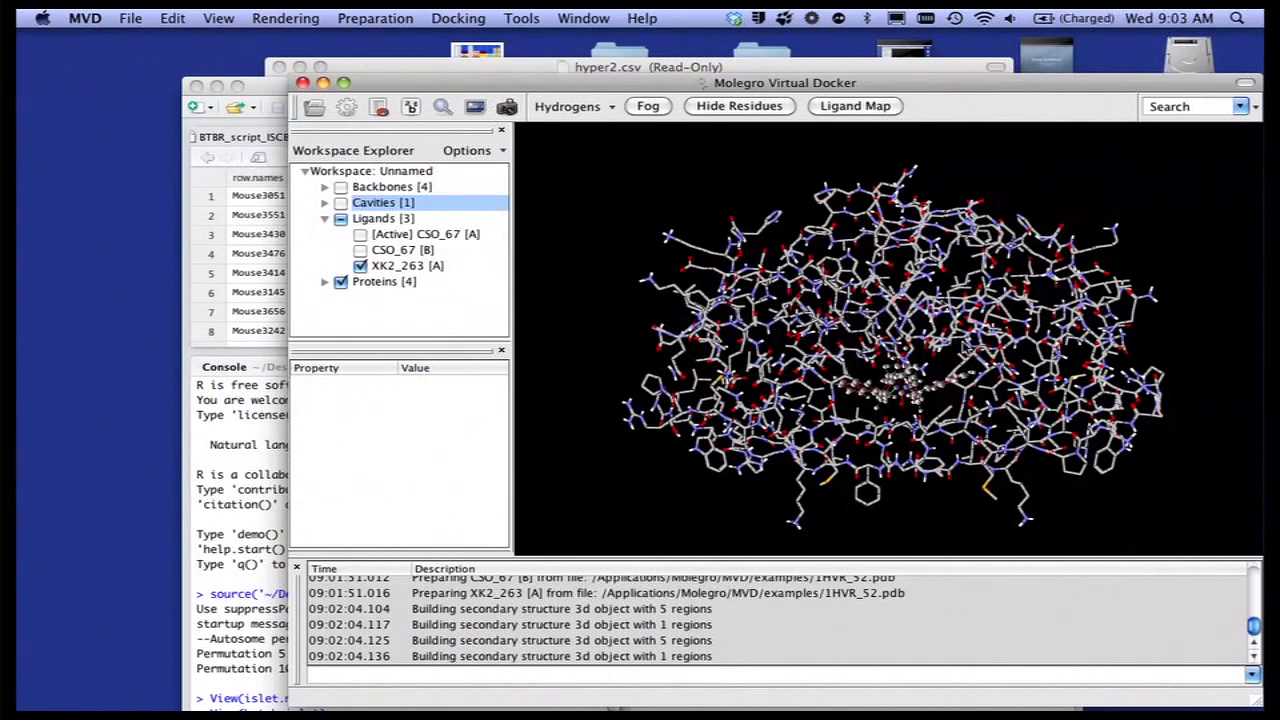